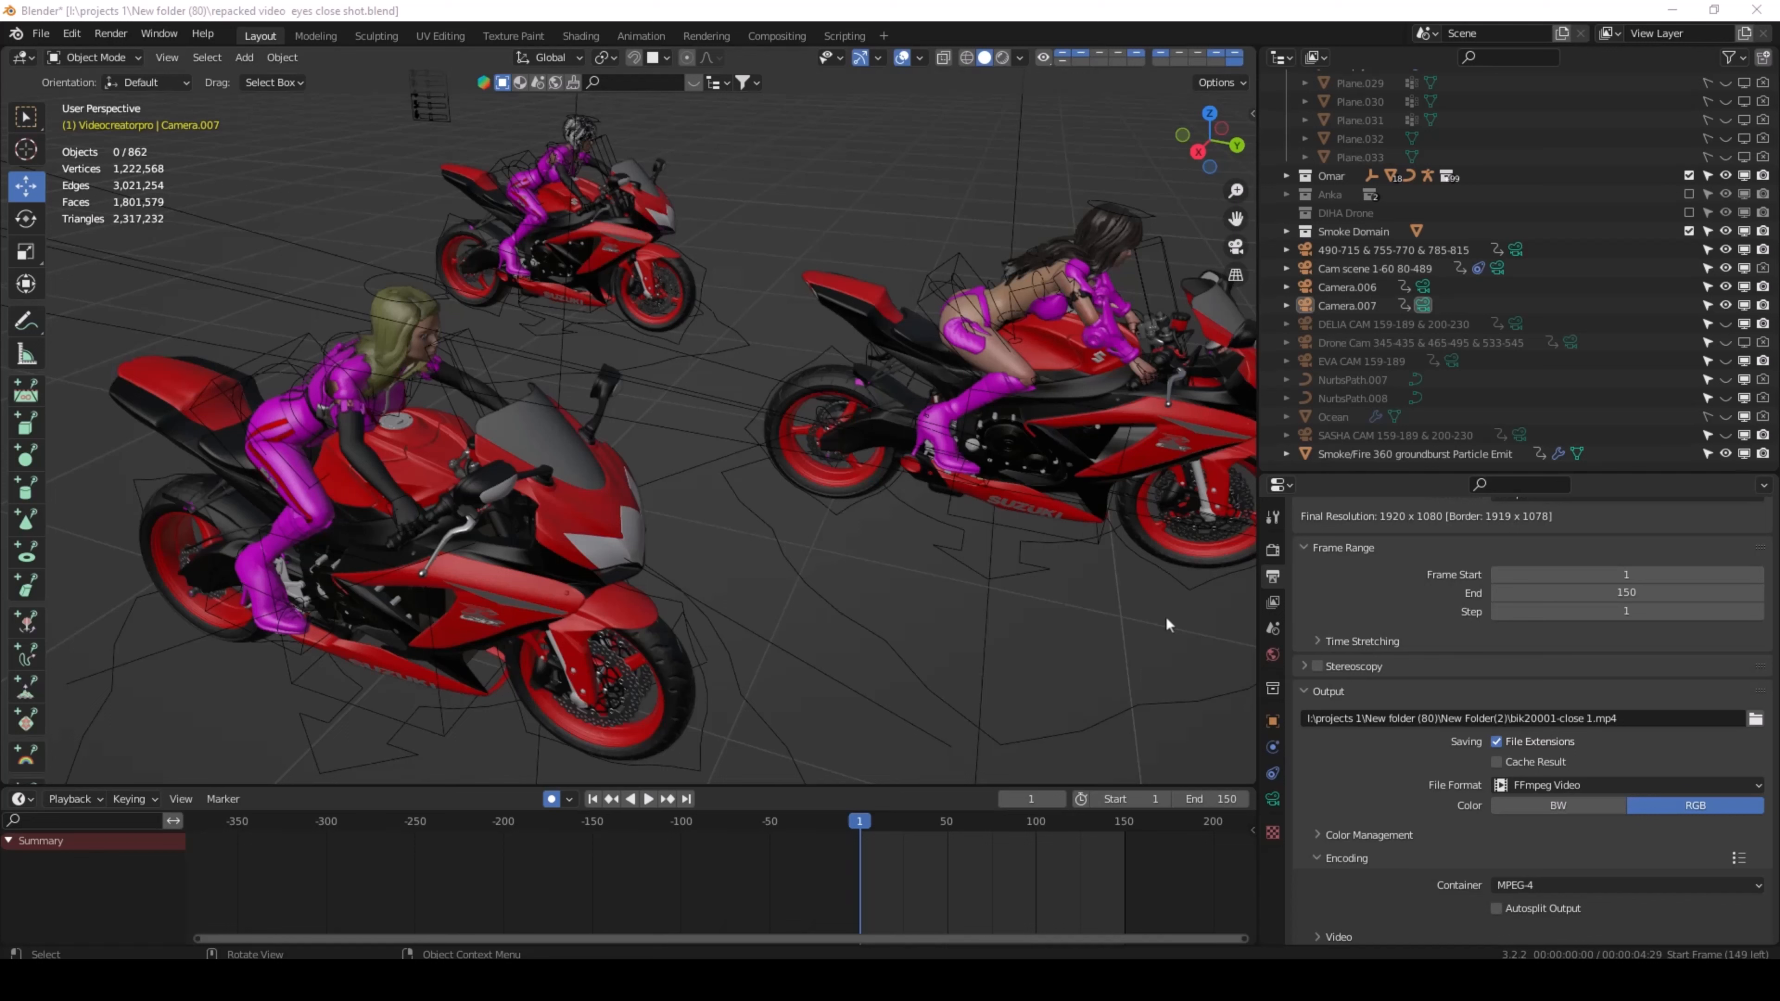
mouse_move(1162, 553)
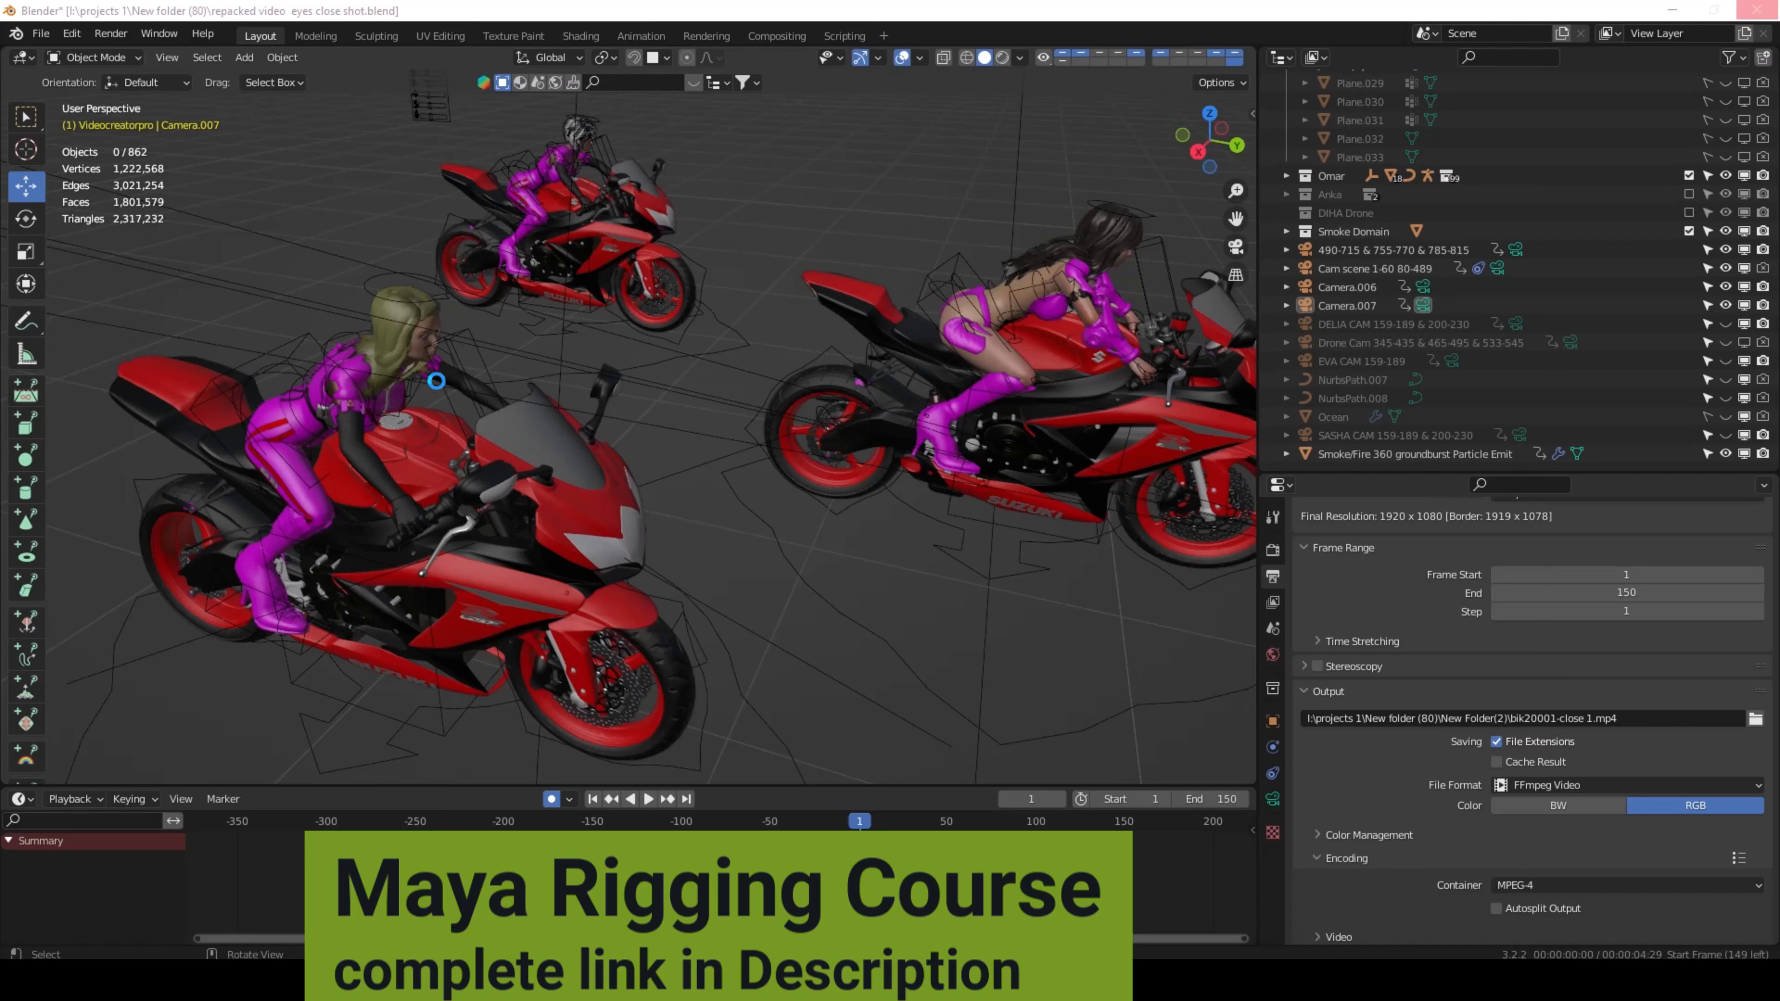
mouse_move(436, 339)
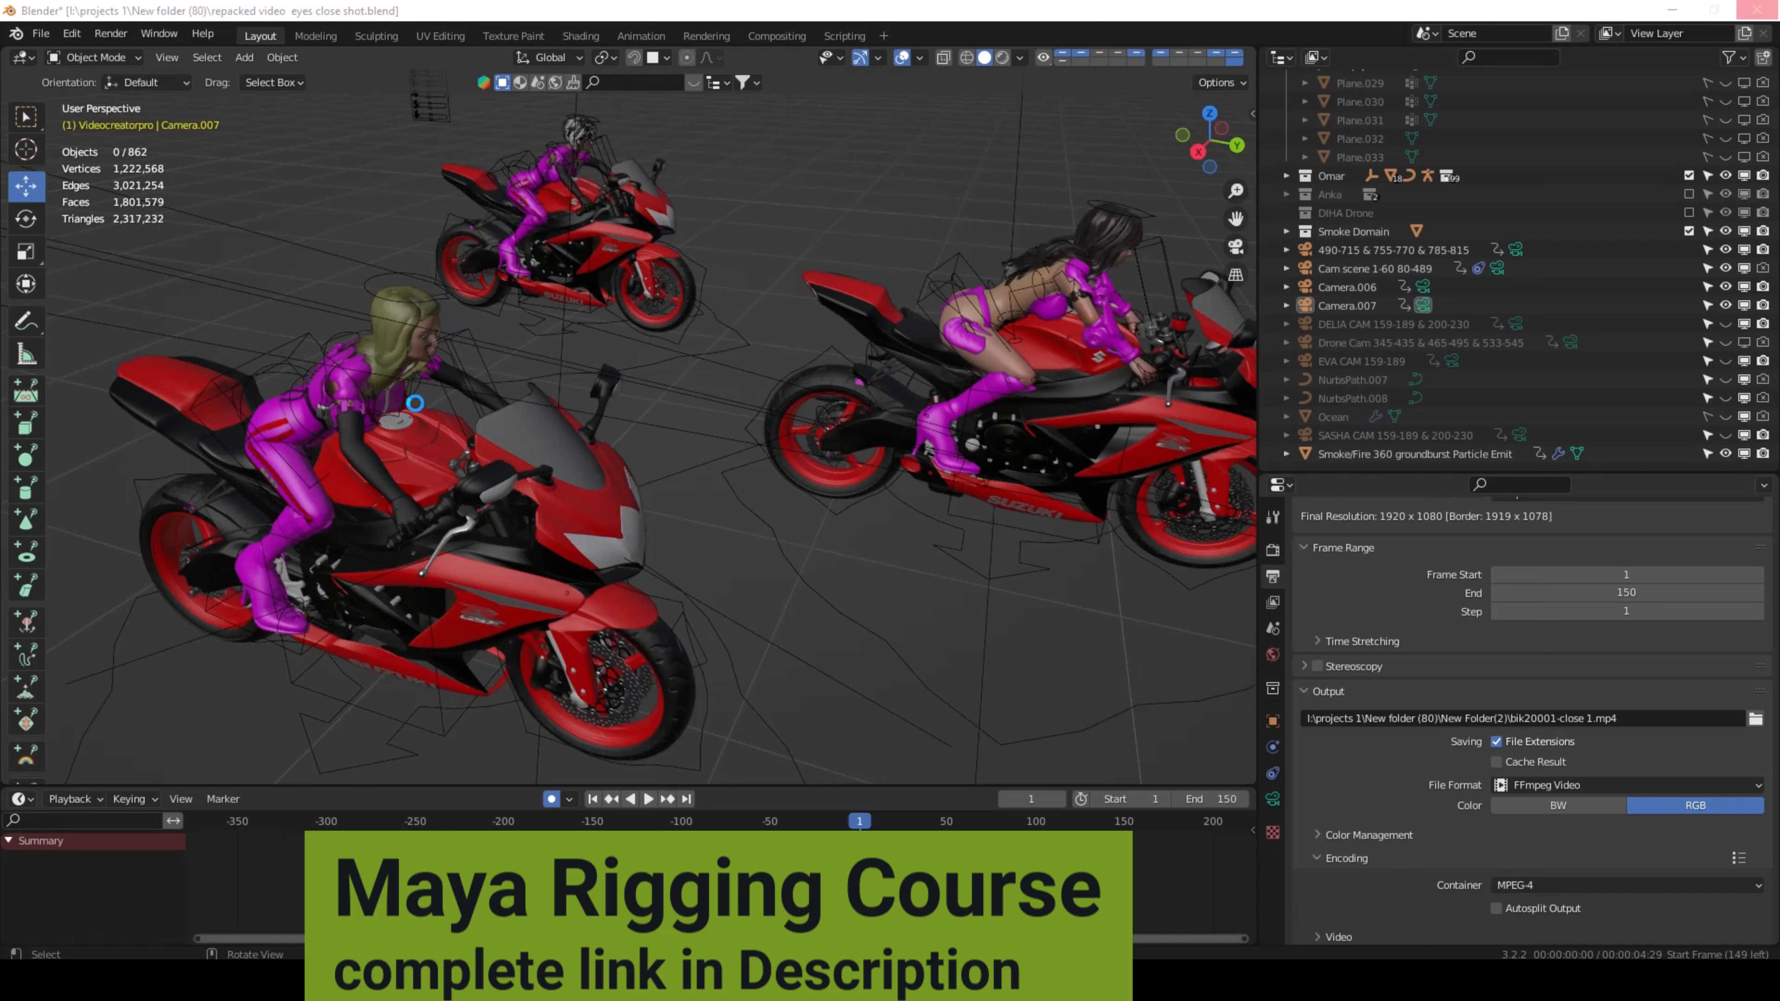
mouse_move(649, 464)
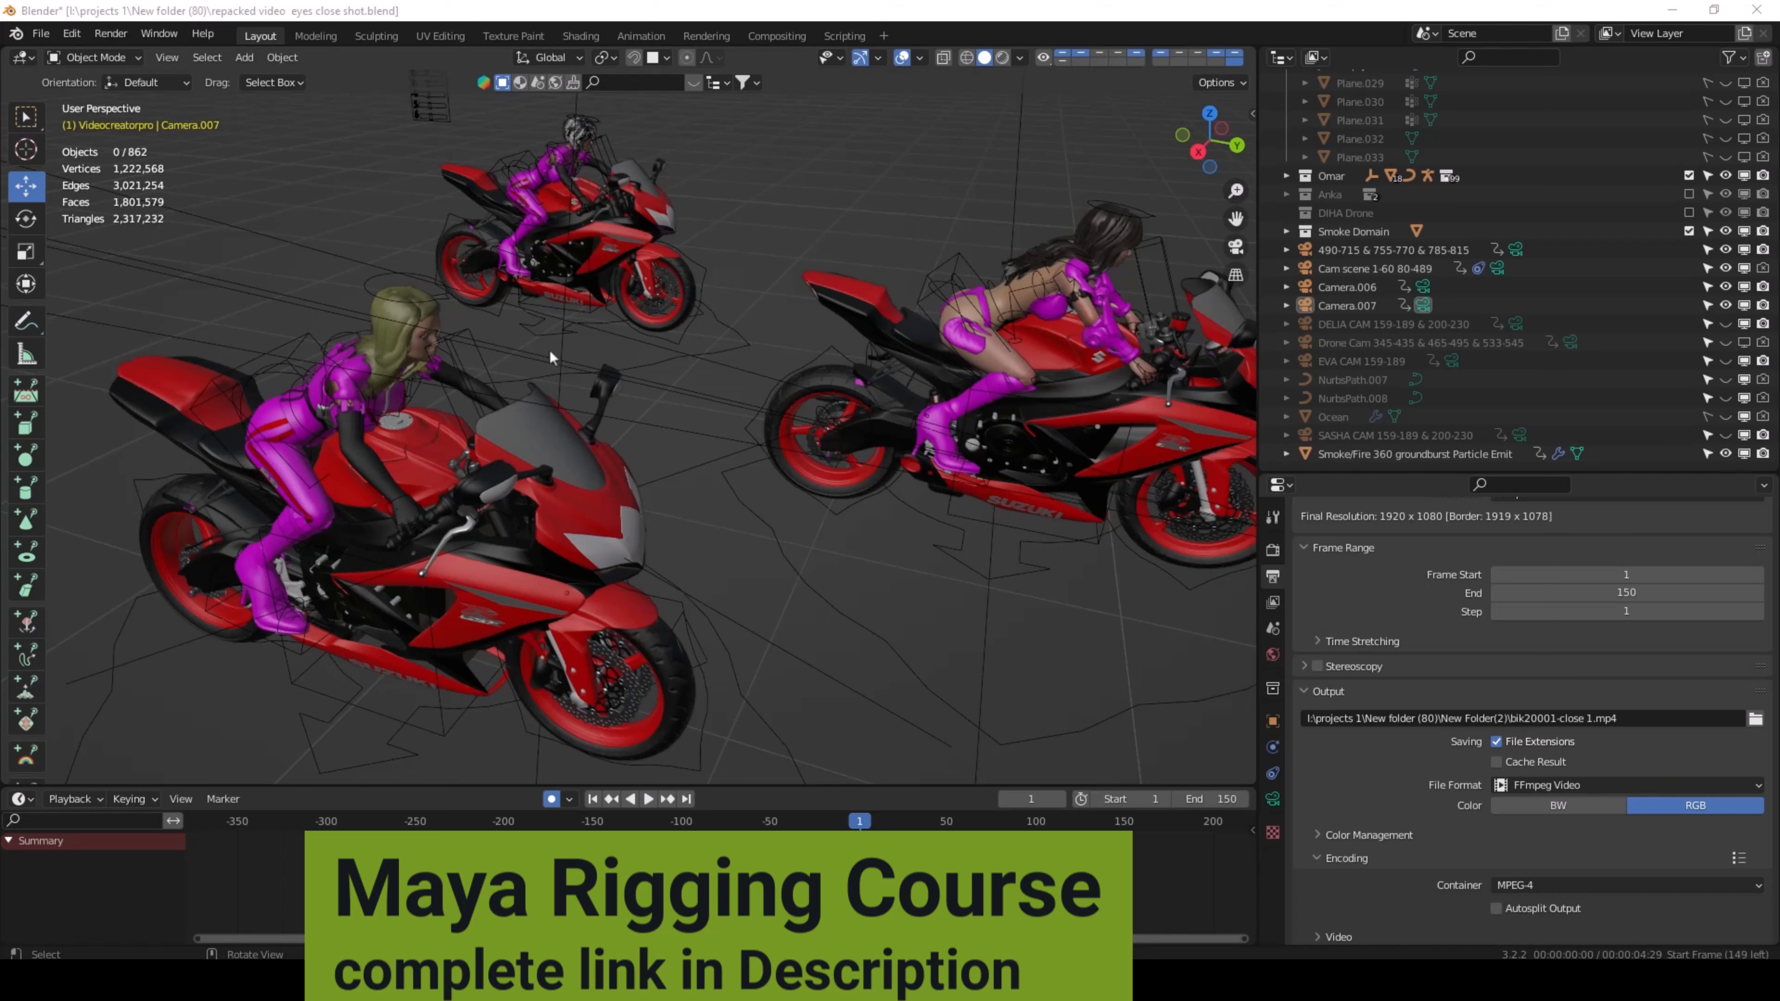
mouse_move(443, 266)
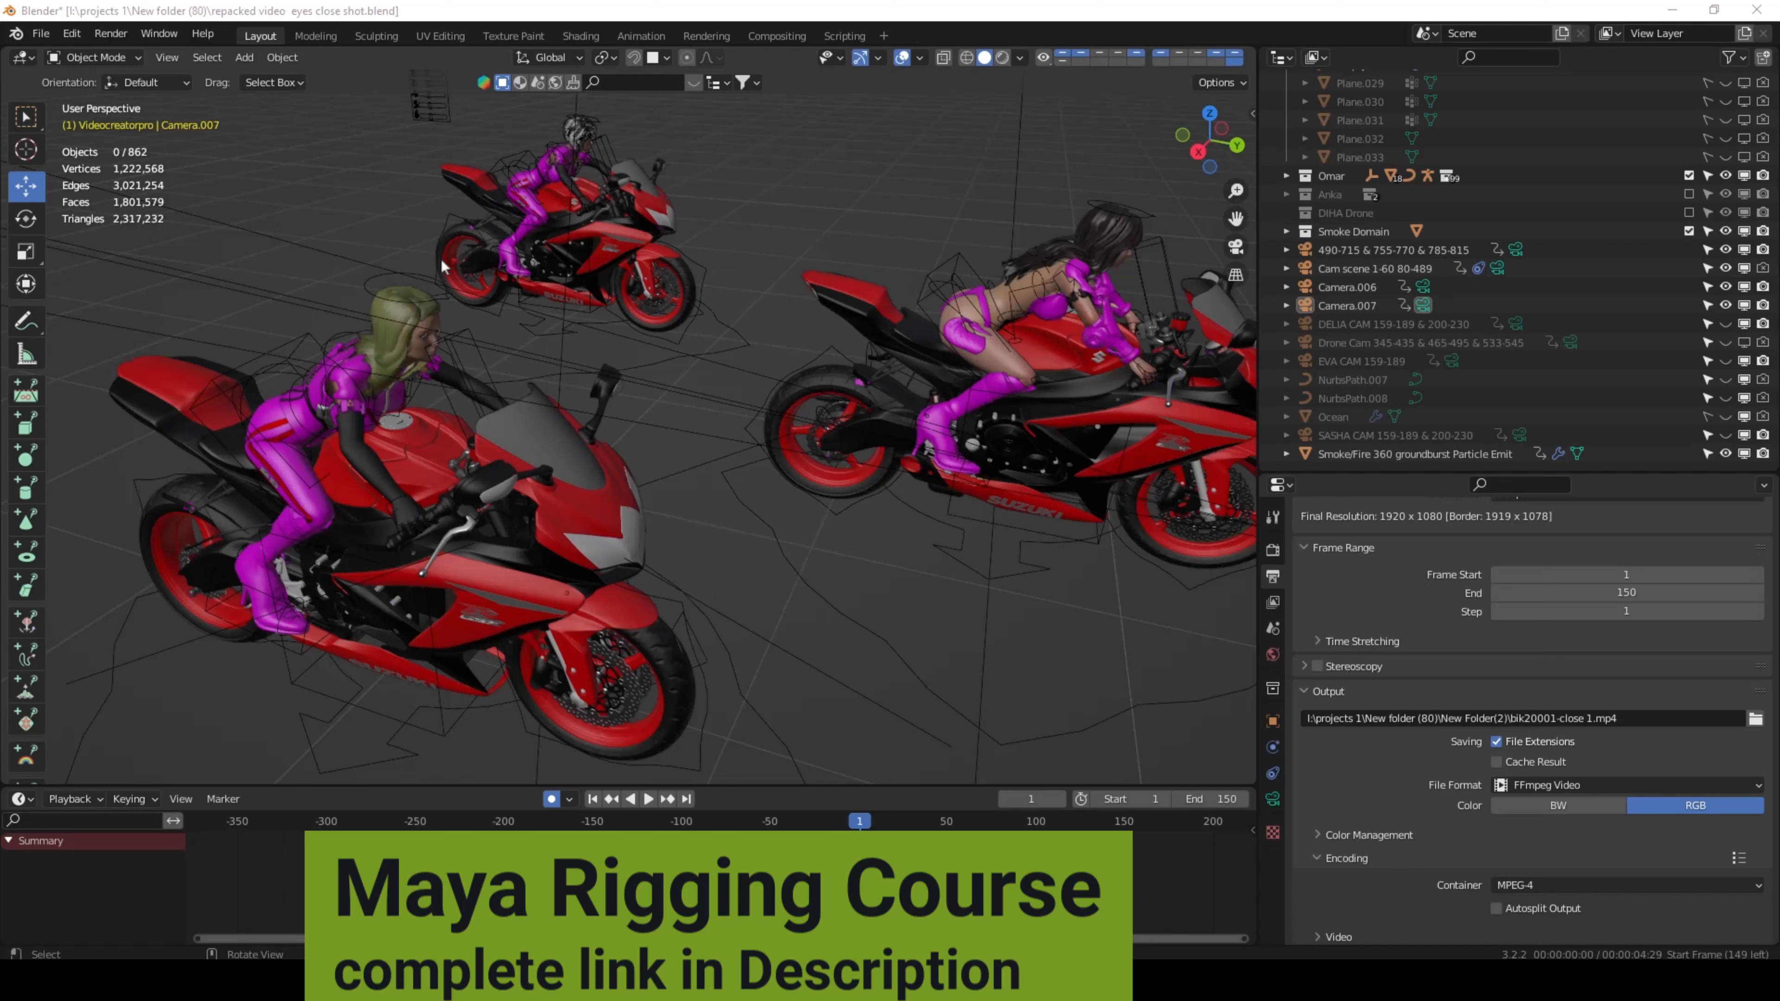
mouse_move(488, 460)
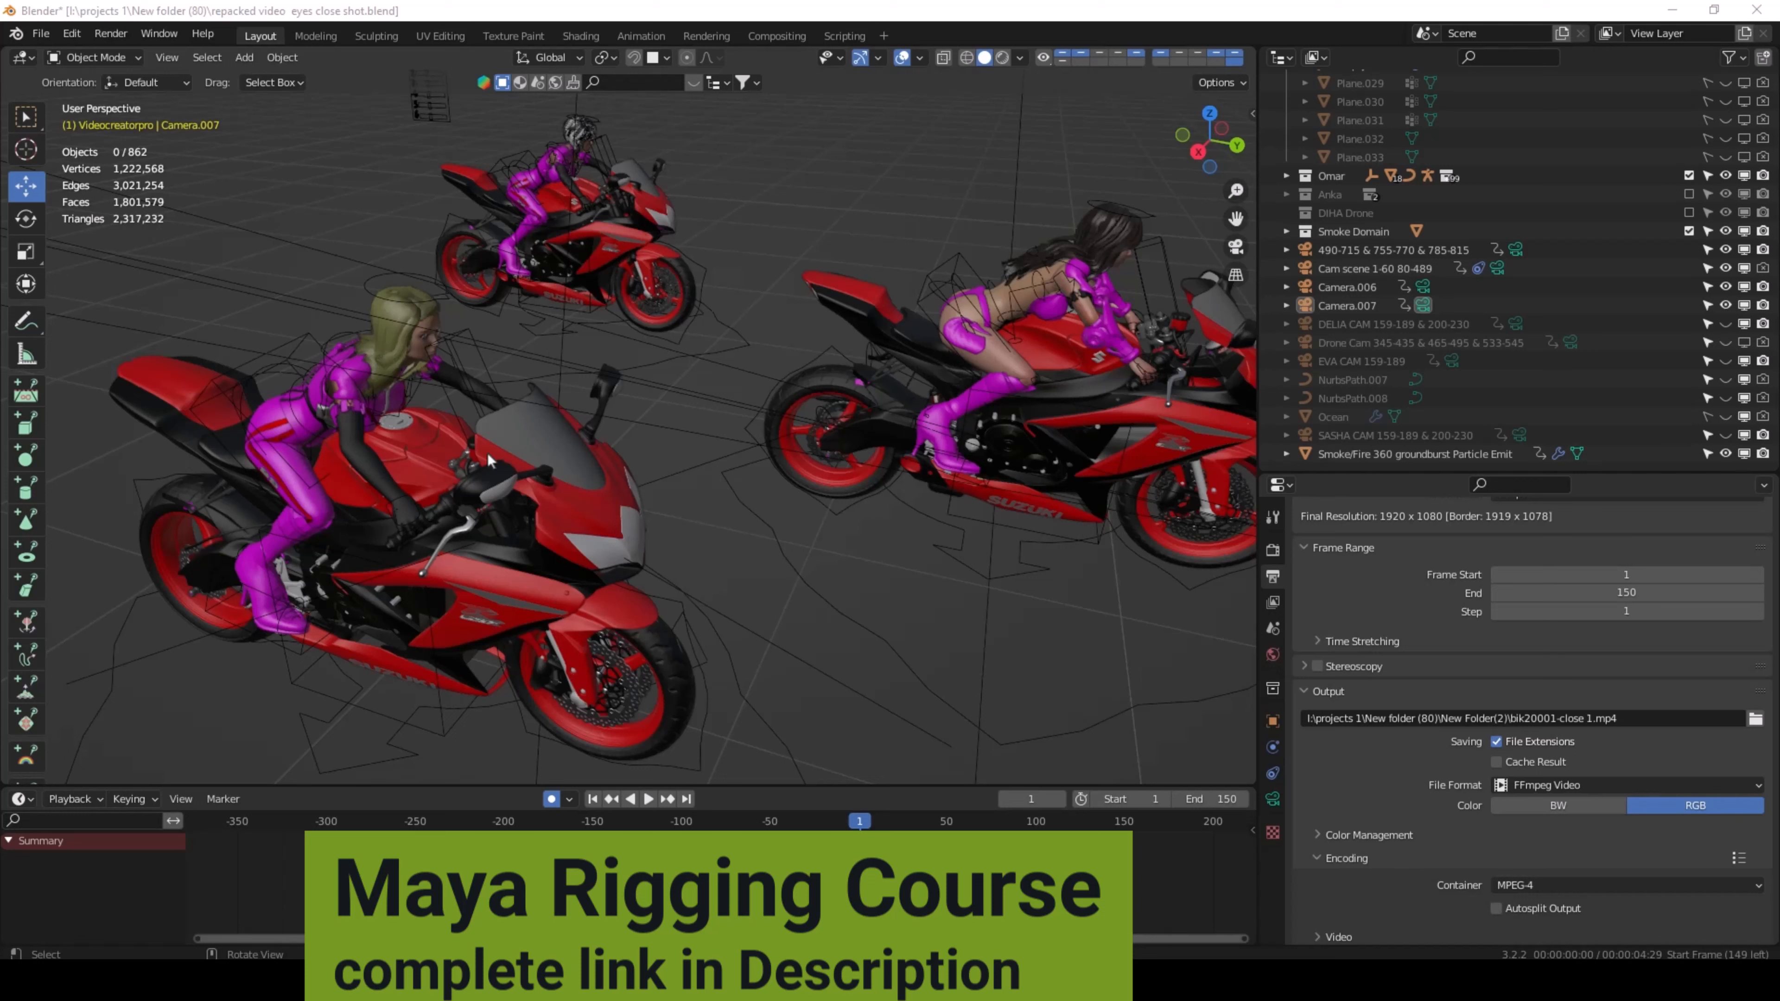
Select Camera.007, look through its 315.6 mm close-up of the blonde rider's eyes, and show its lens settings
click(1348, 305)
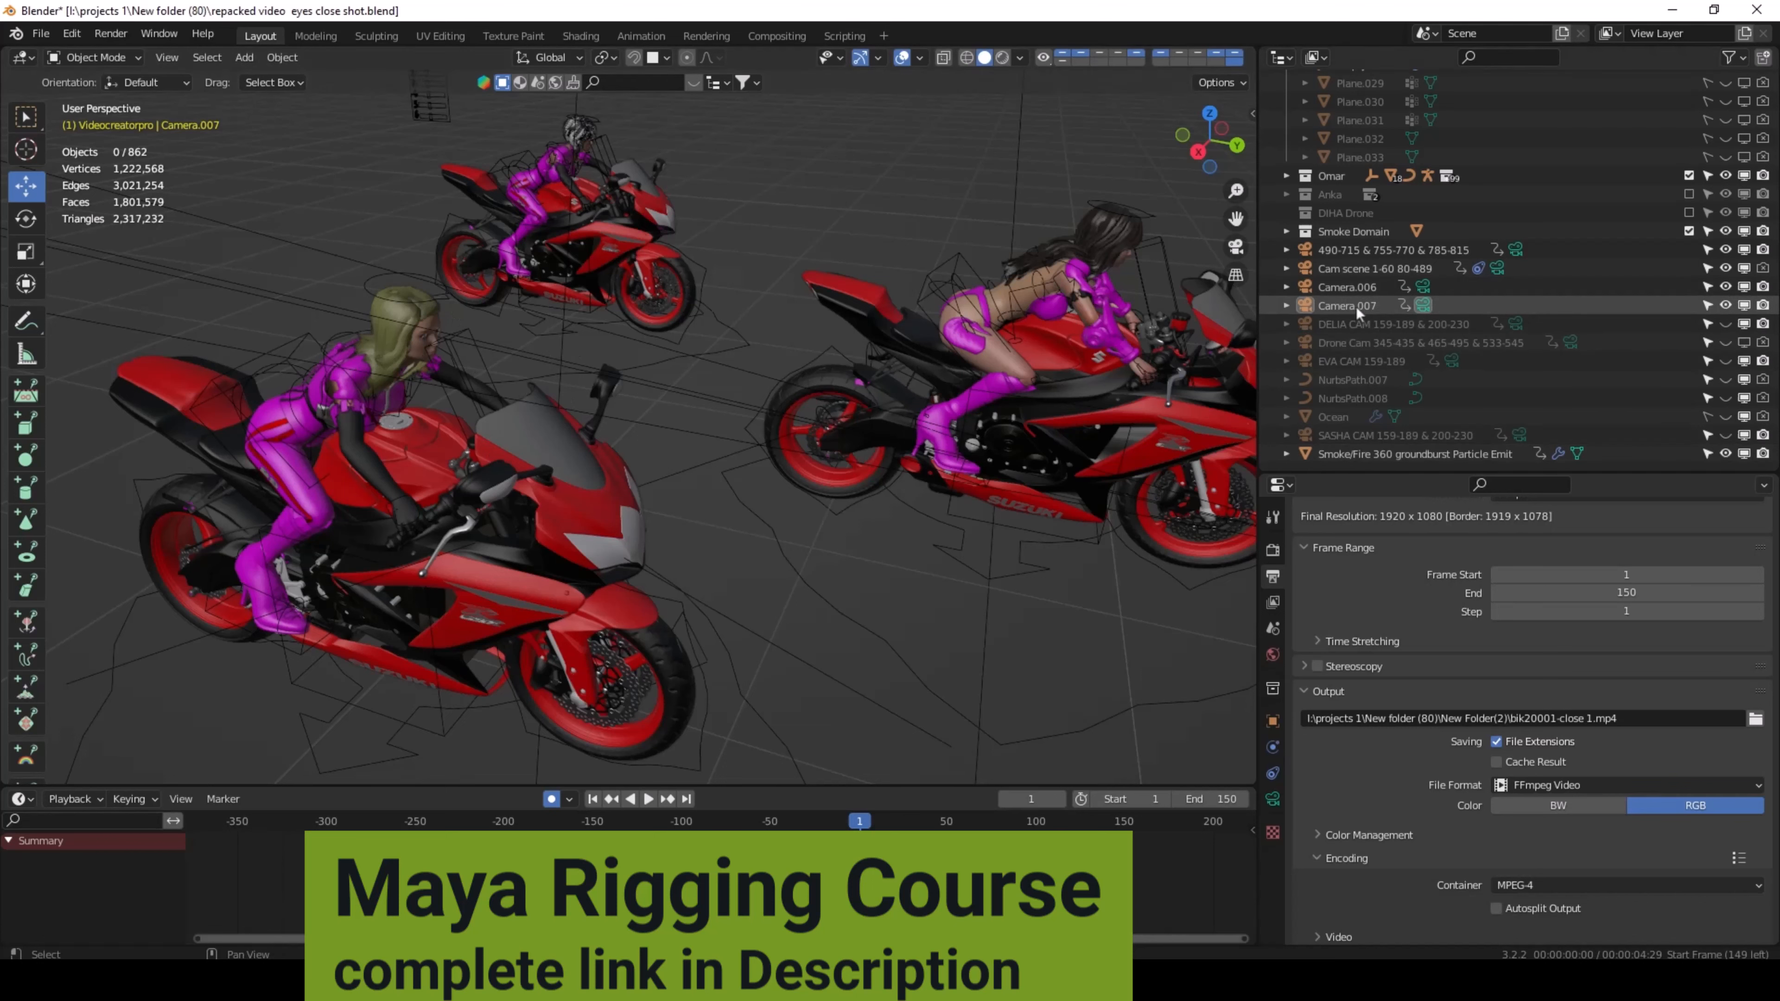
click(1349, 305)
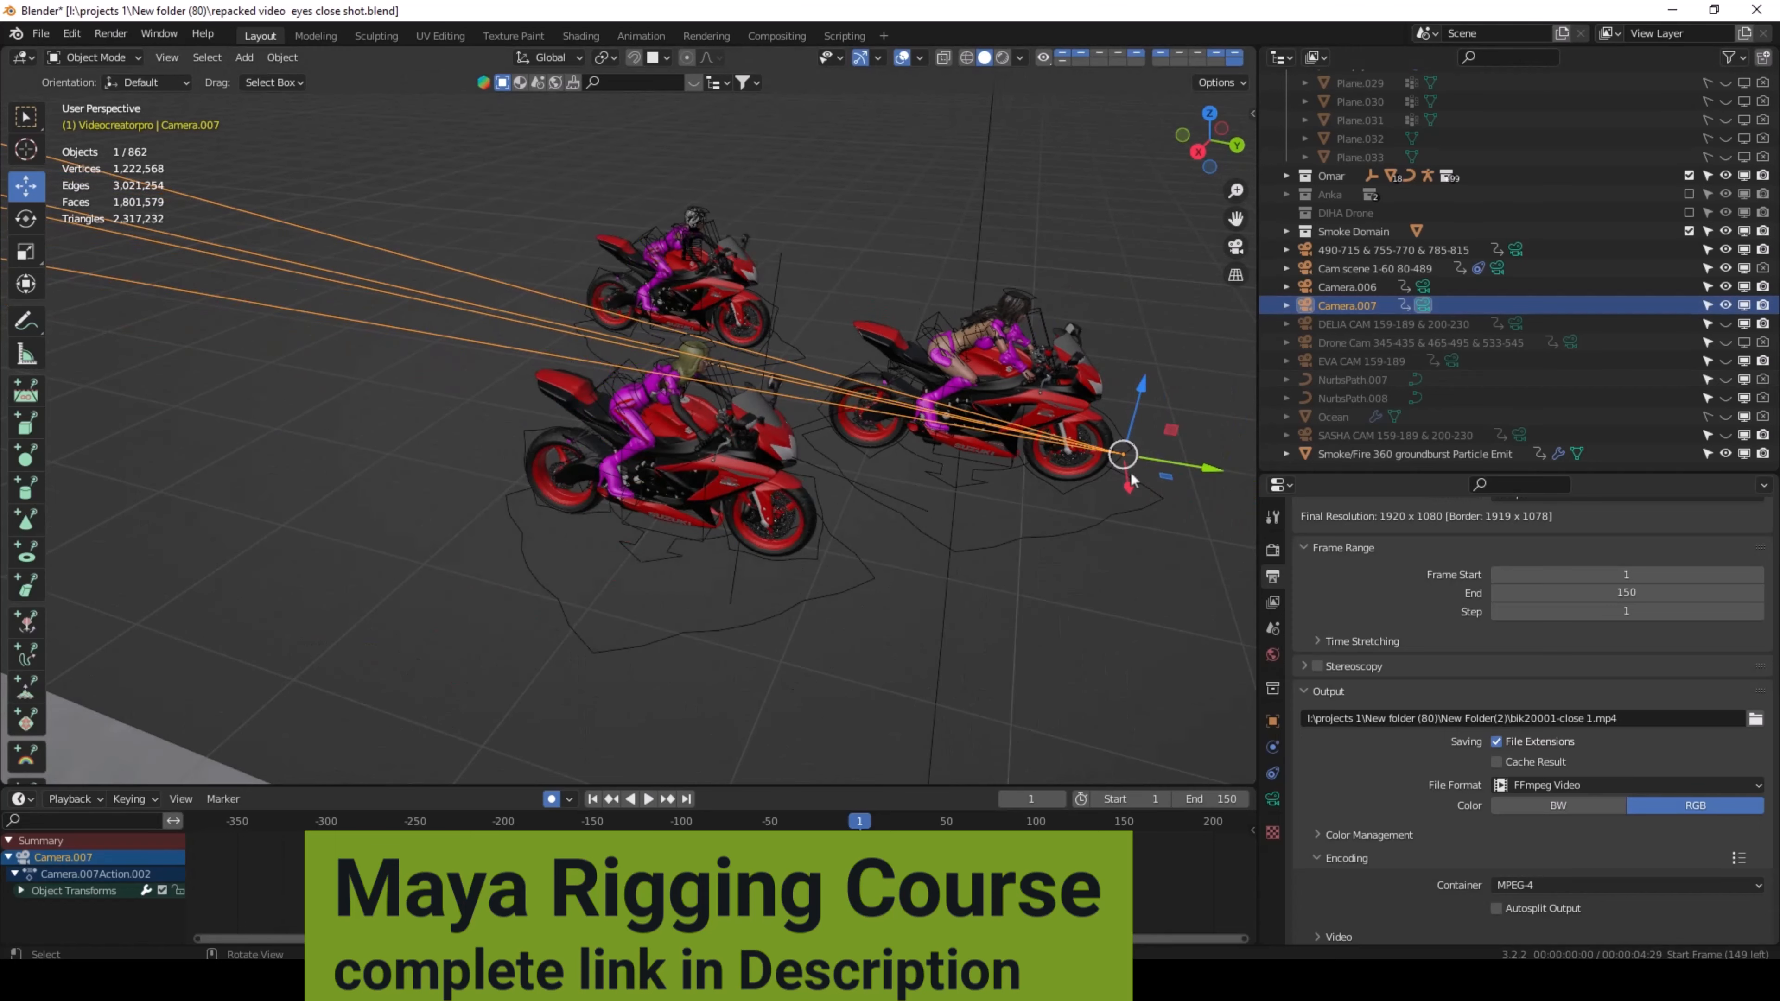
mouse_move(826, 386)
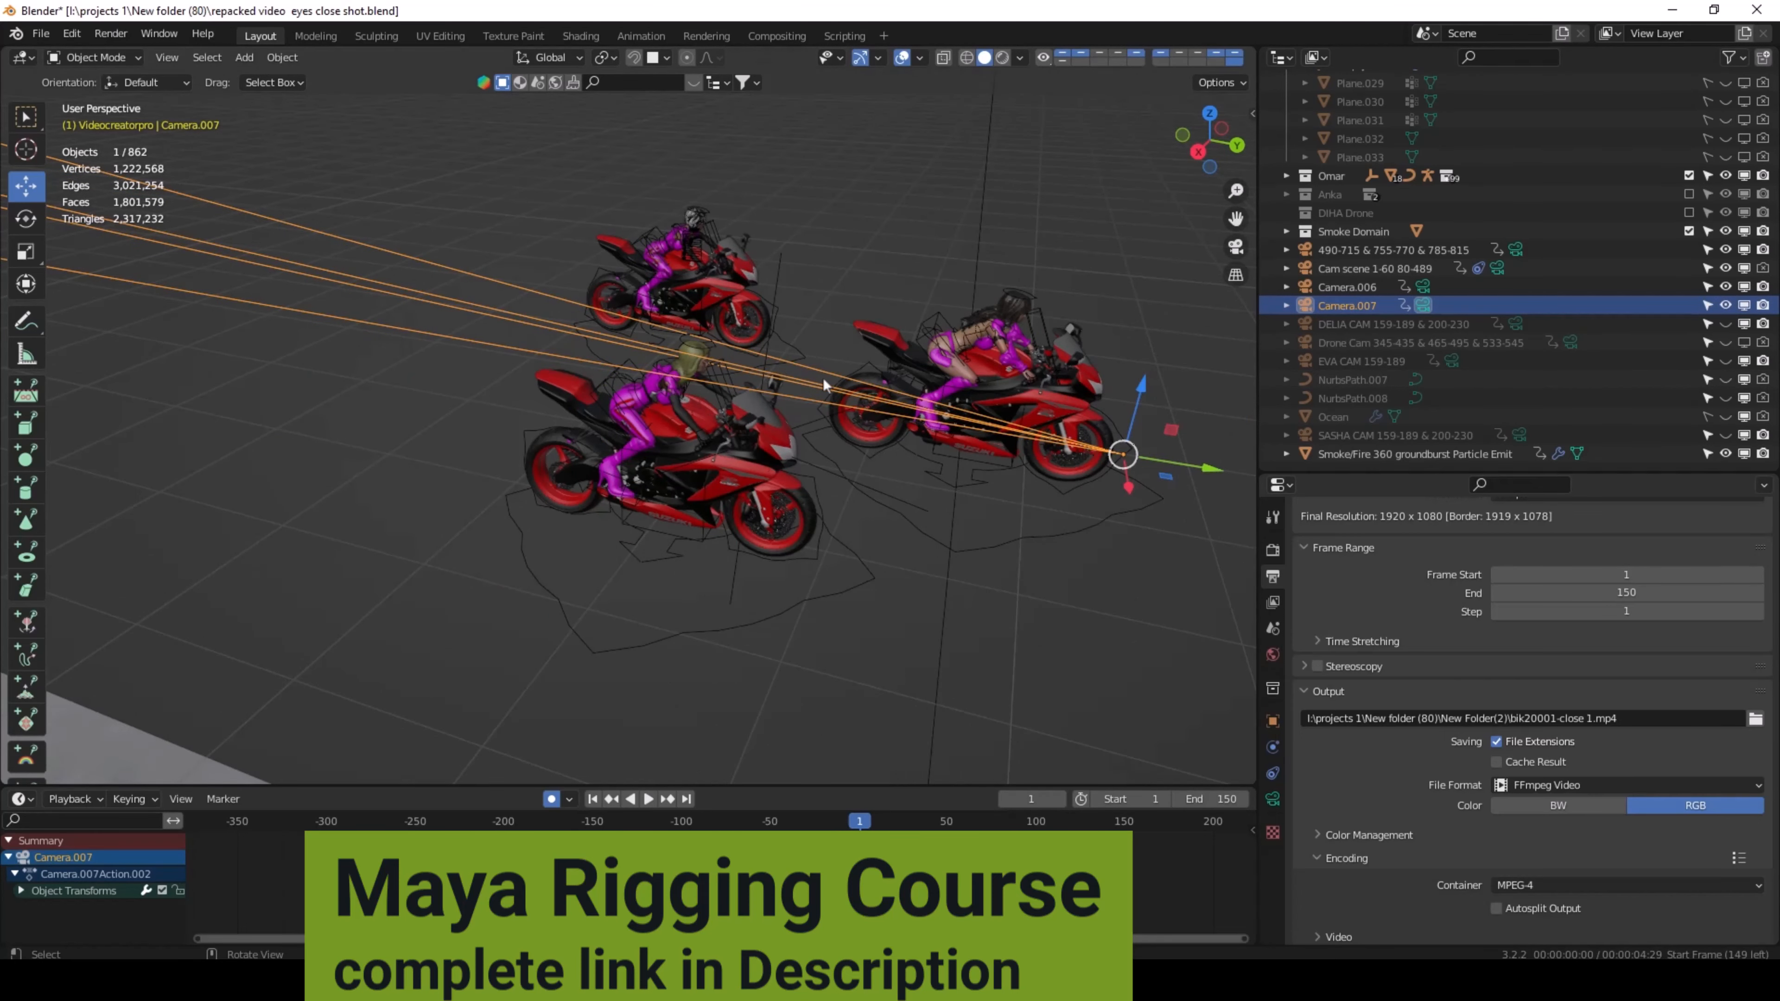
mouse_move(816, 391)
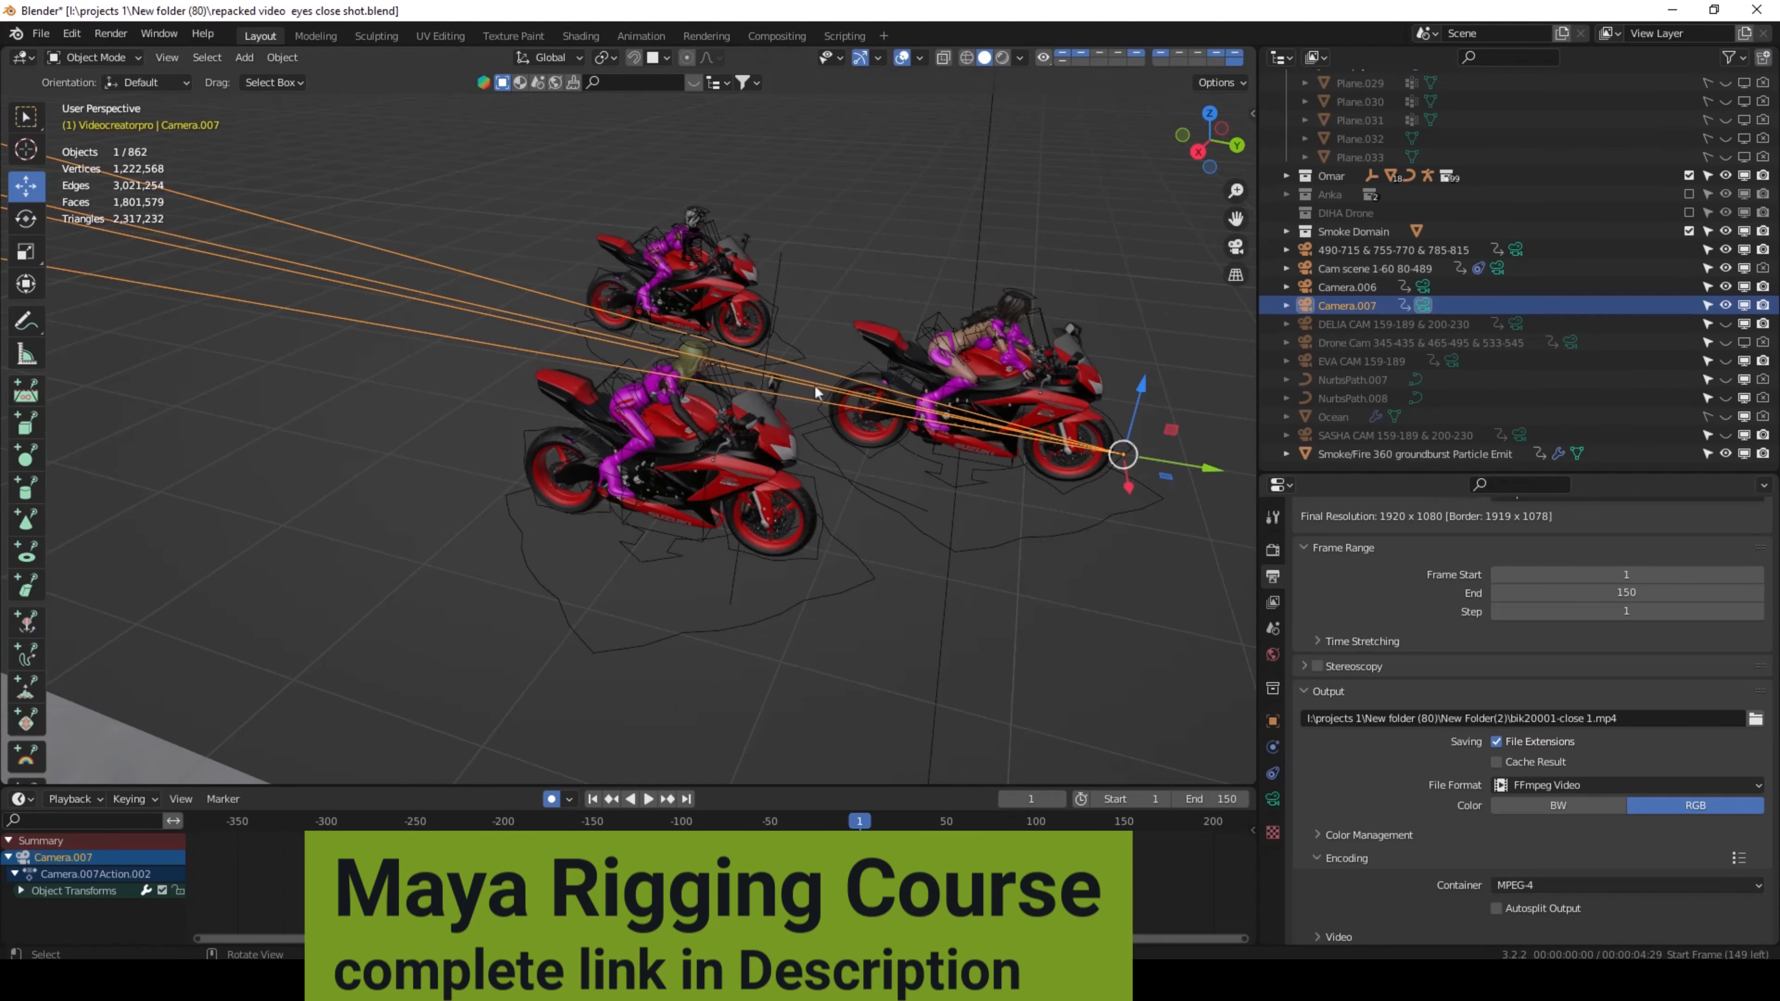
mouse_move(1090, 449)
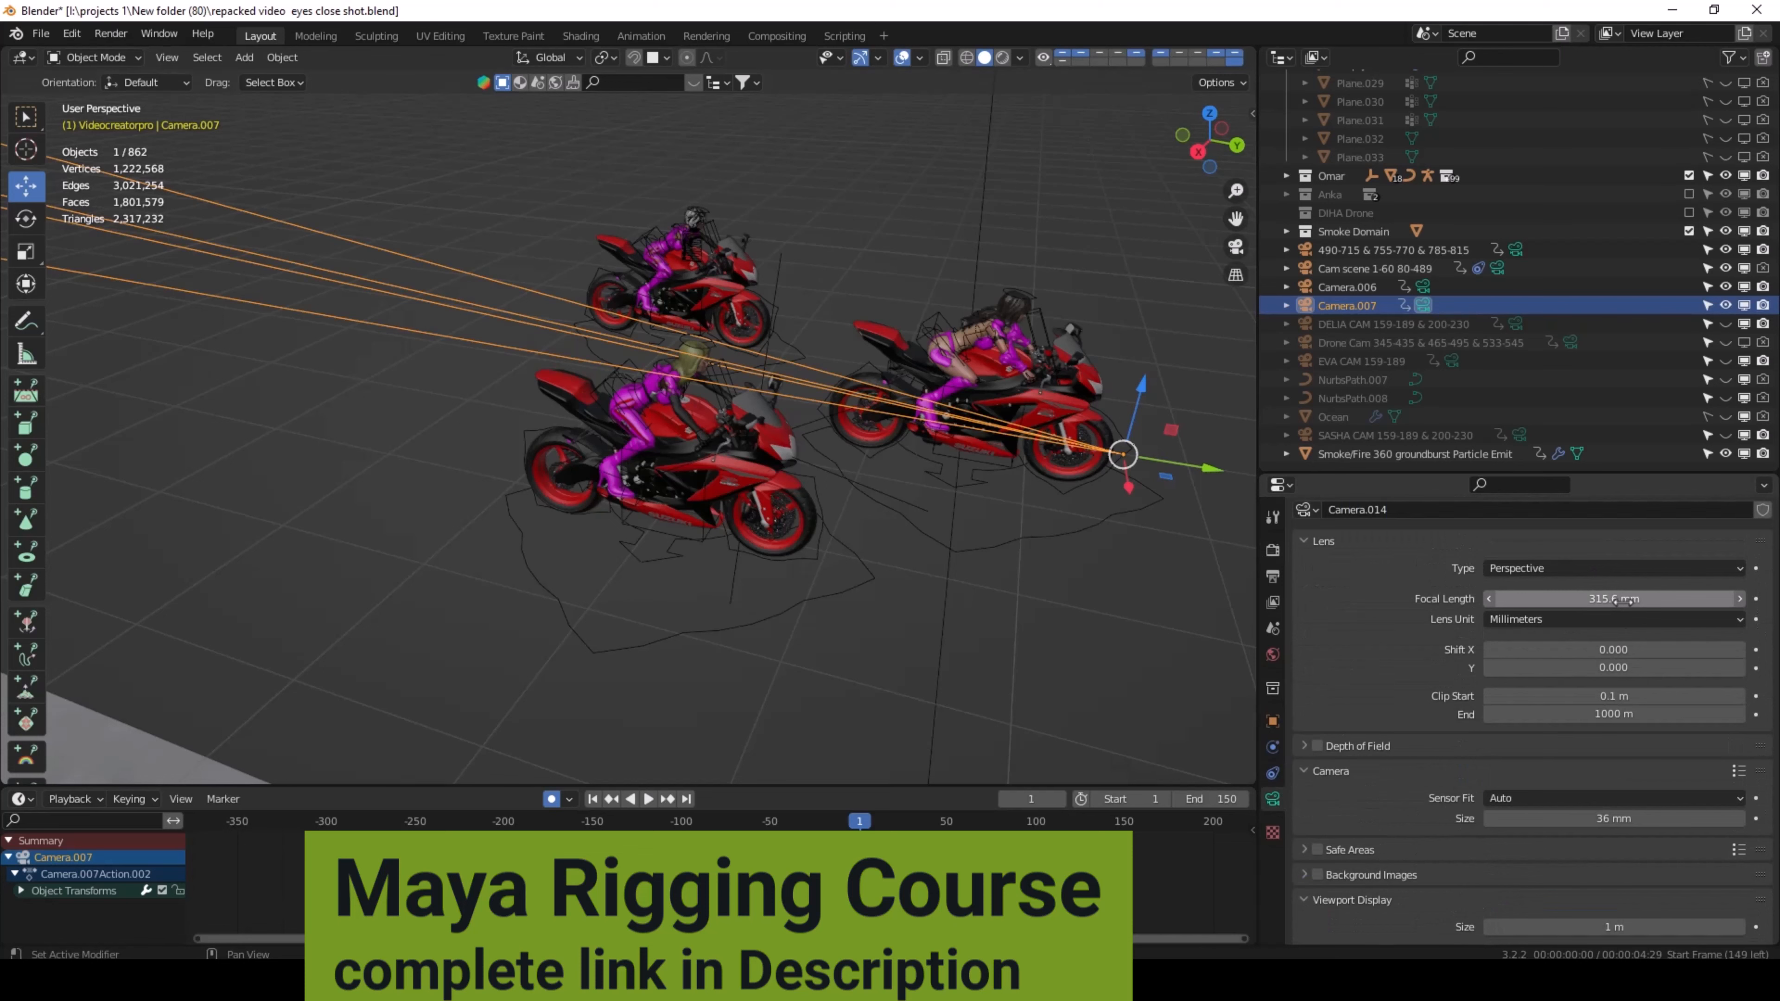
mouse_move(1235, 247)
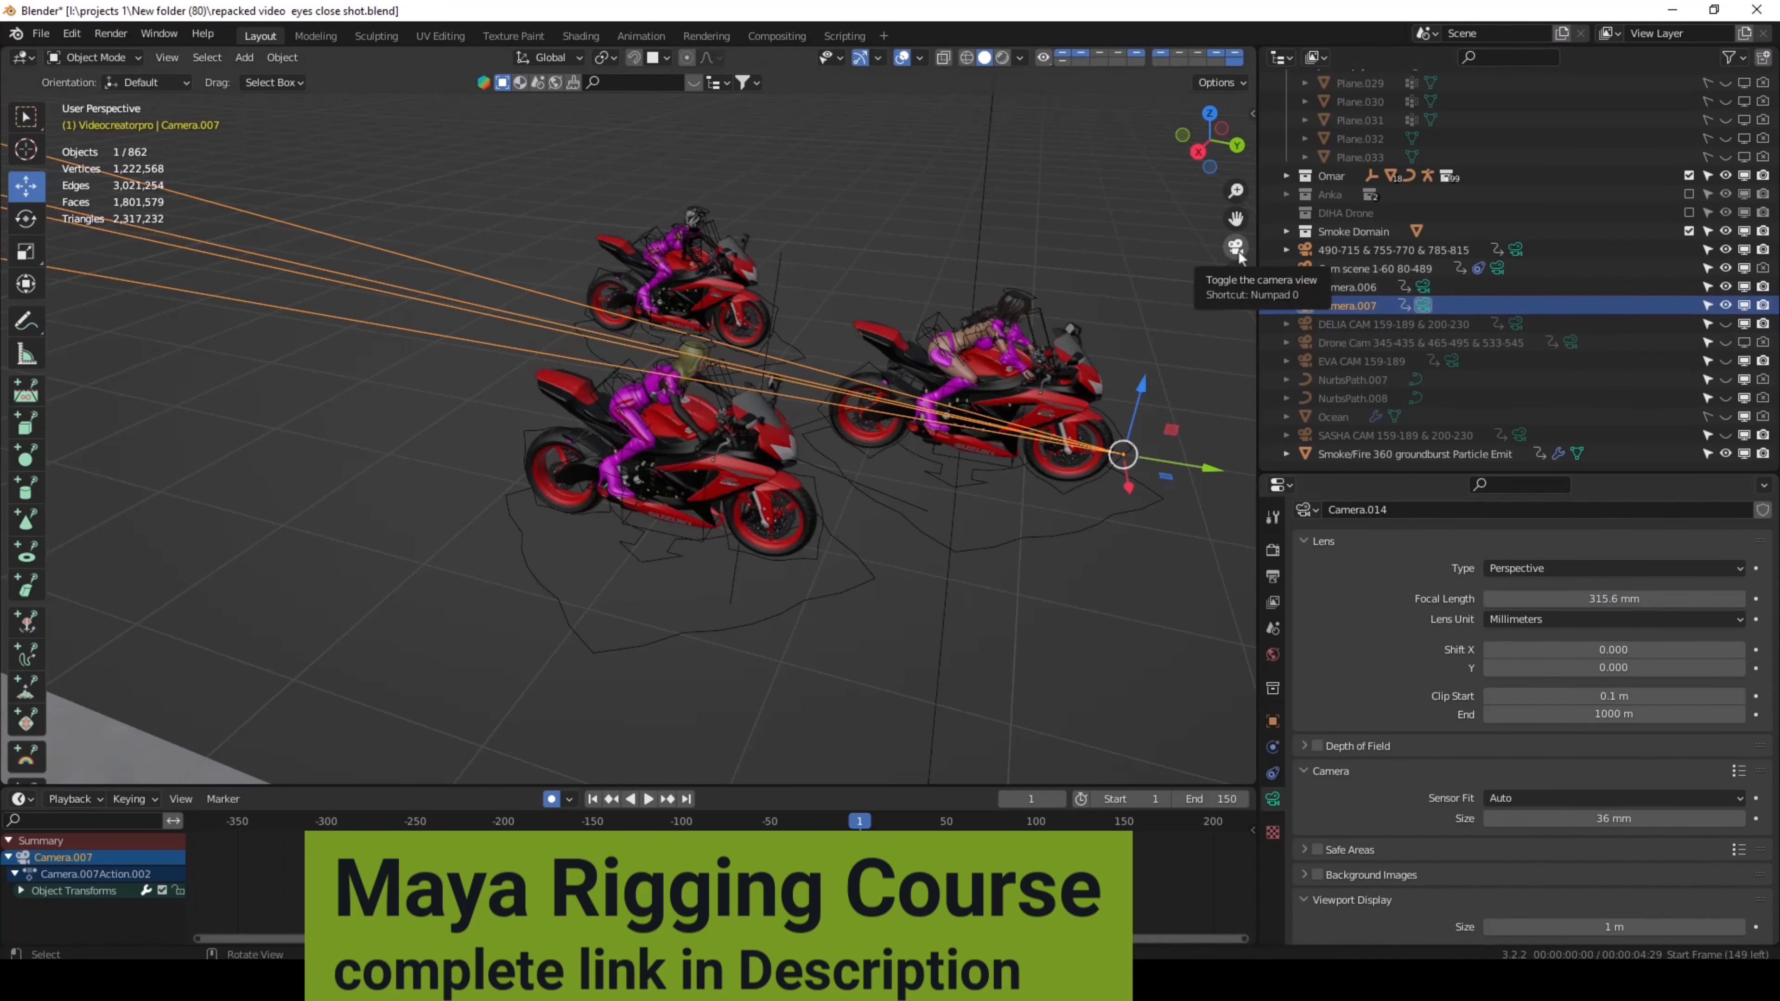
click(1236, 248)
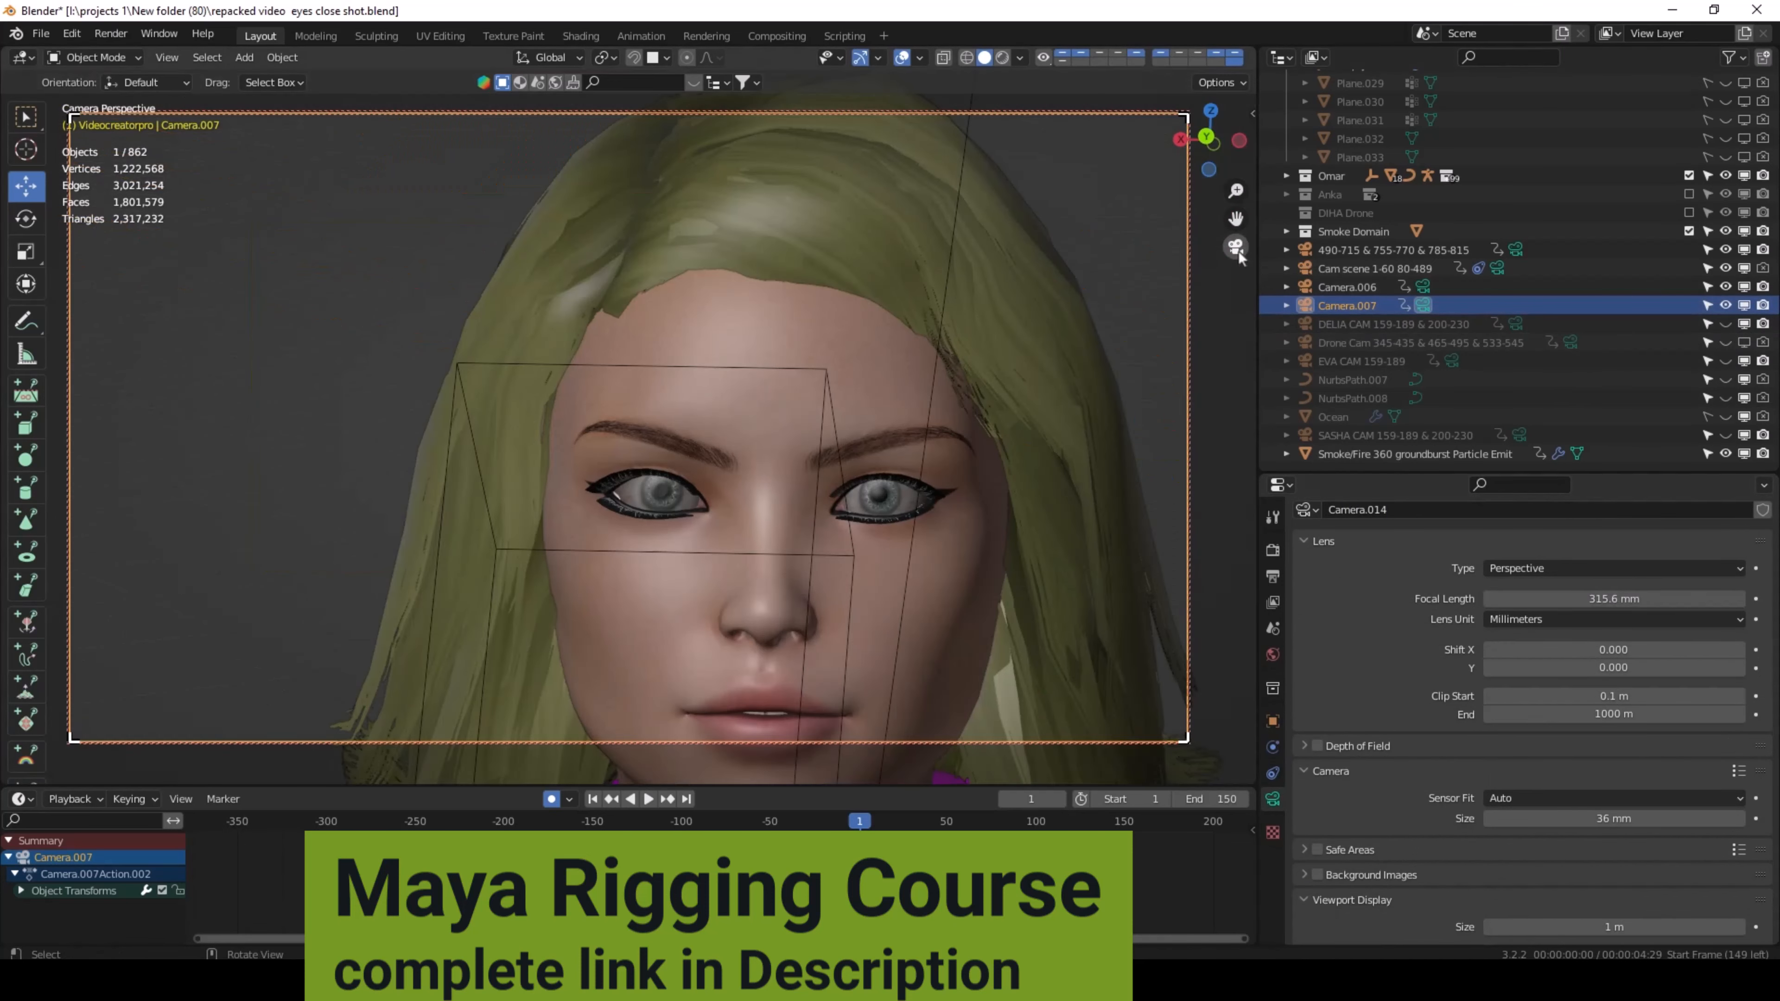
mouse_move(829, 566)
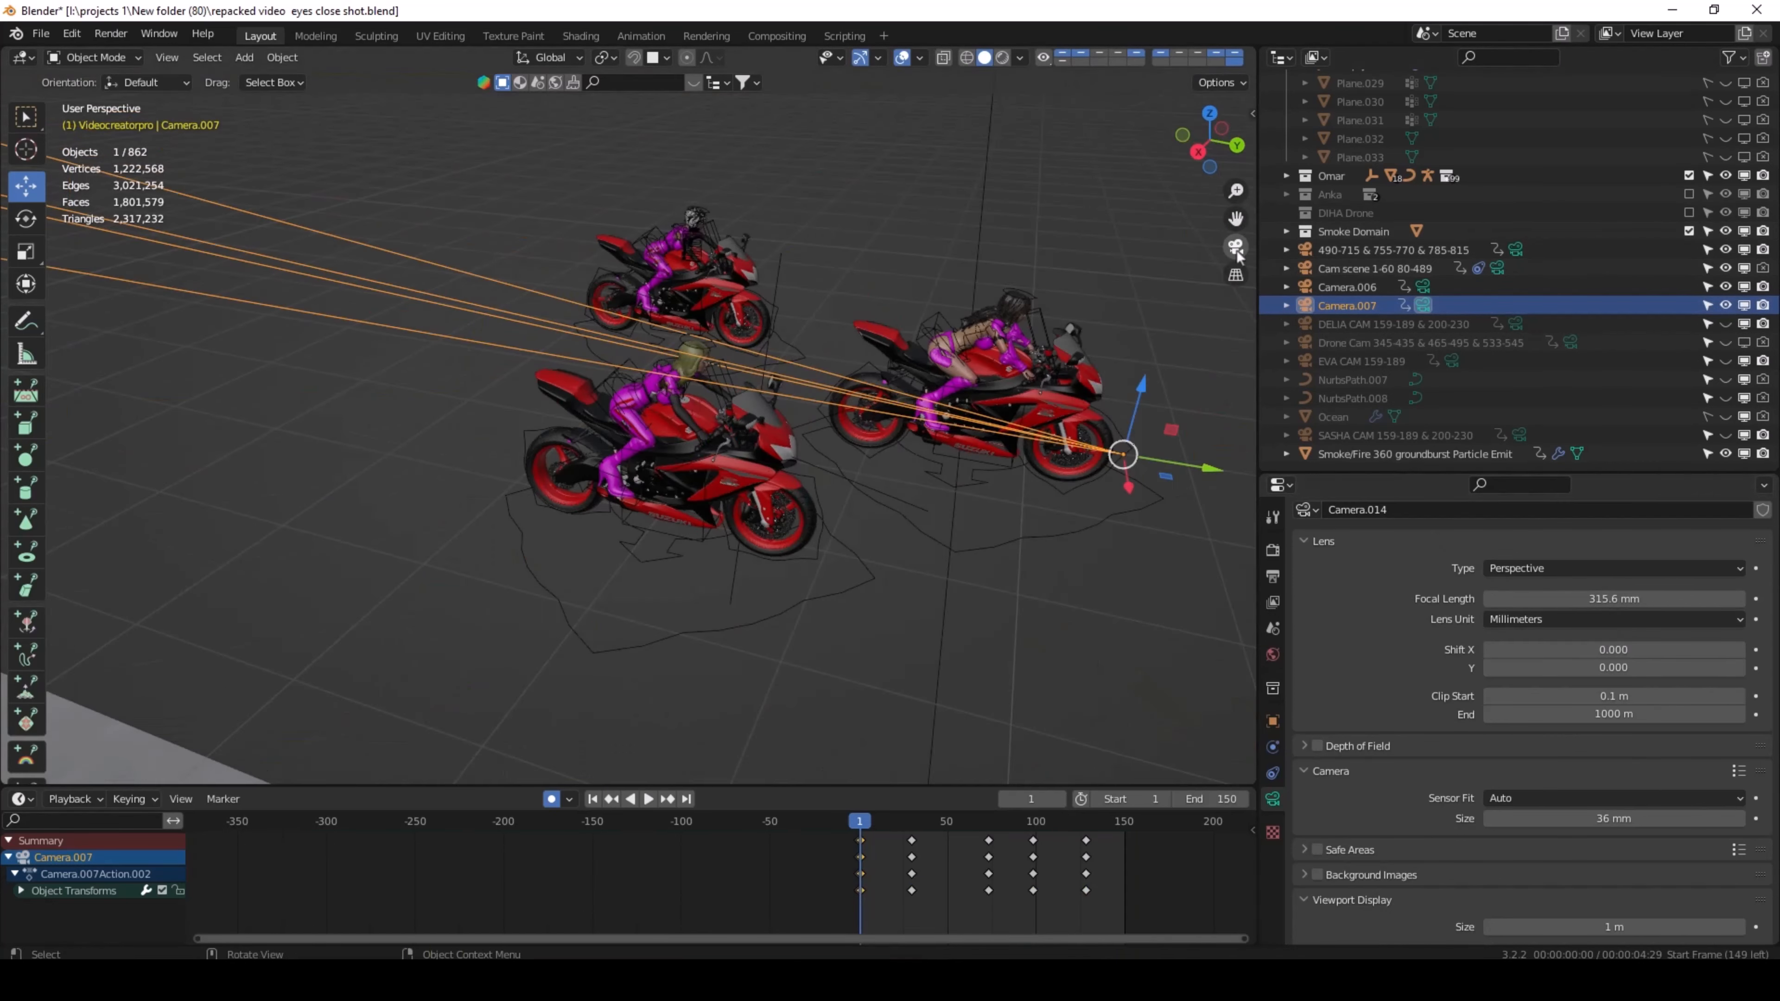
click(71, 34)
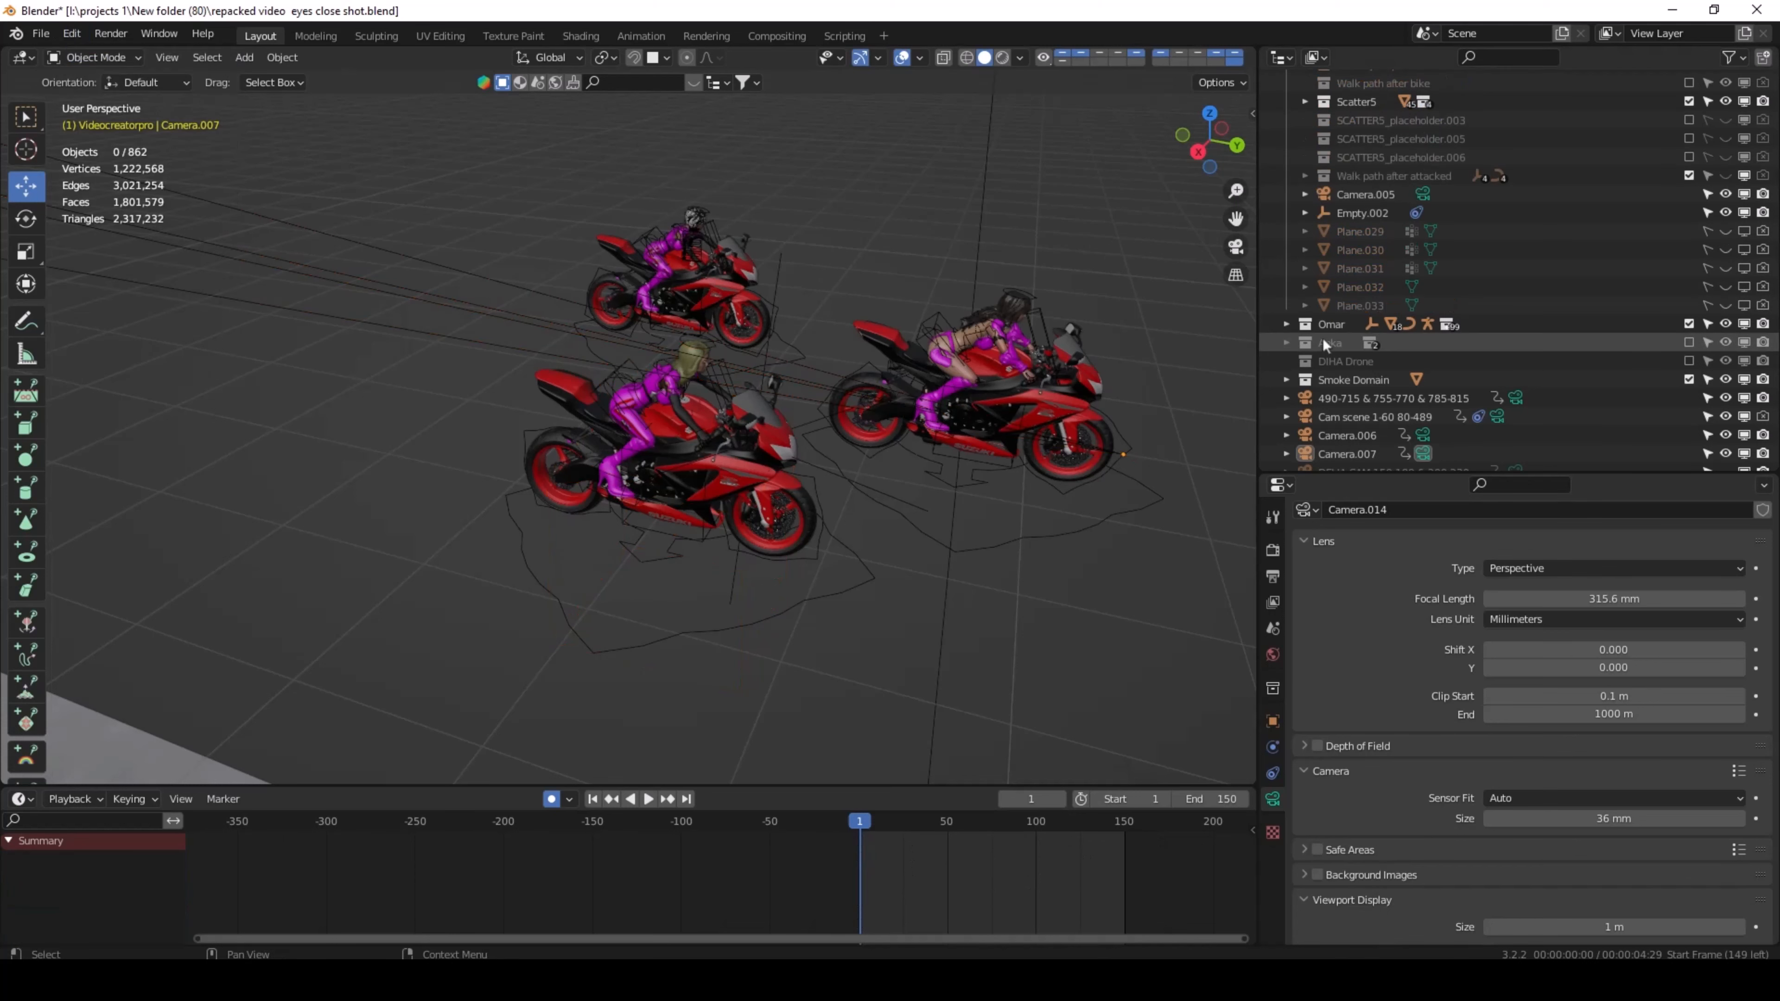
scroll(down, 3)
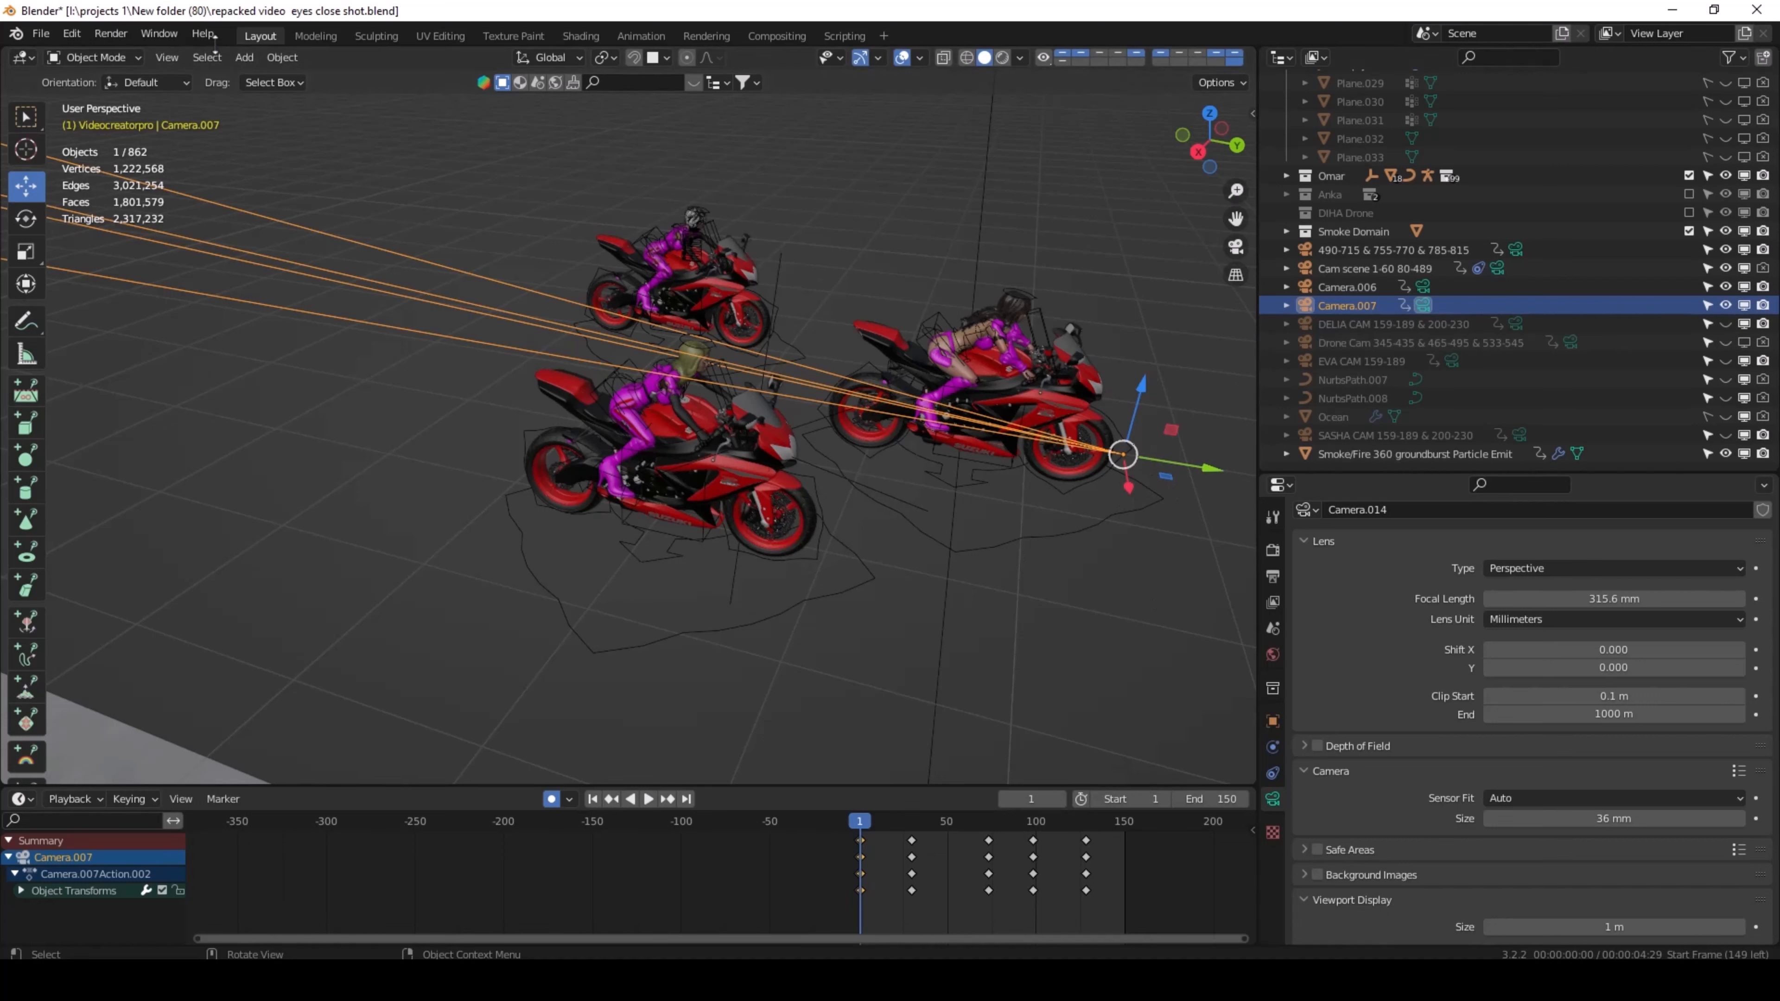
Add a new 50 mm camera, Camera.008, and move it over toward the riders
click(243, 56)
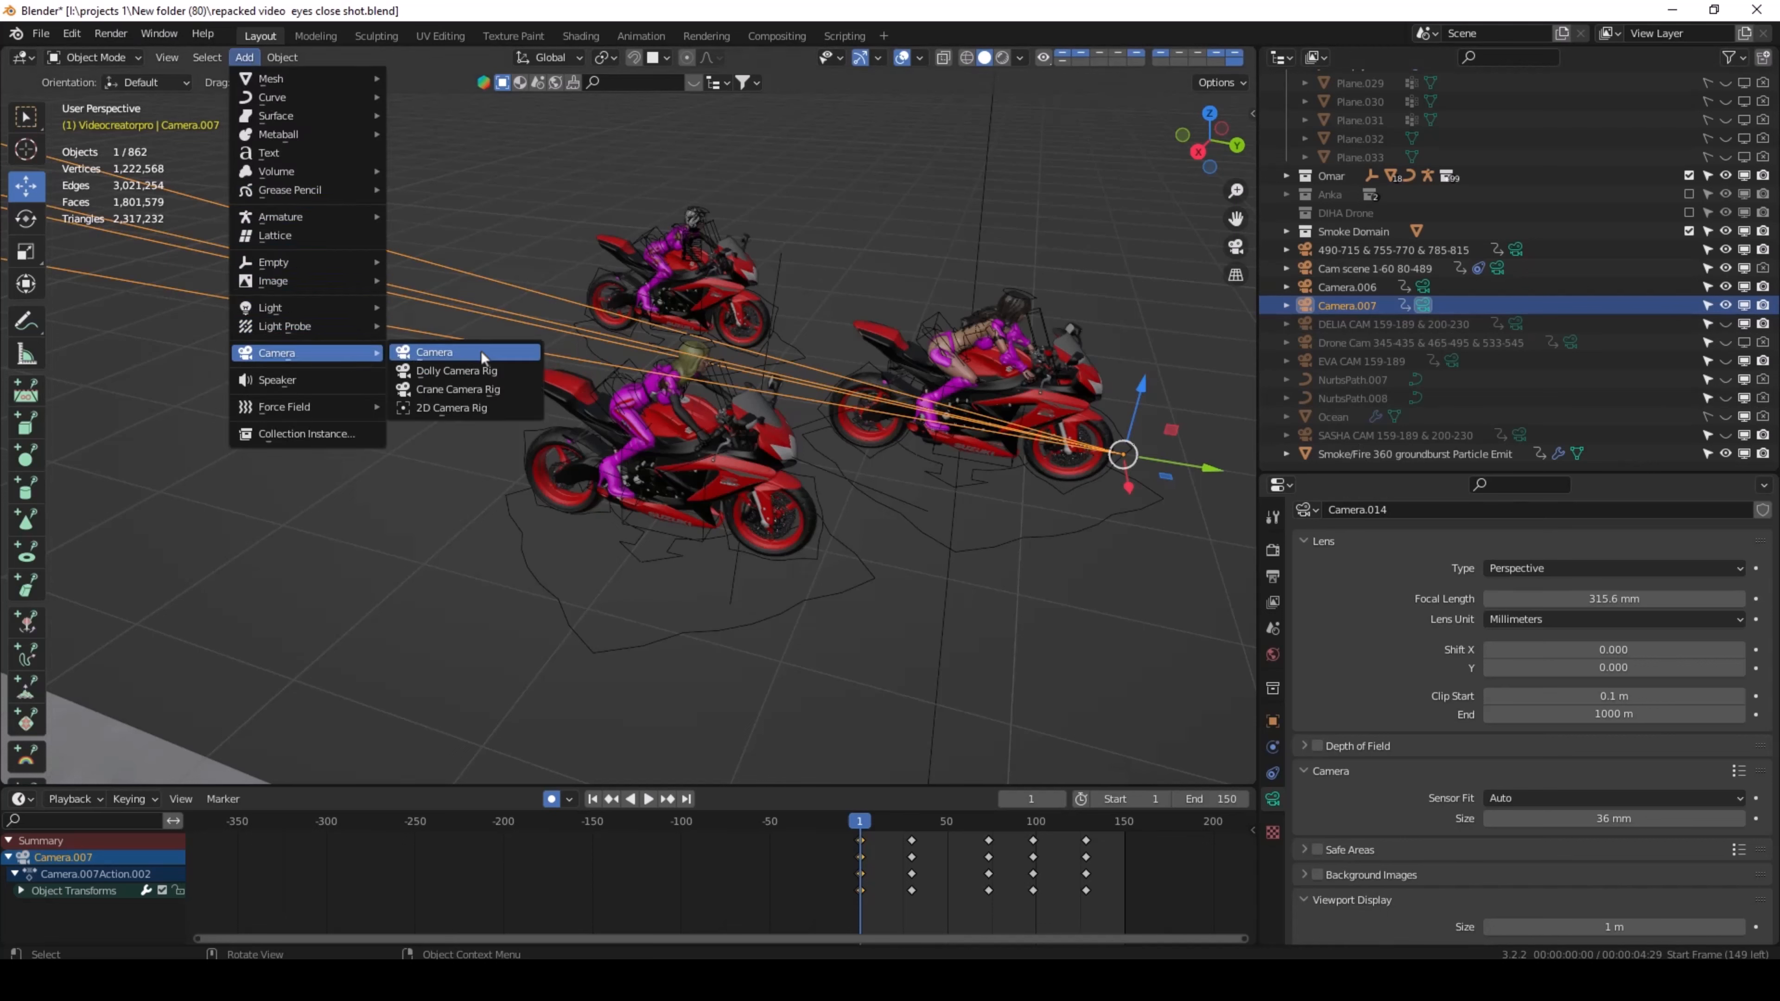
click(434, 352)
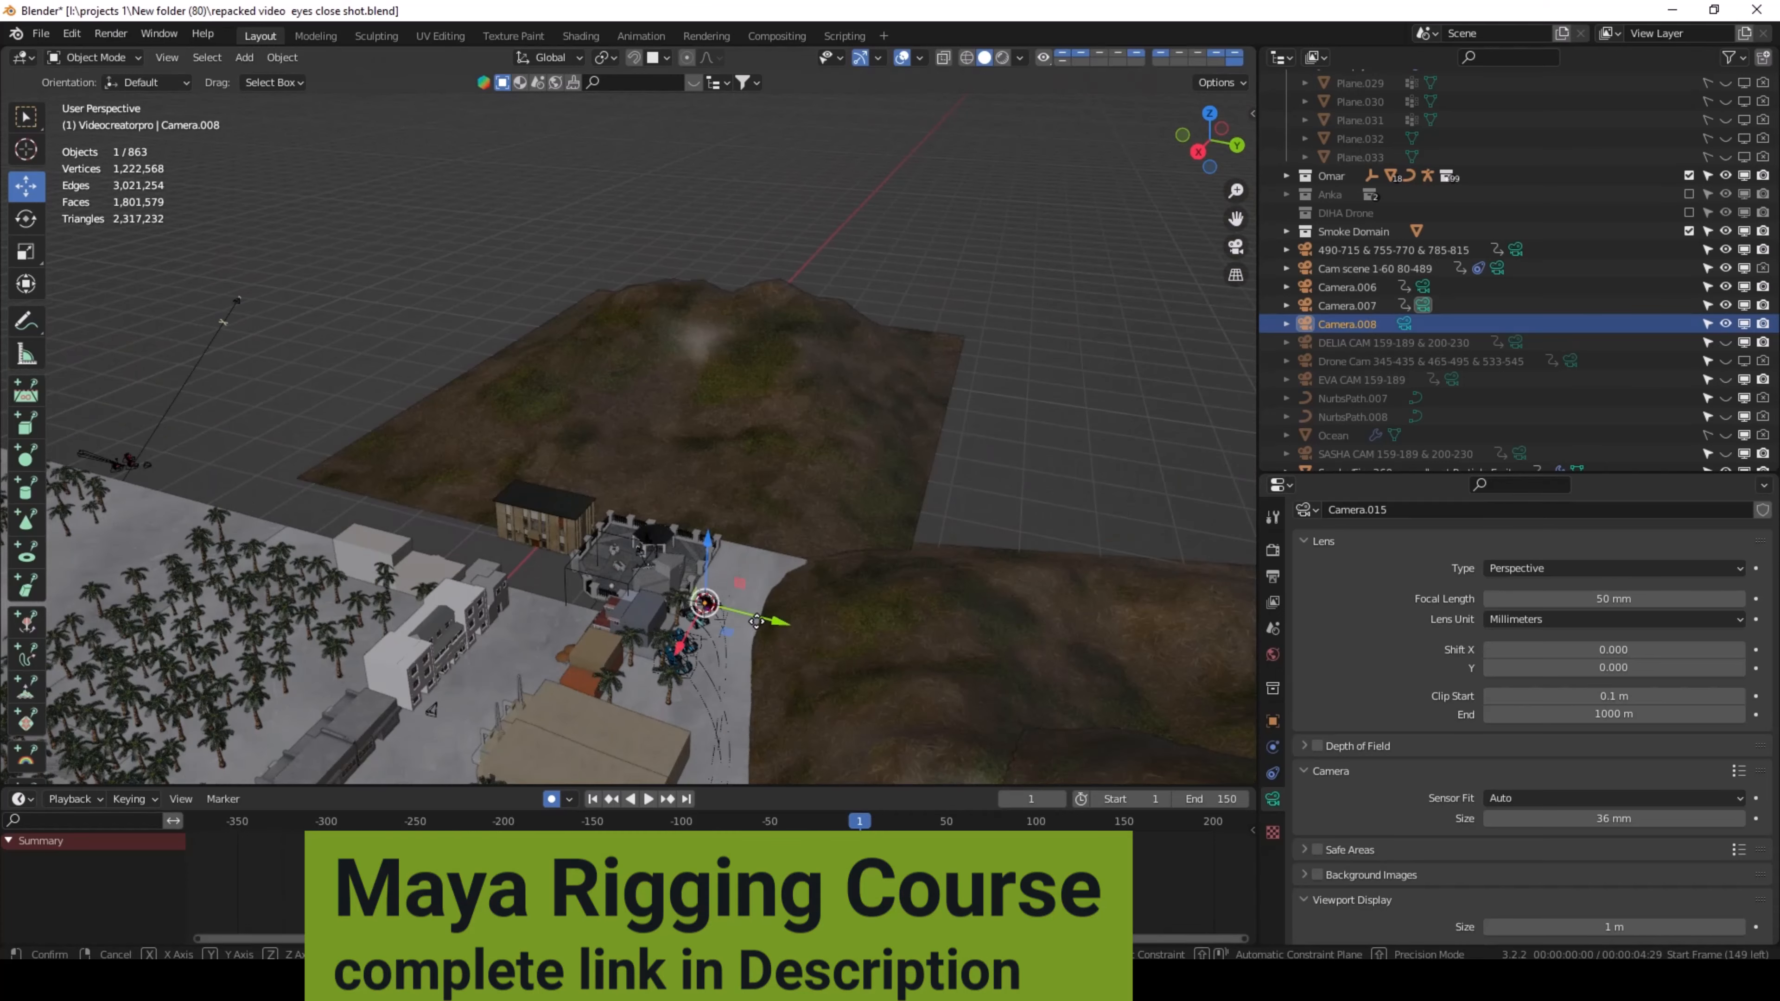
drag(704, 602, 246, 491)
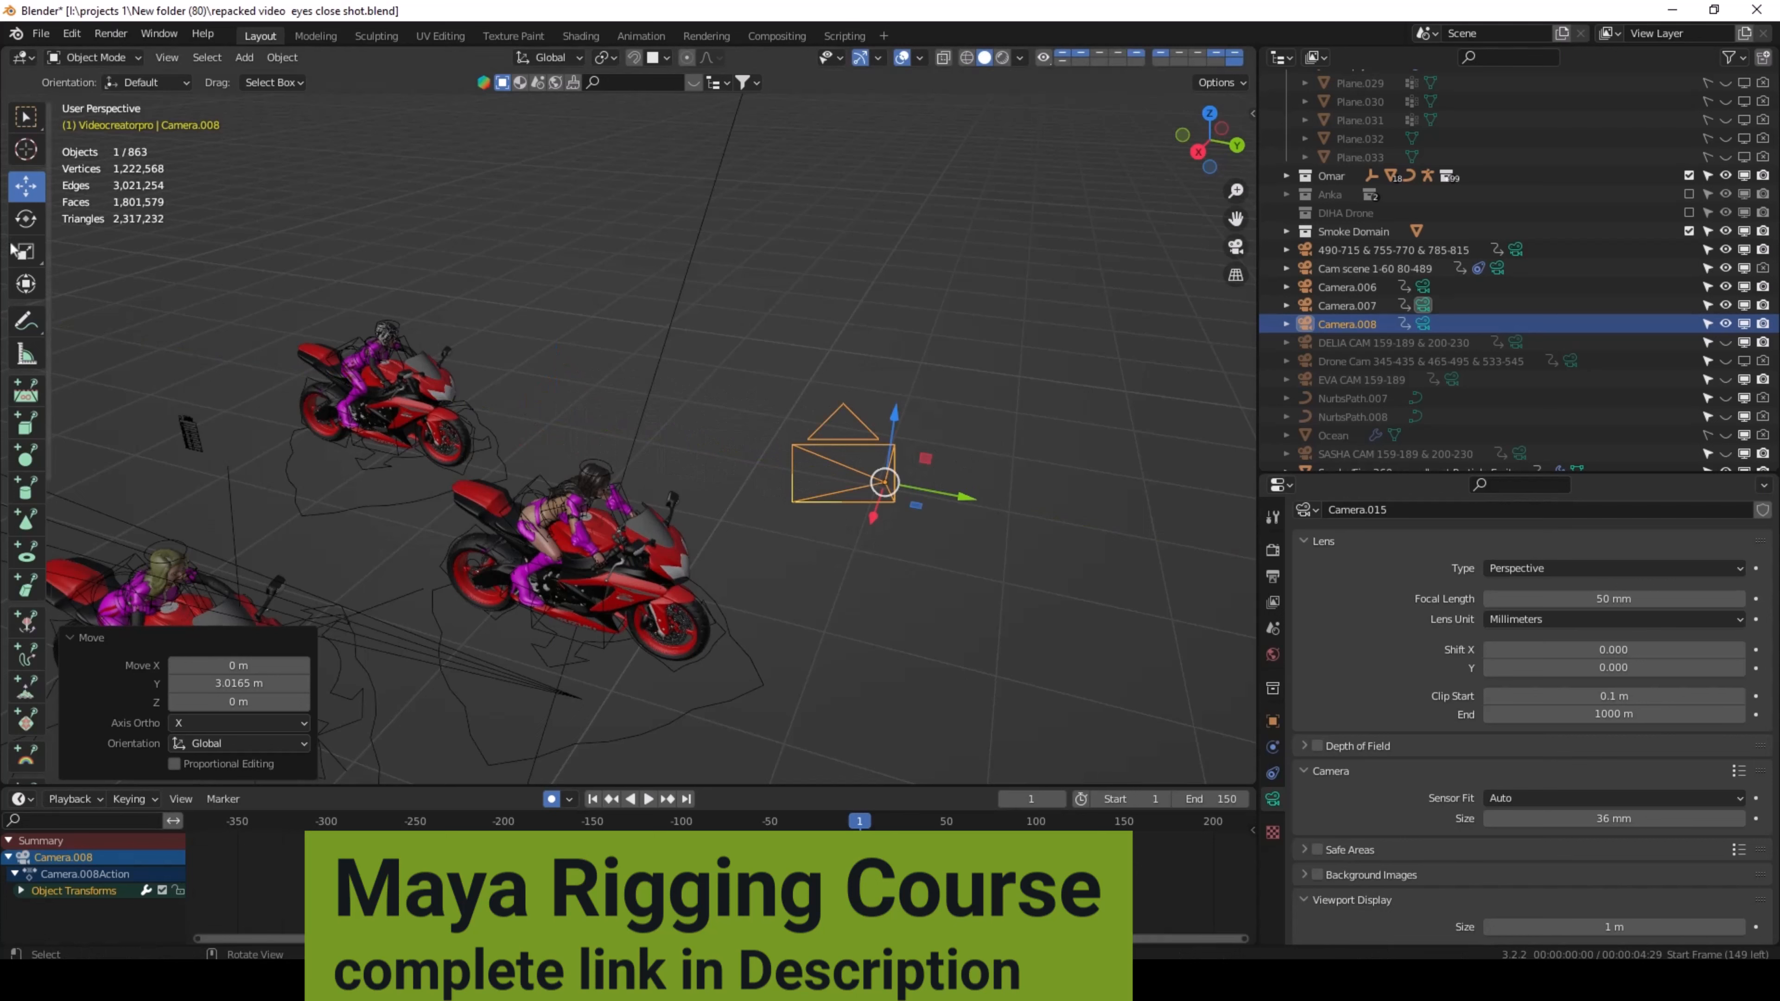
Rotate Camera.008 about Z and slide it along Y closer to the second, dark-haired rider
click(25, 218)
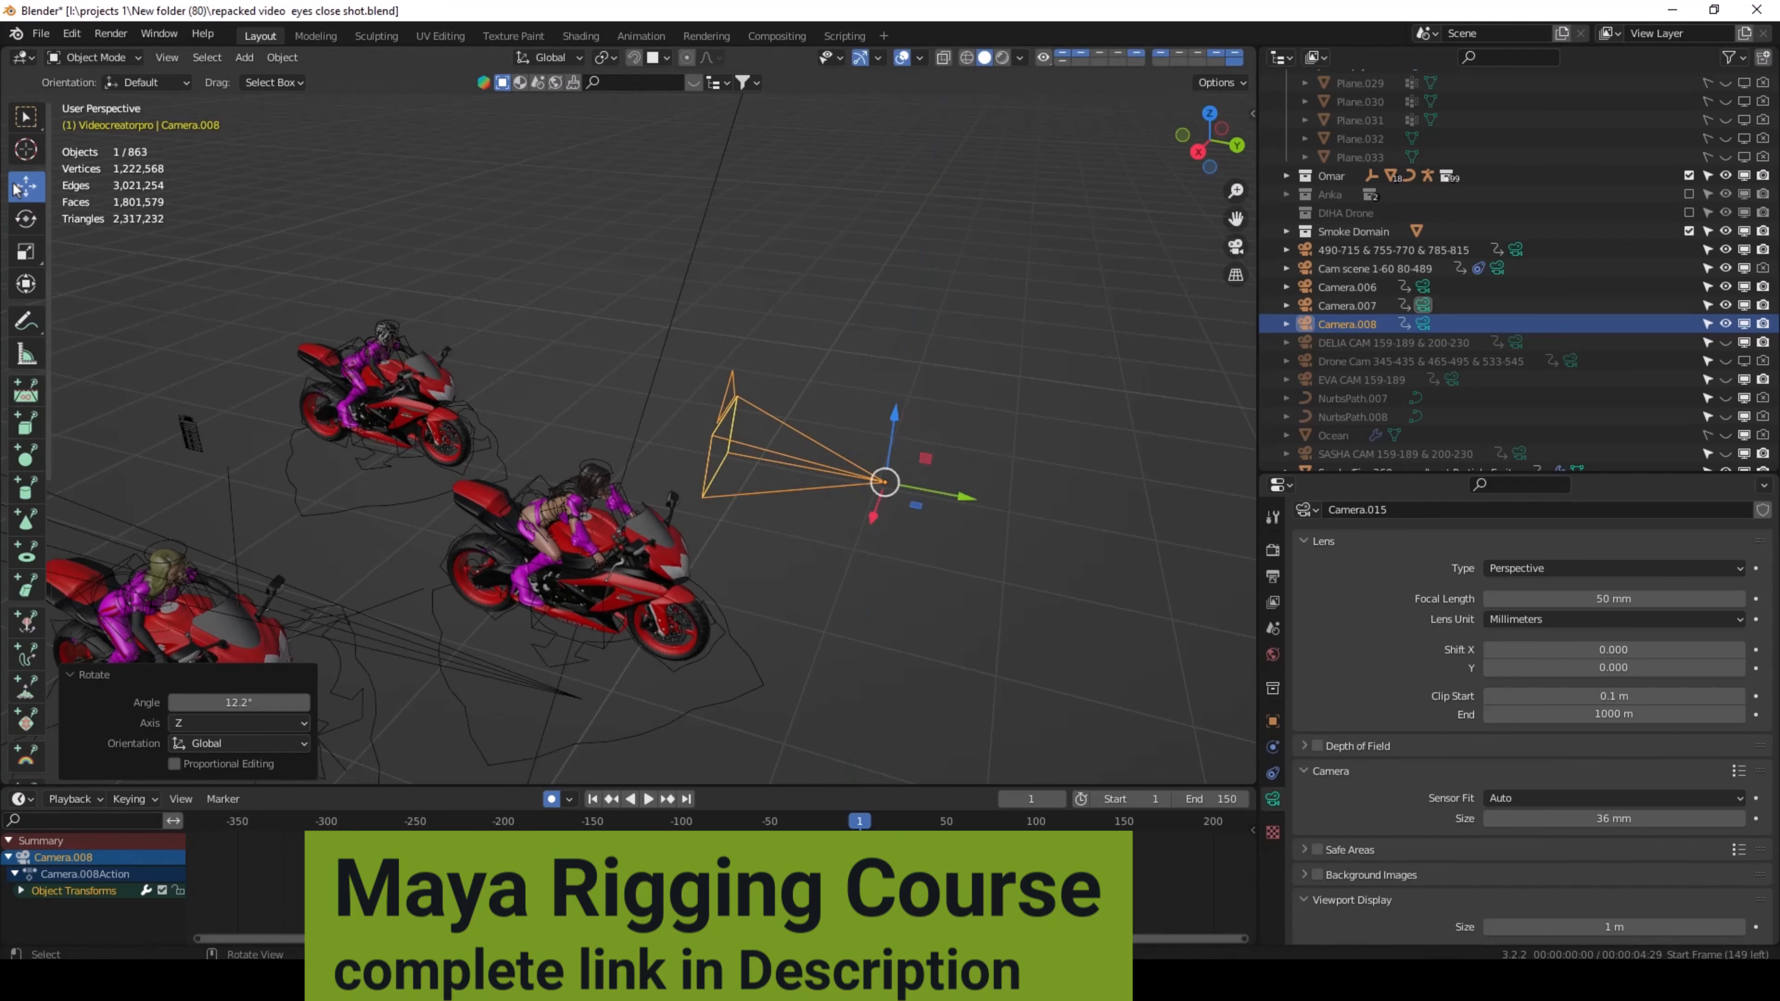
drag(890, 480, 893, 508)
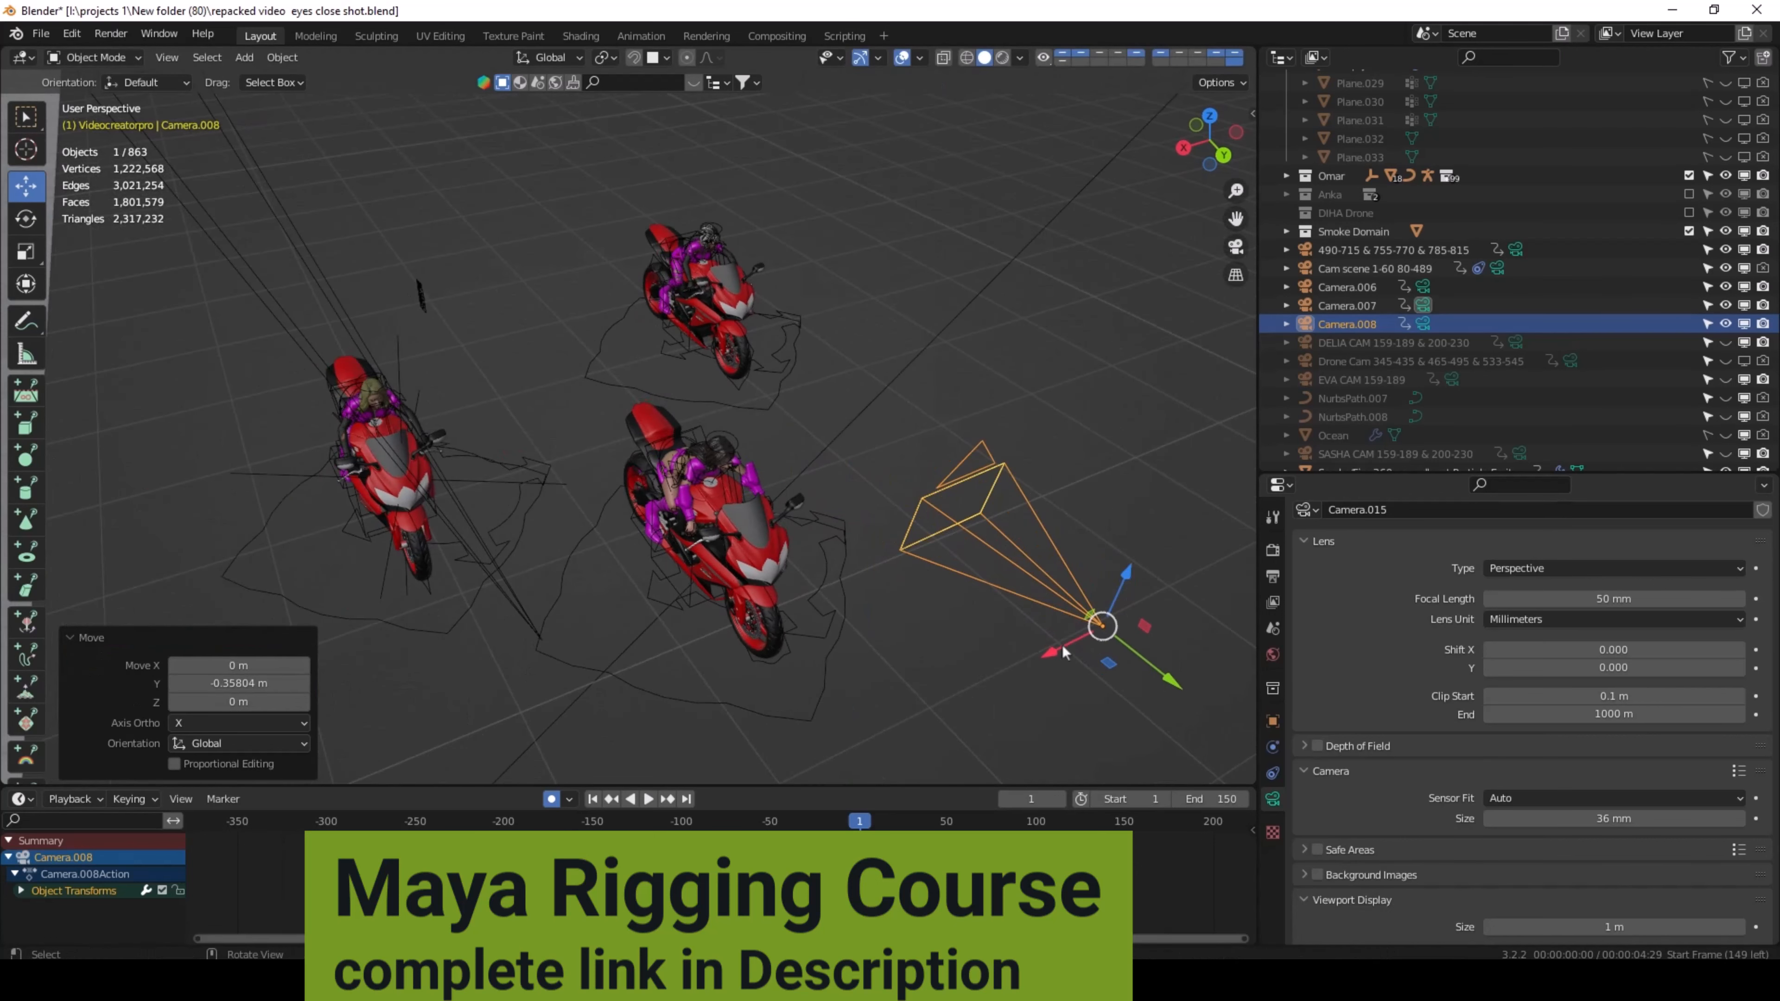
drag(1101, 625, 868, 744)
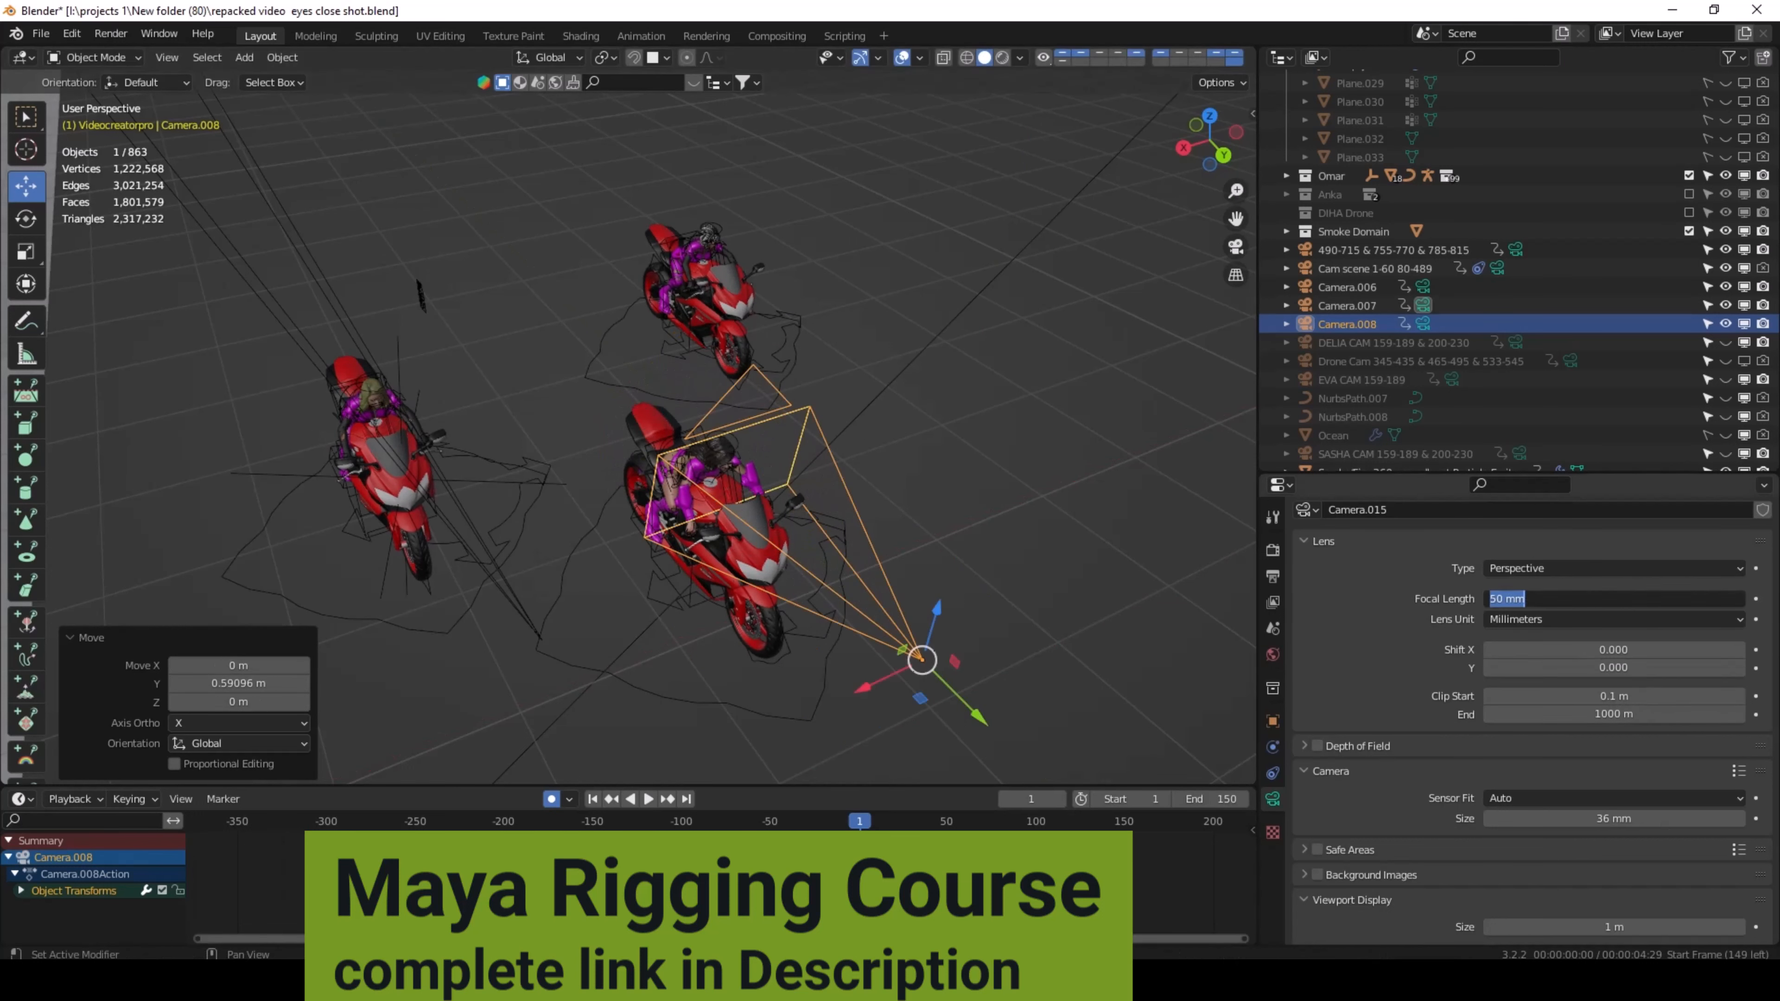
Set Camera.008's focal length to 315 mm for a close-up of the dark-haired rider's eyes
text(315)
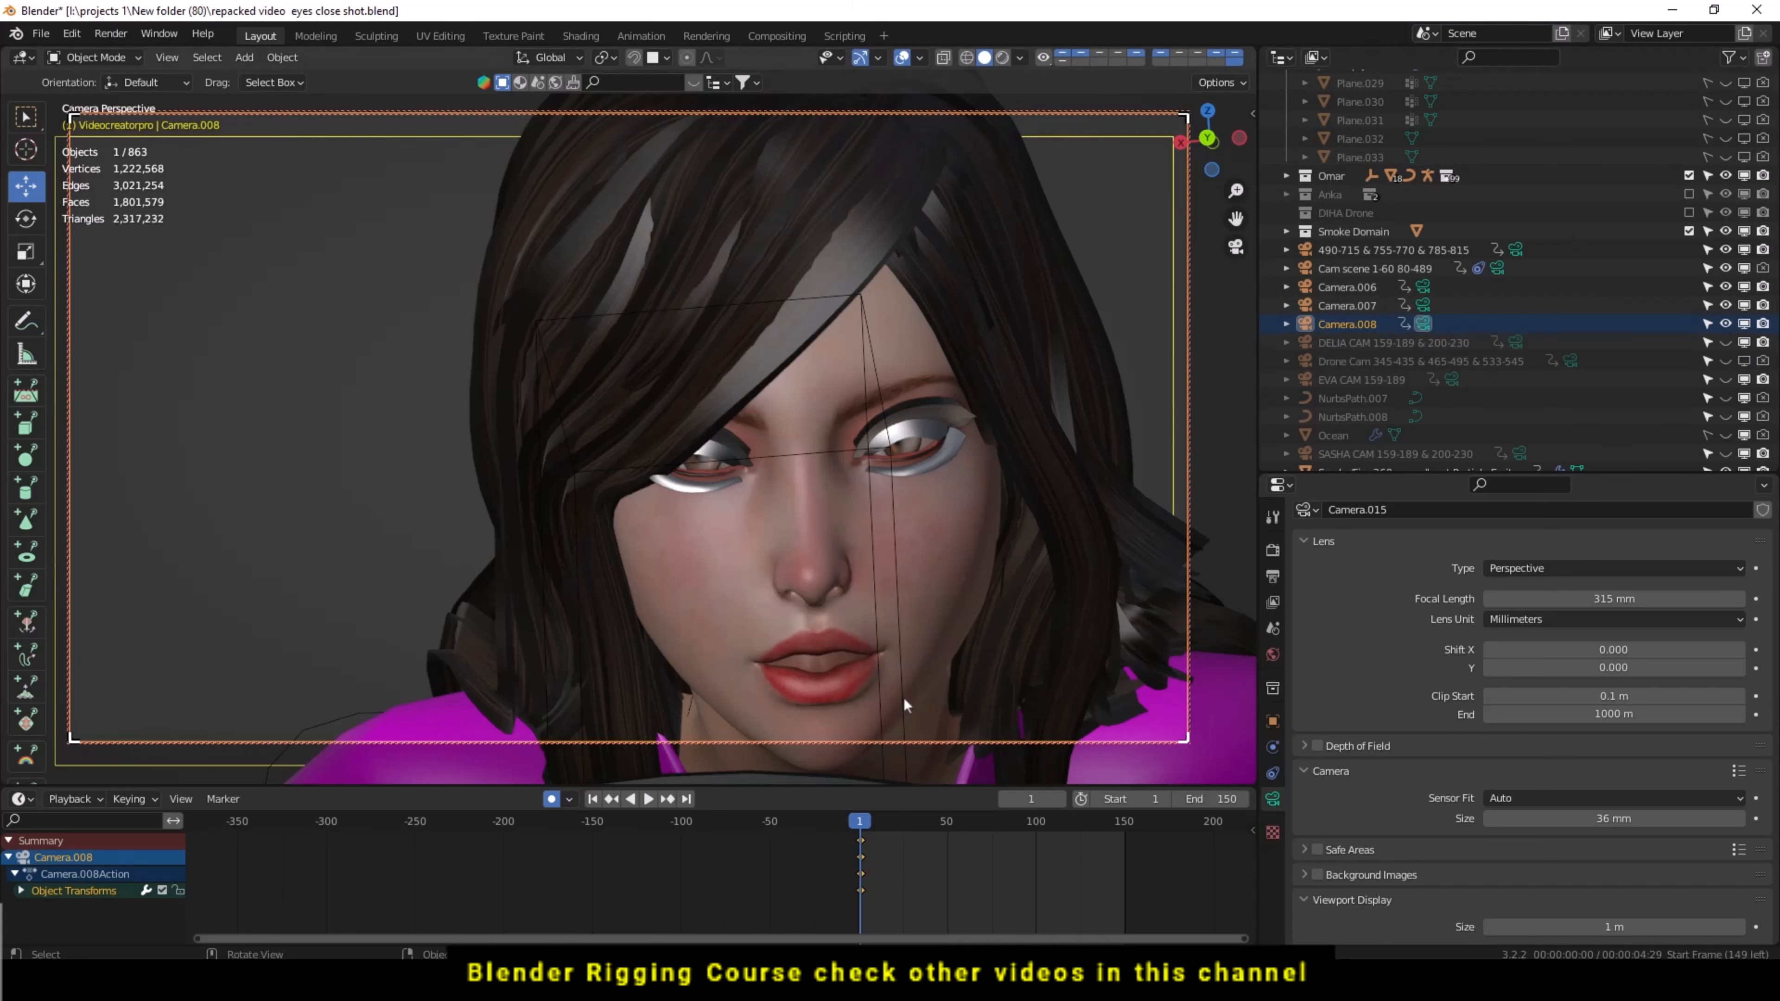
mouse_move(878, 551)
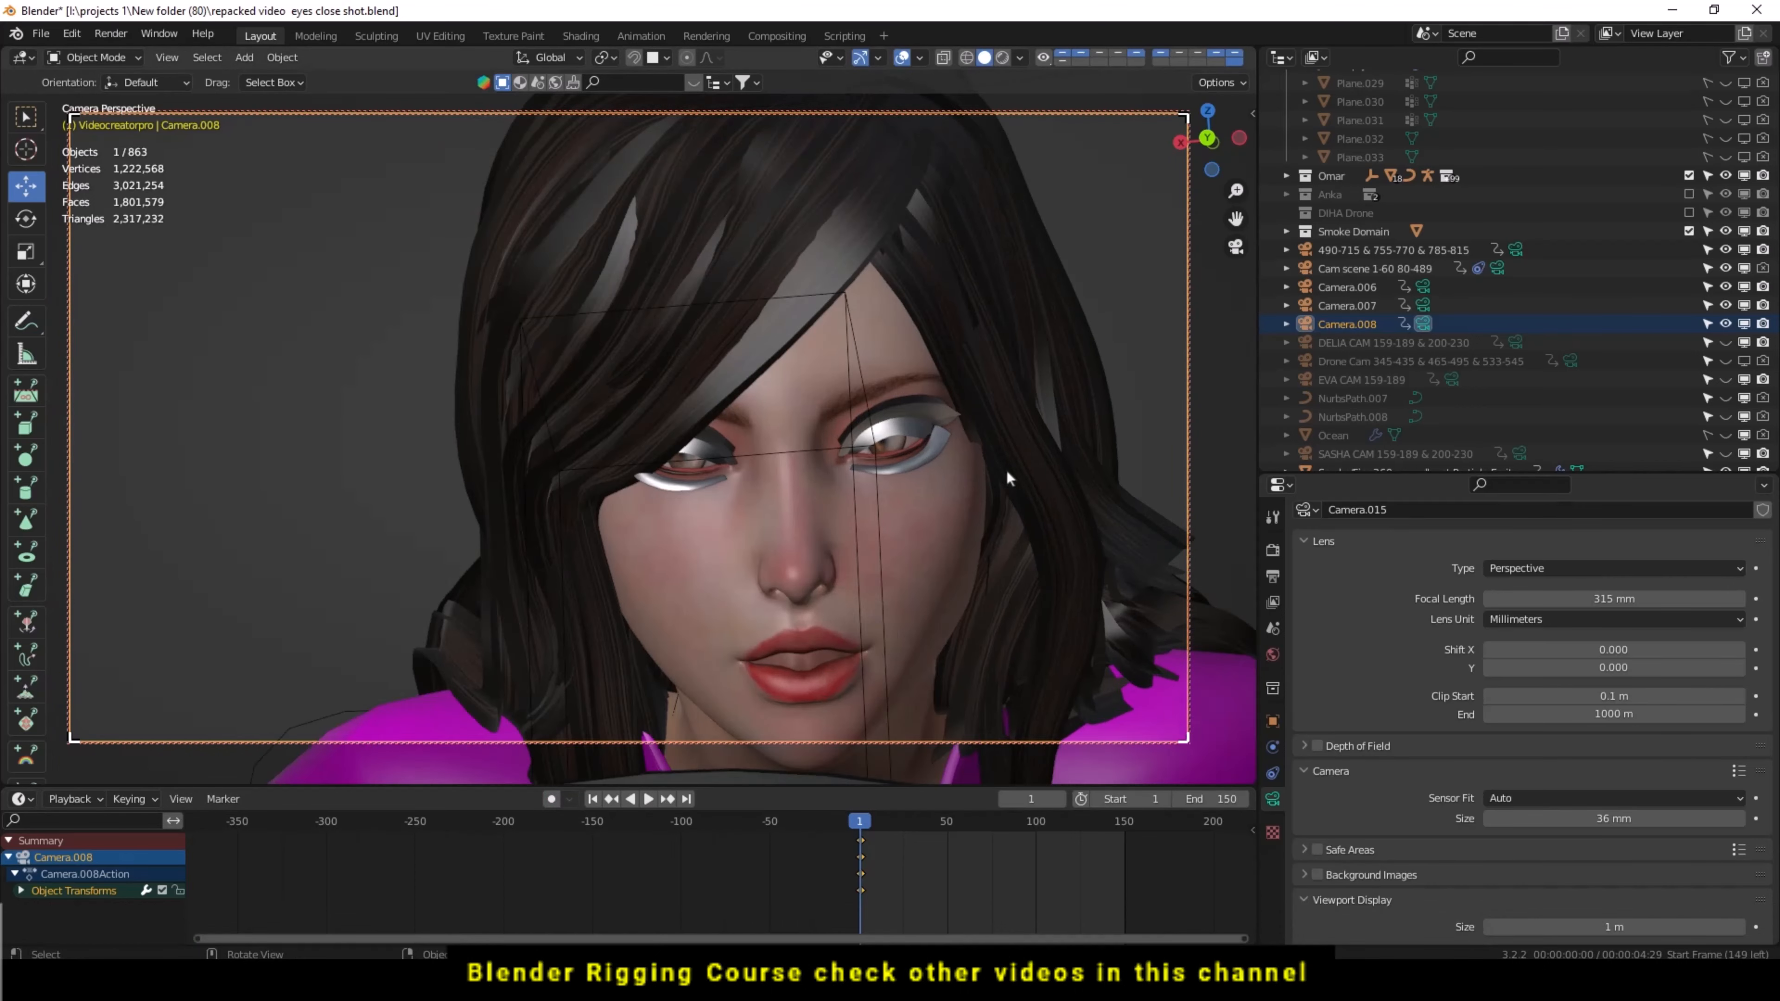
mouse_move(1215, 381)
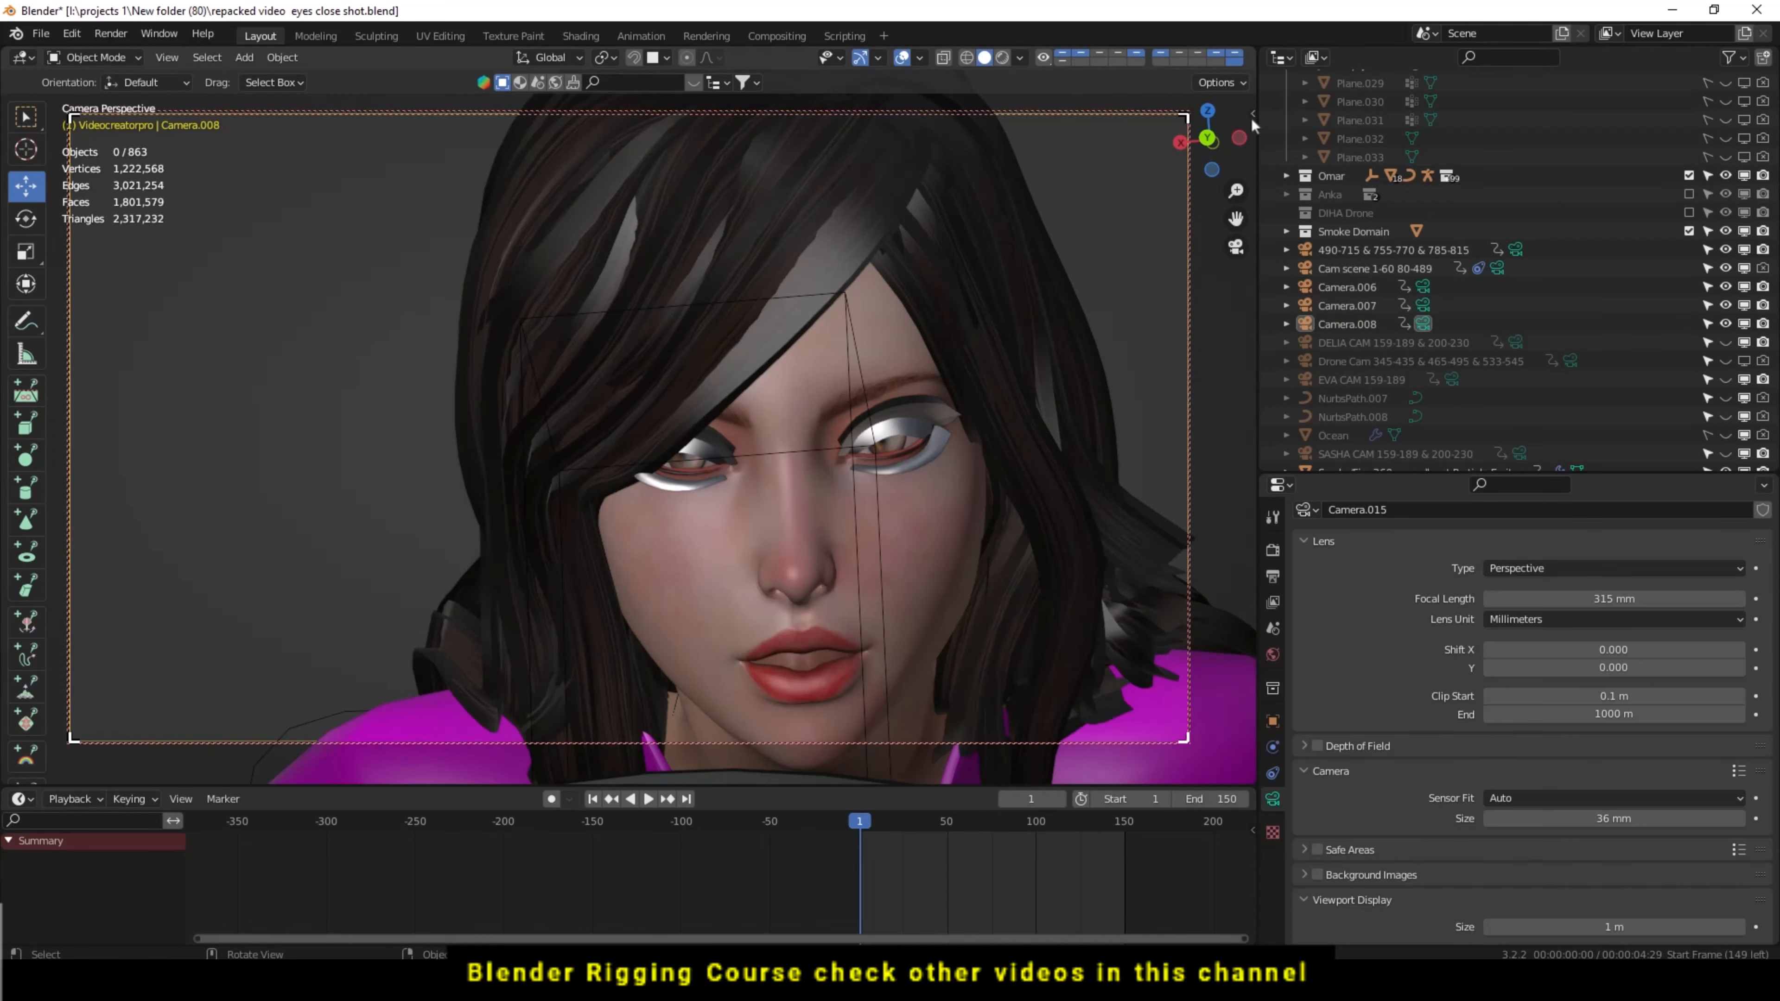
mouse_move(1252, 253)
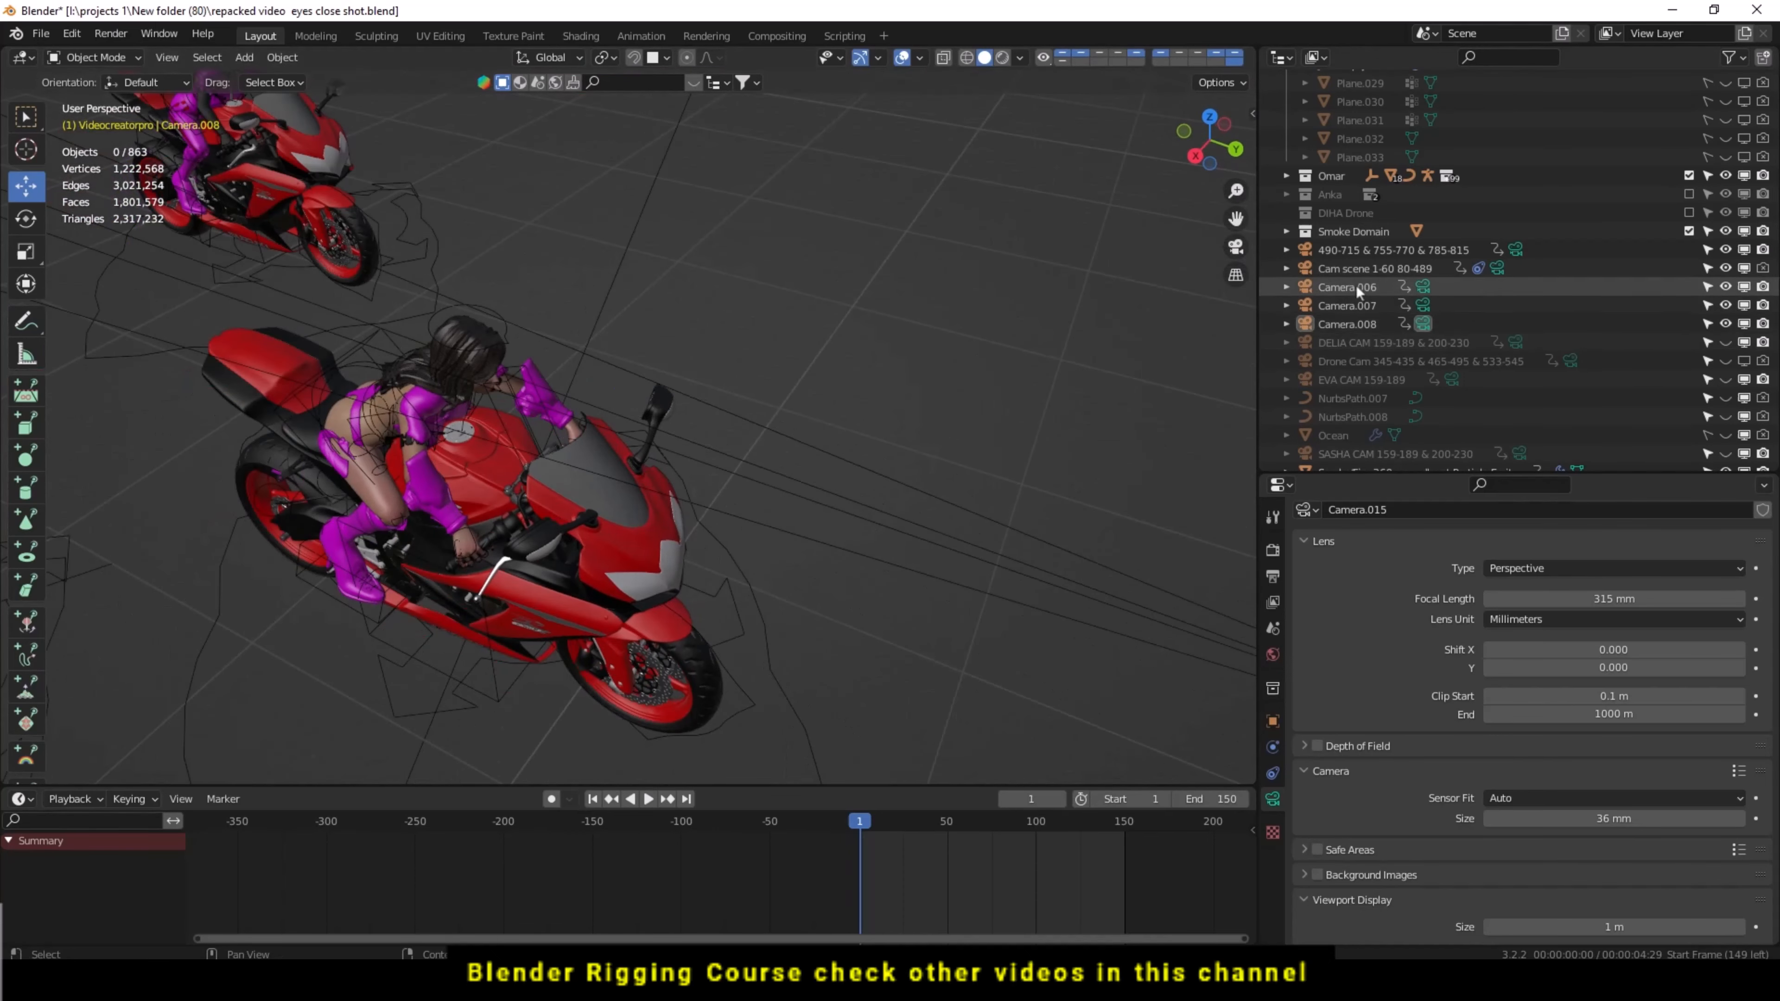
Step through frames 2–3, select Camera.007, jump to the start and play the close-up
click(1348, 324)
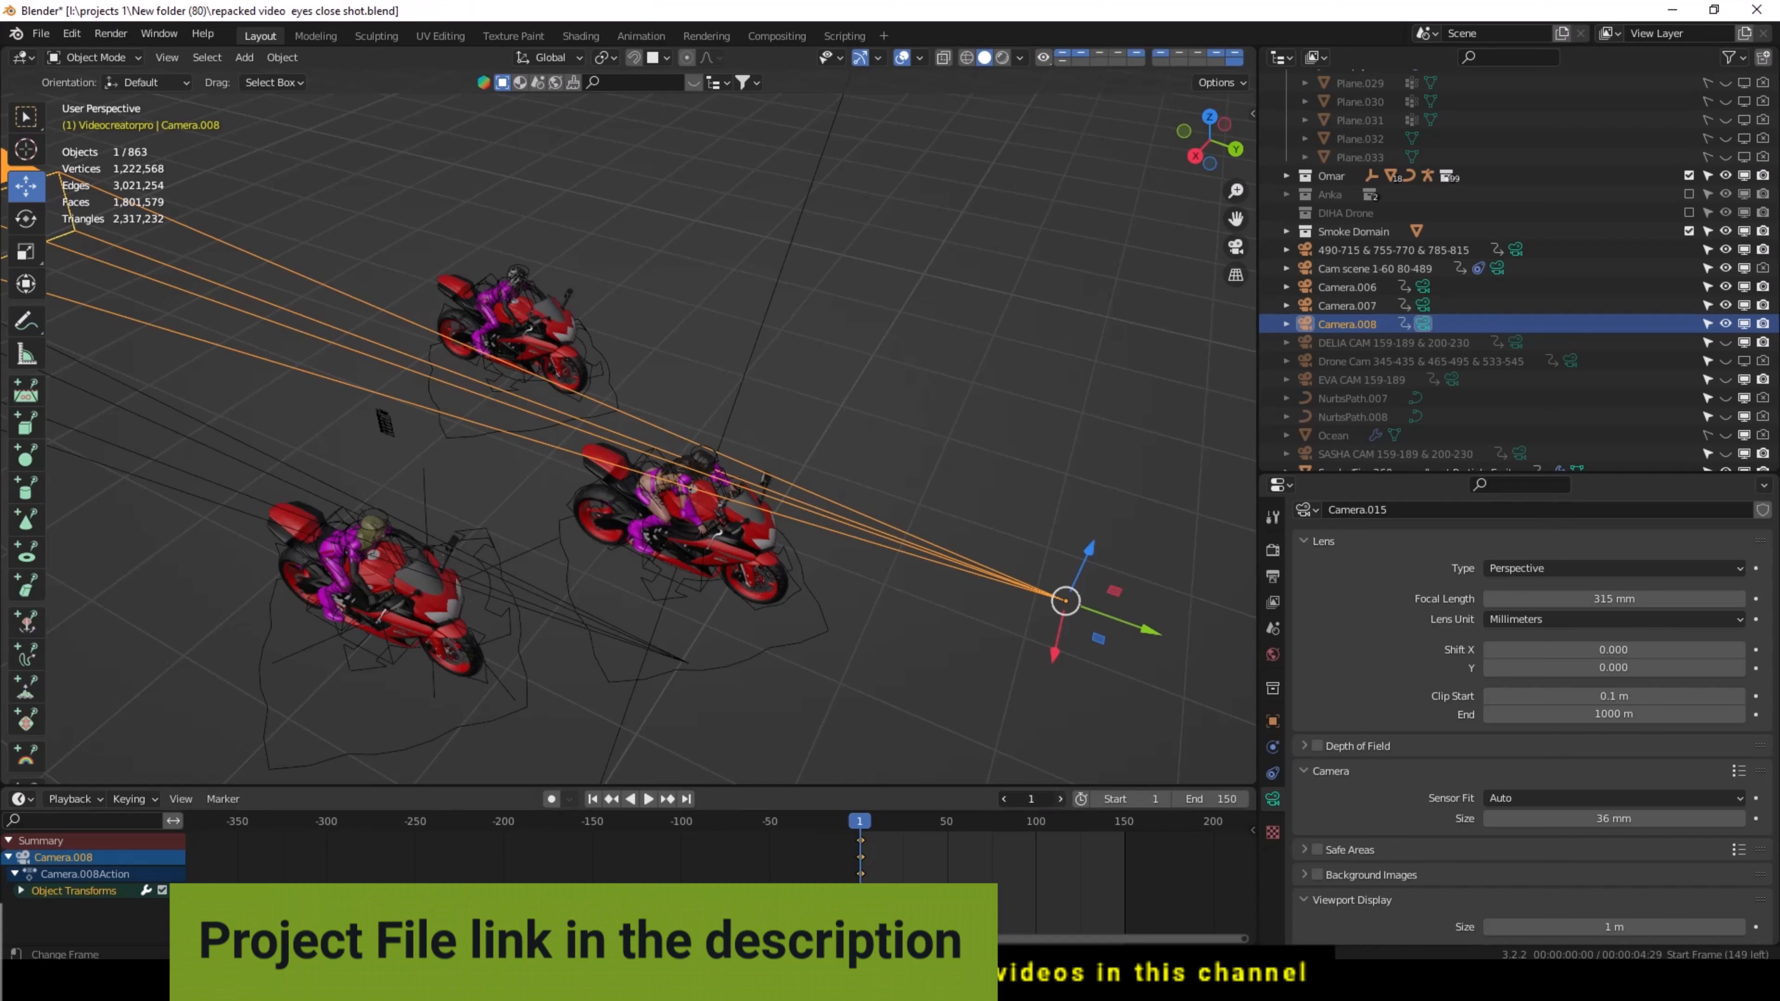
click(668, 798)
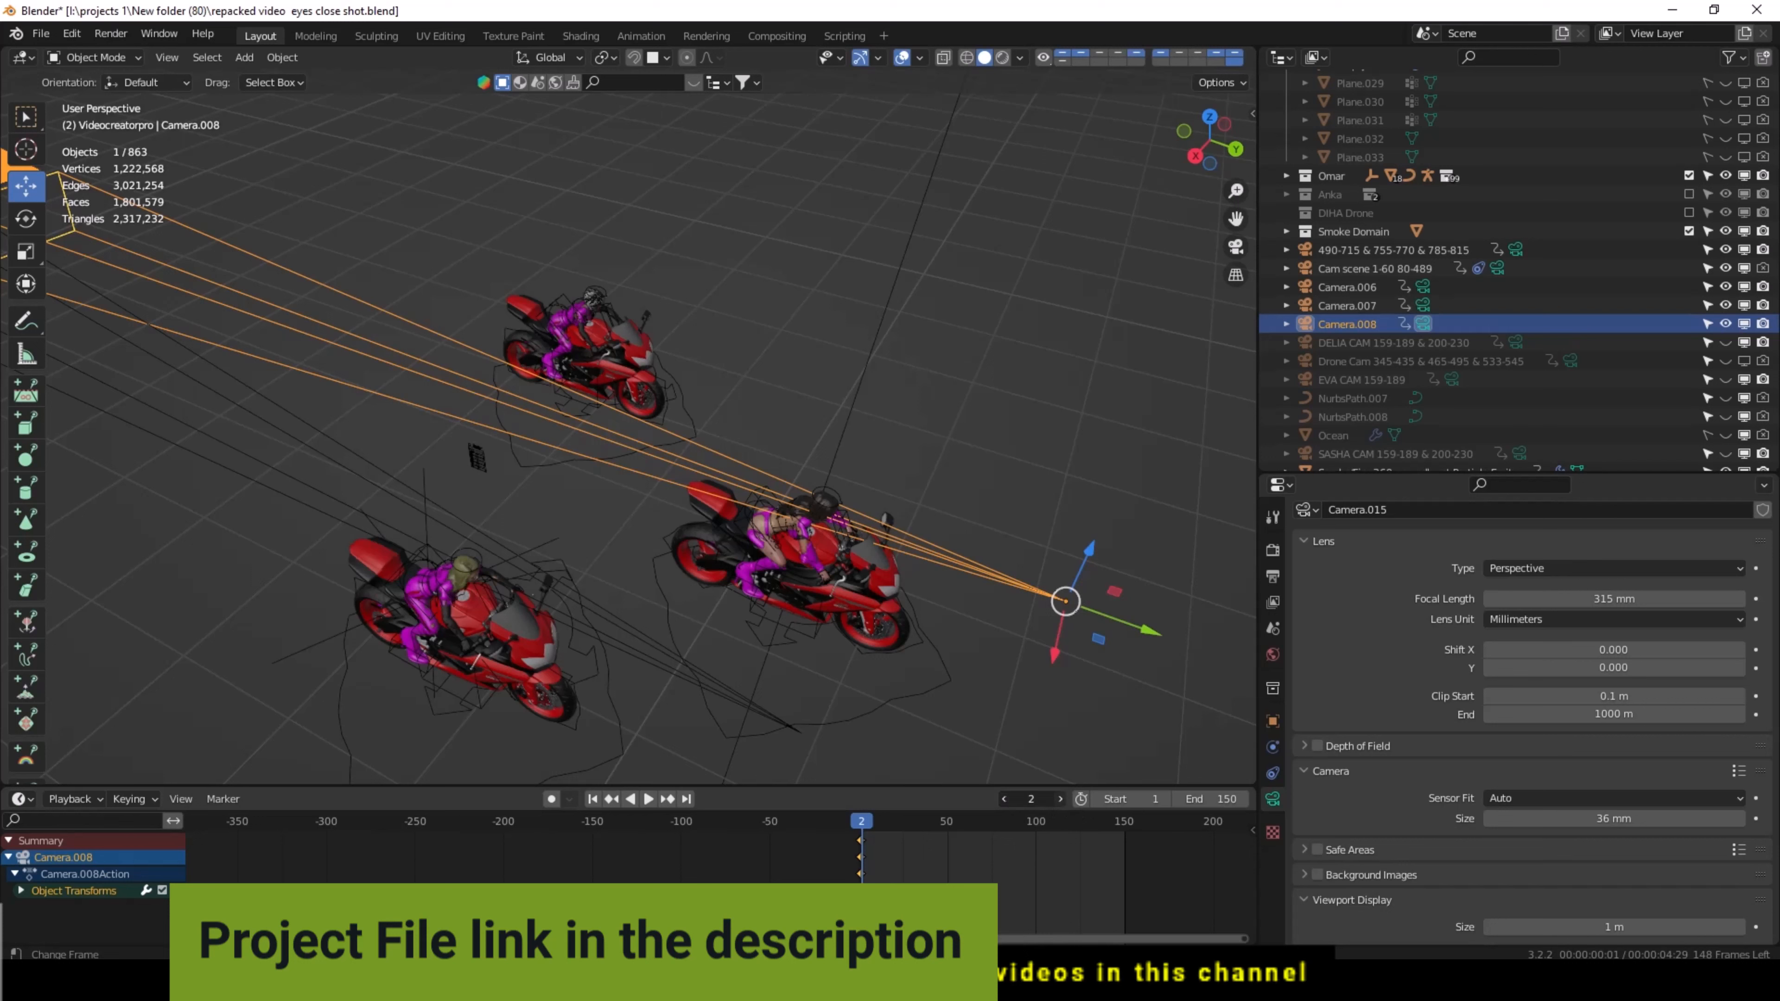
click(669, 798)
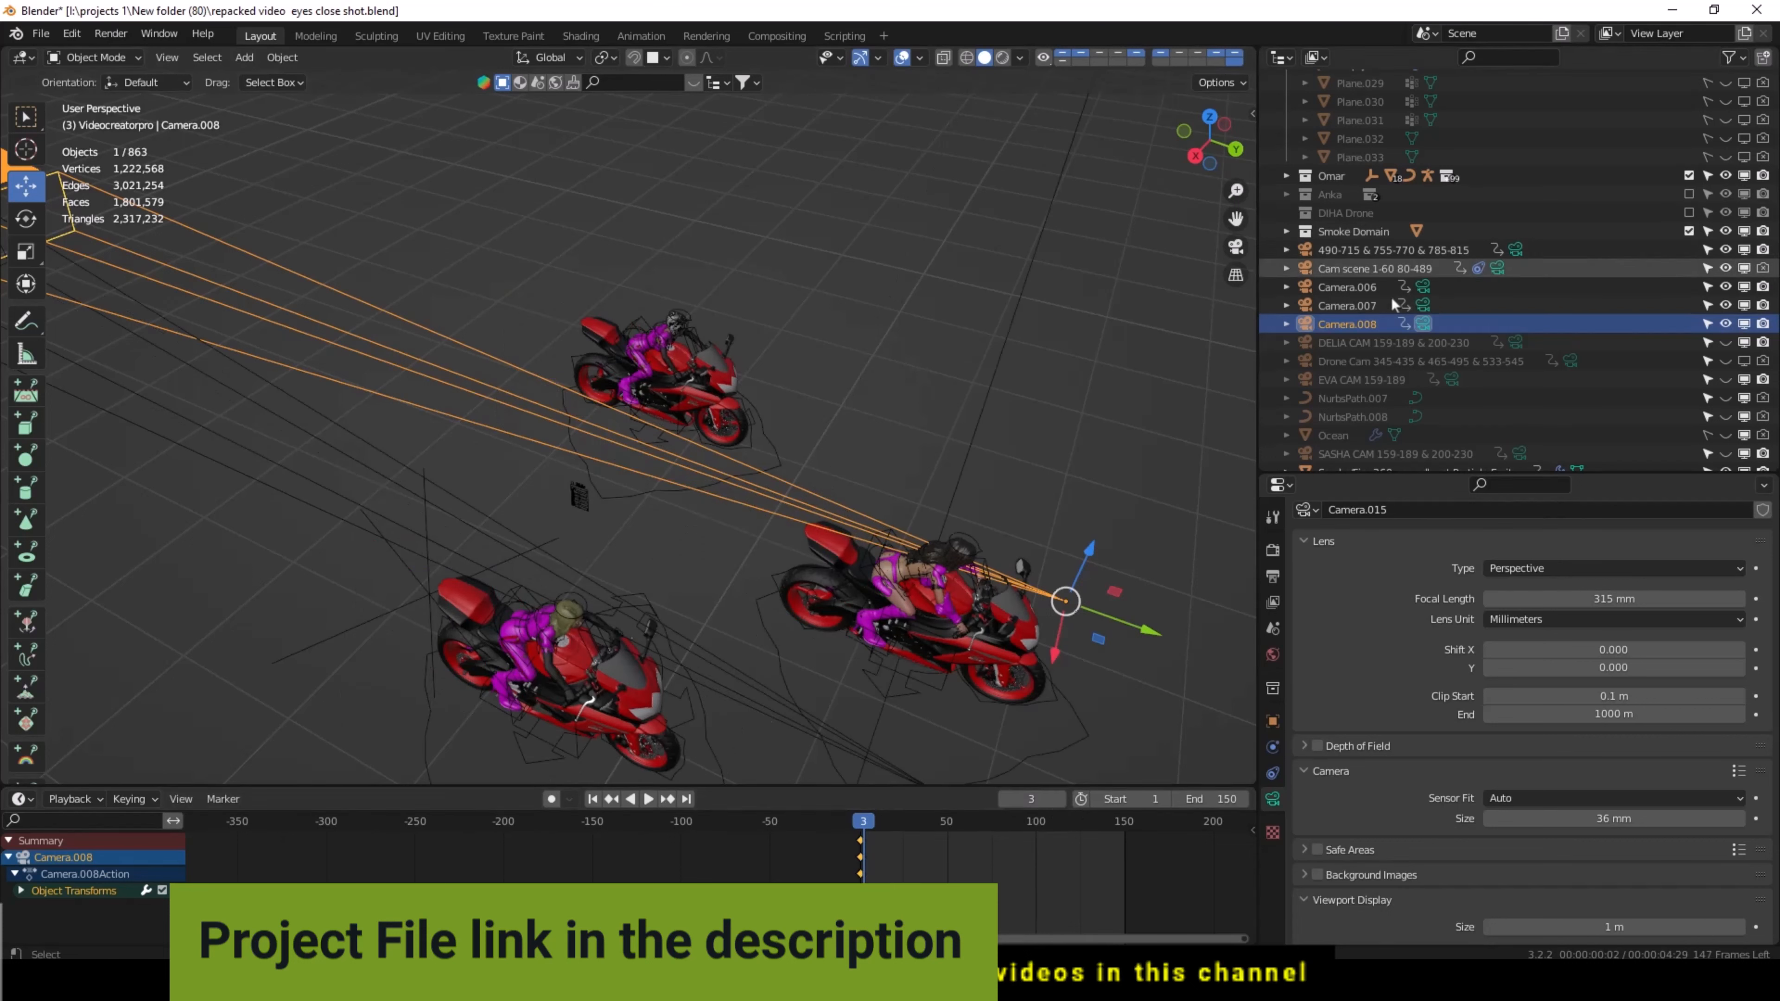
click(1347, 305)
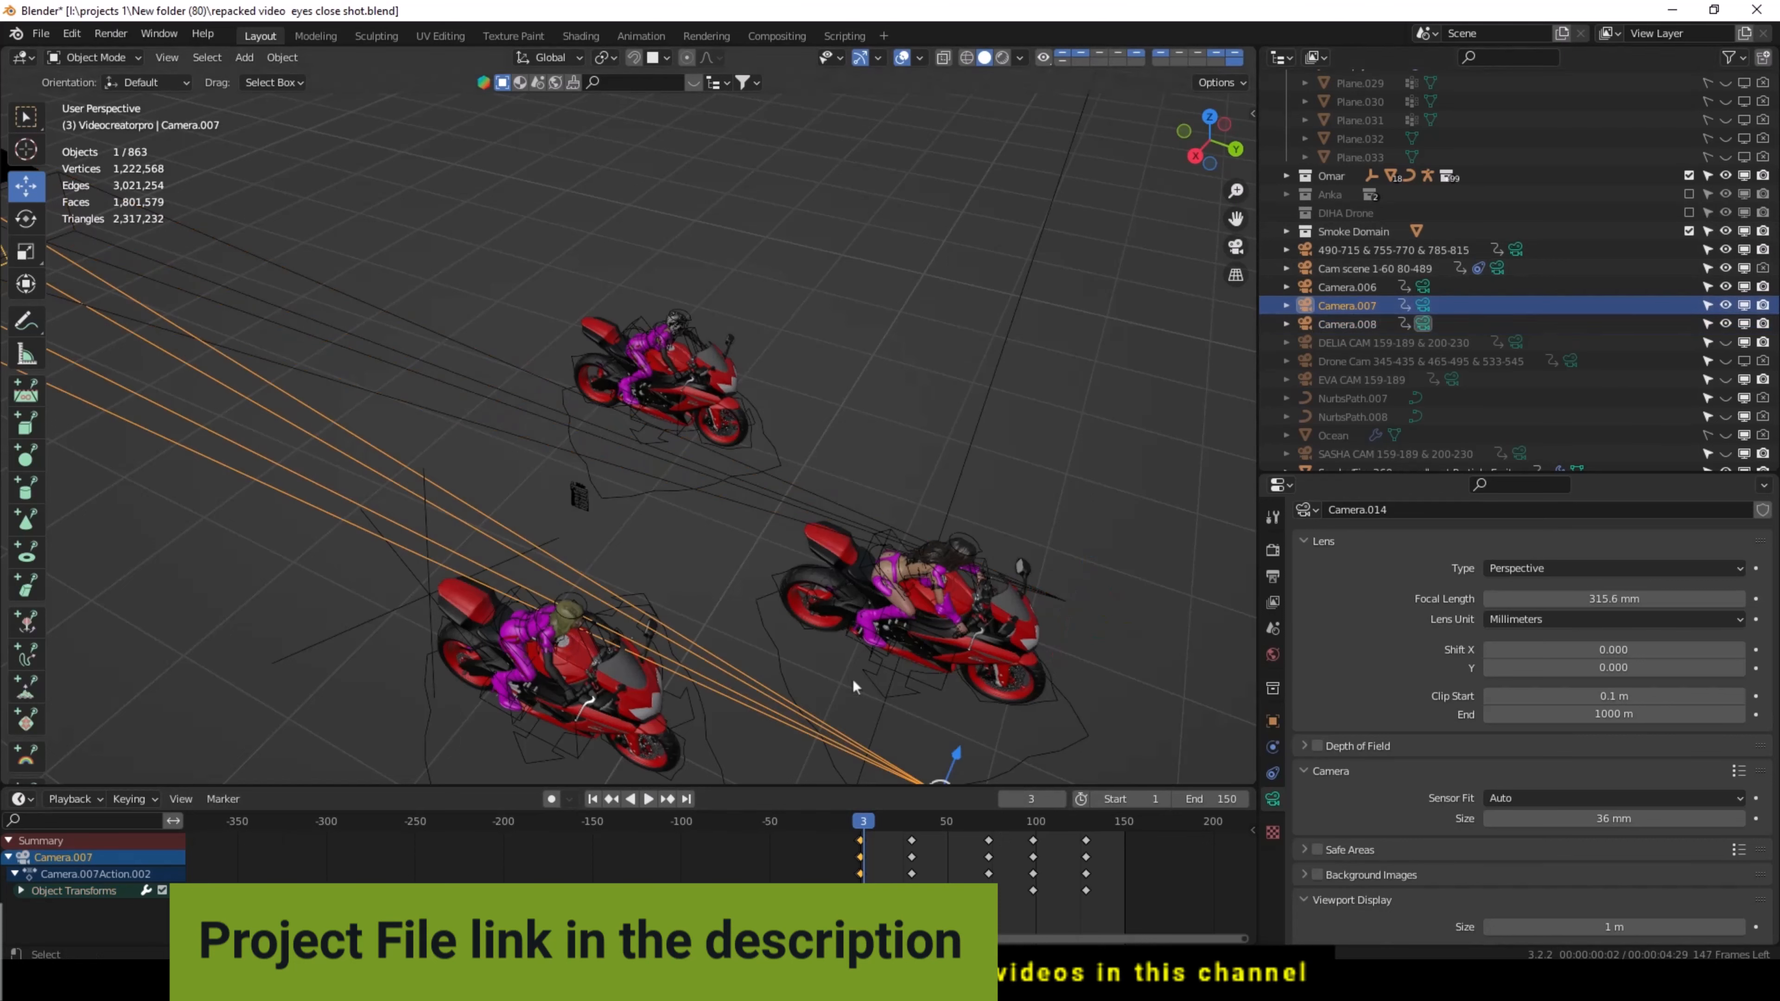
click(863, 821)
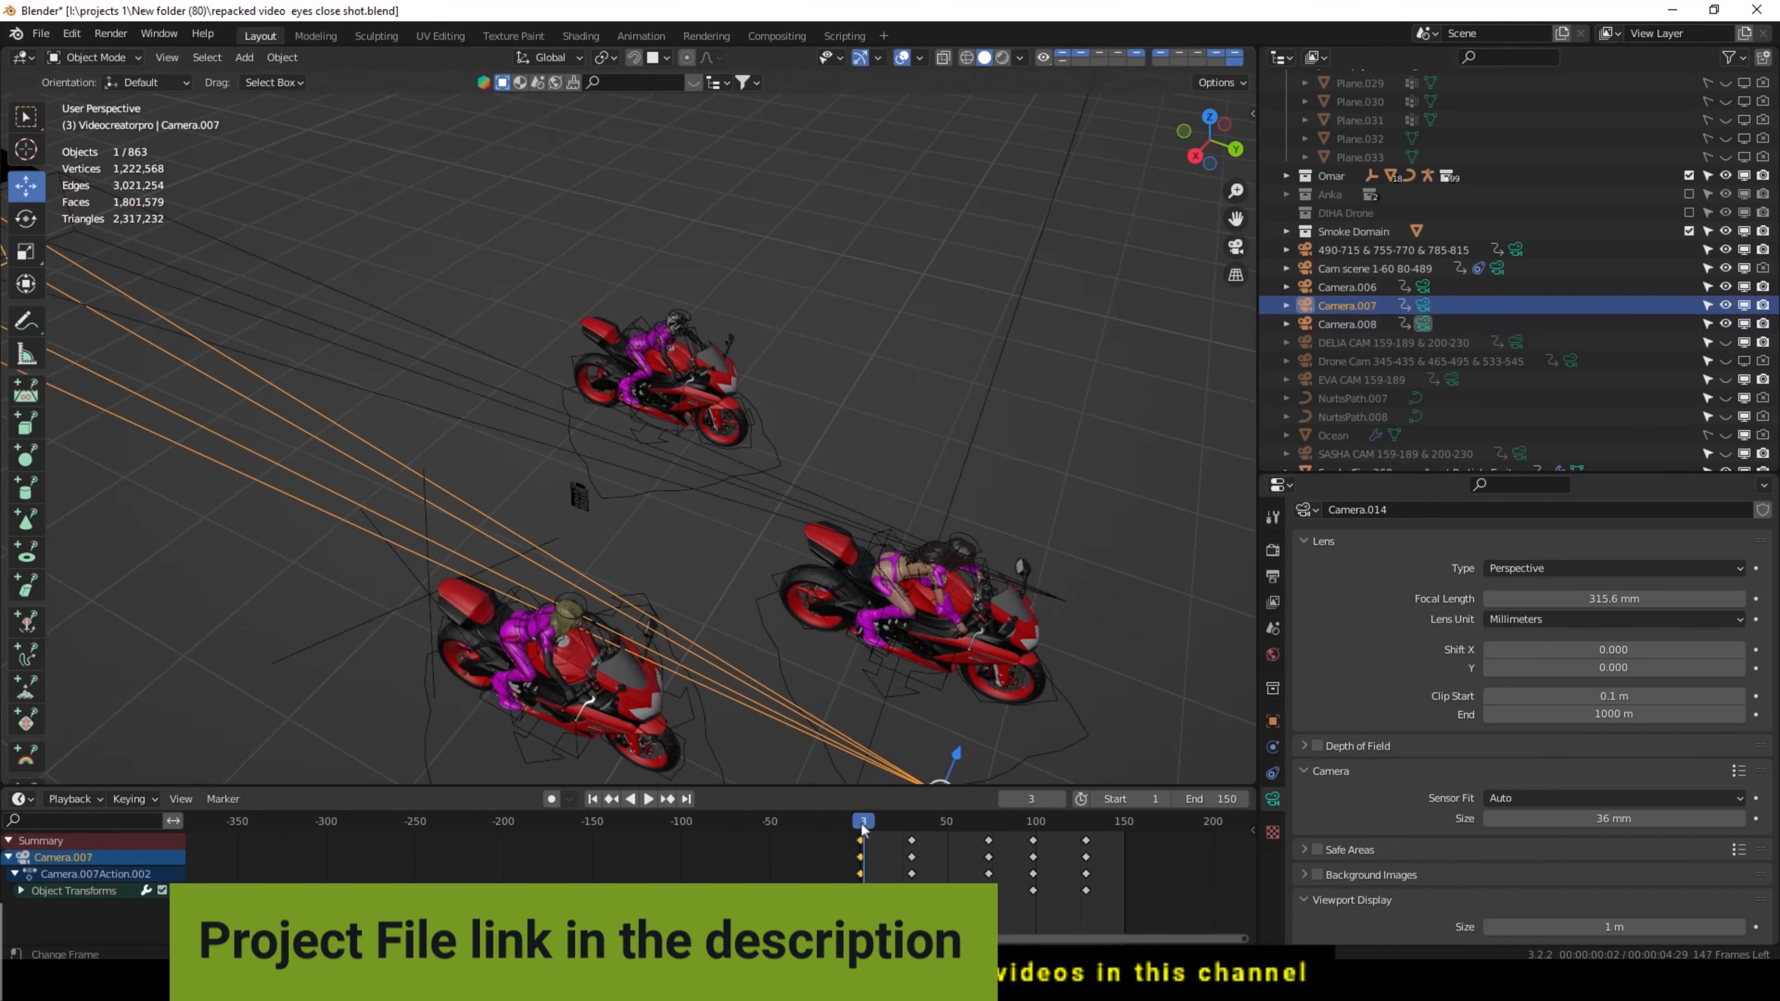
click(630, 798)
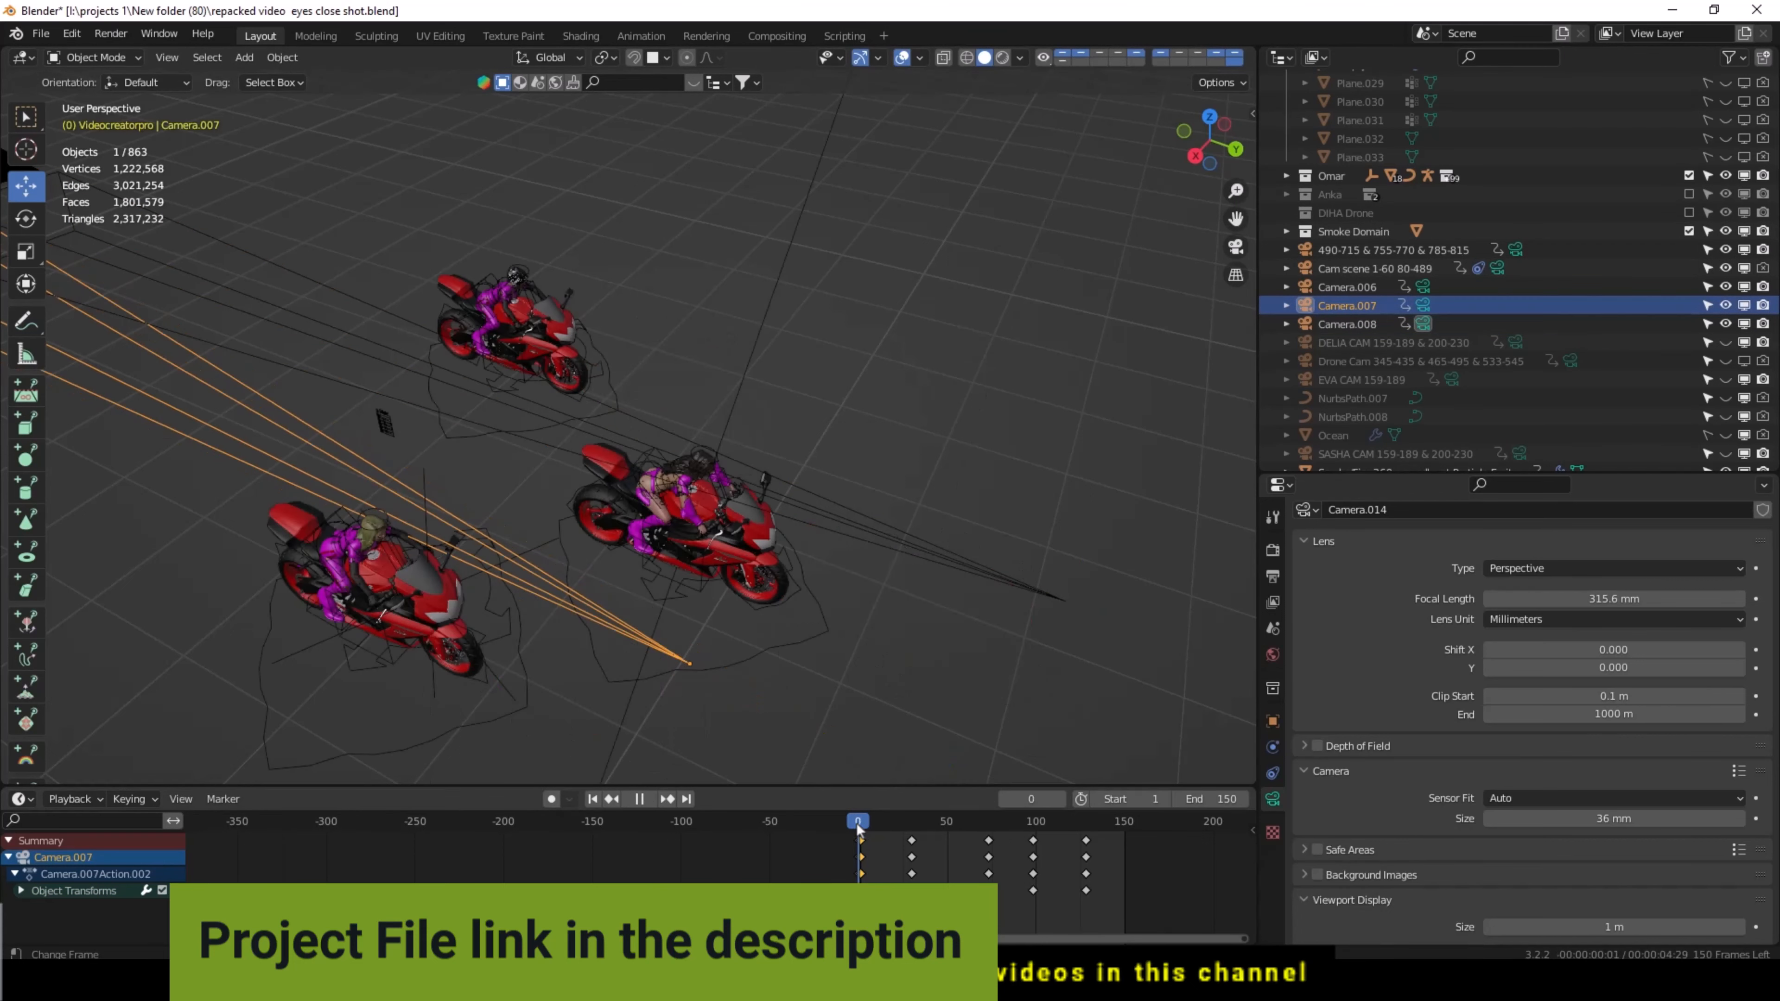
Save the project via File > Save
click(40, 34)
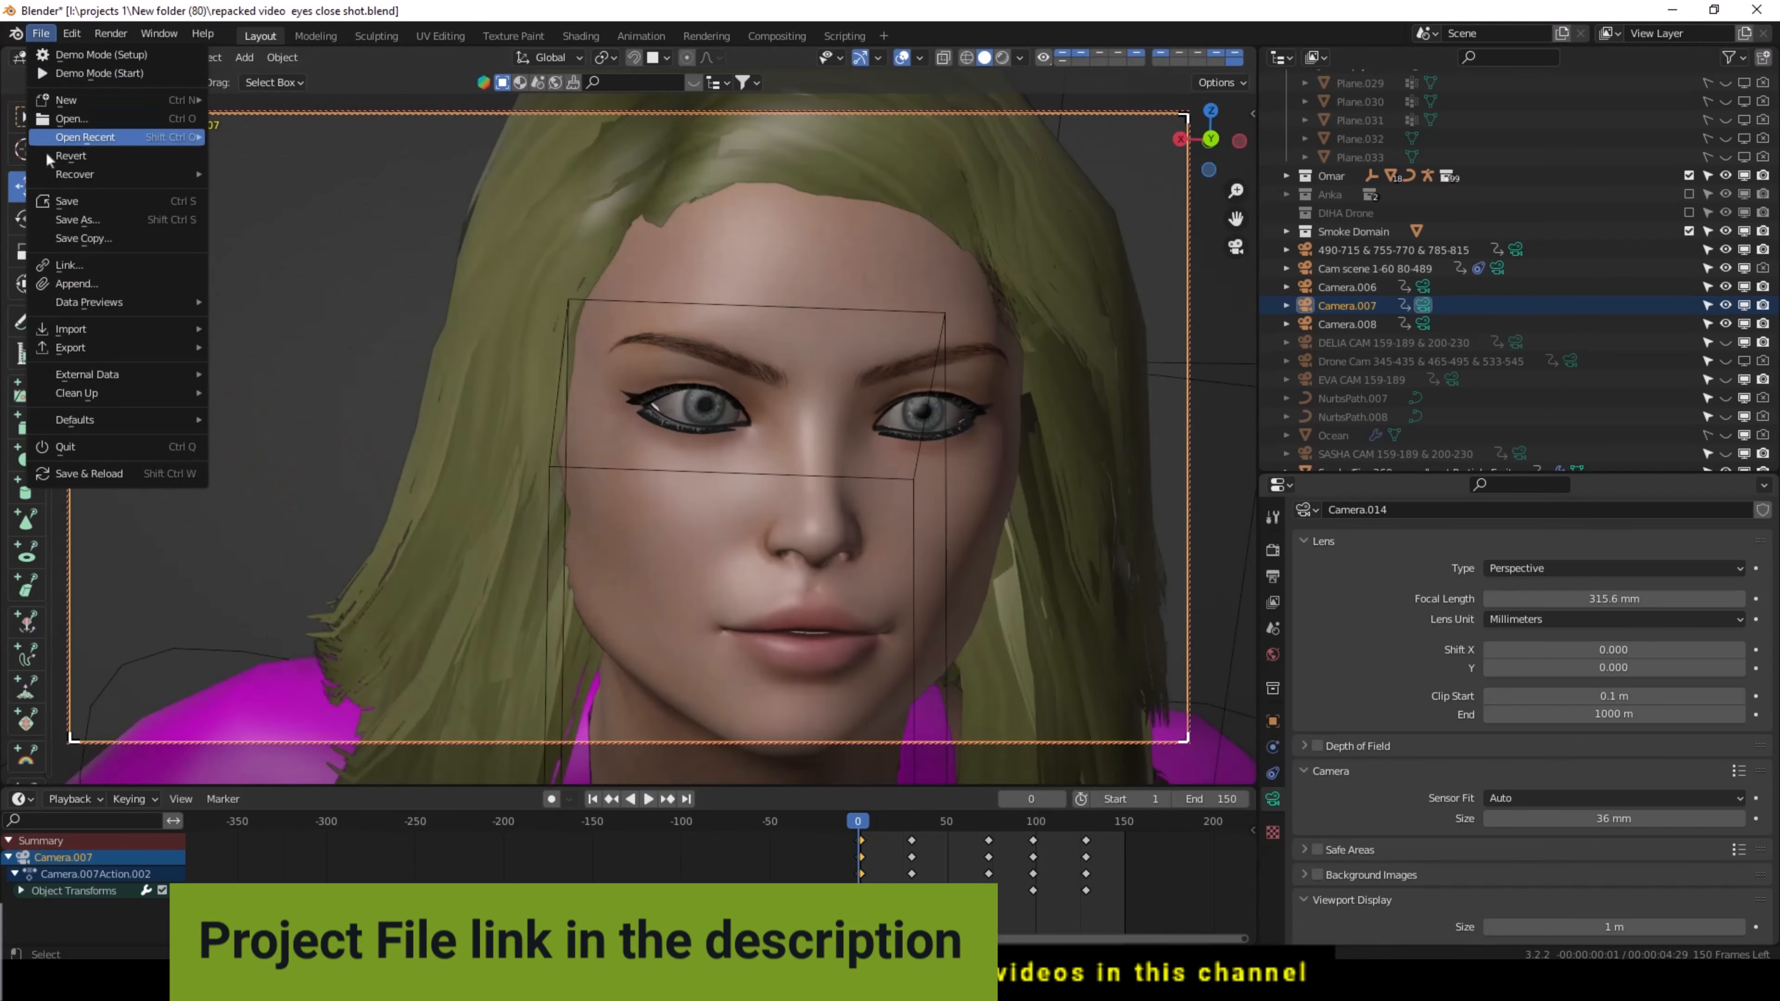
mouse_move(66, 201)
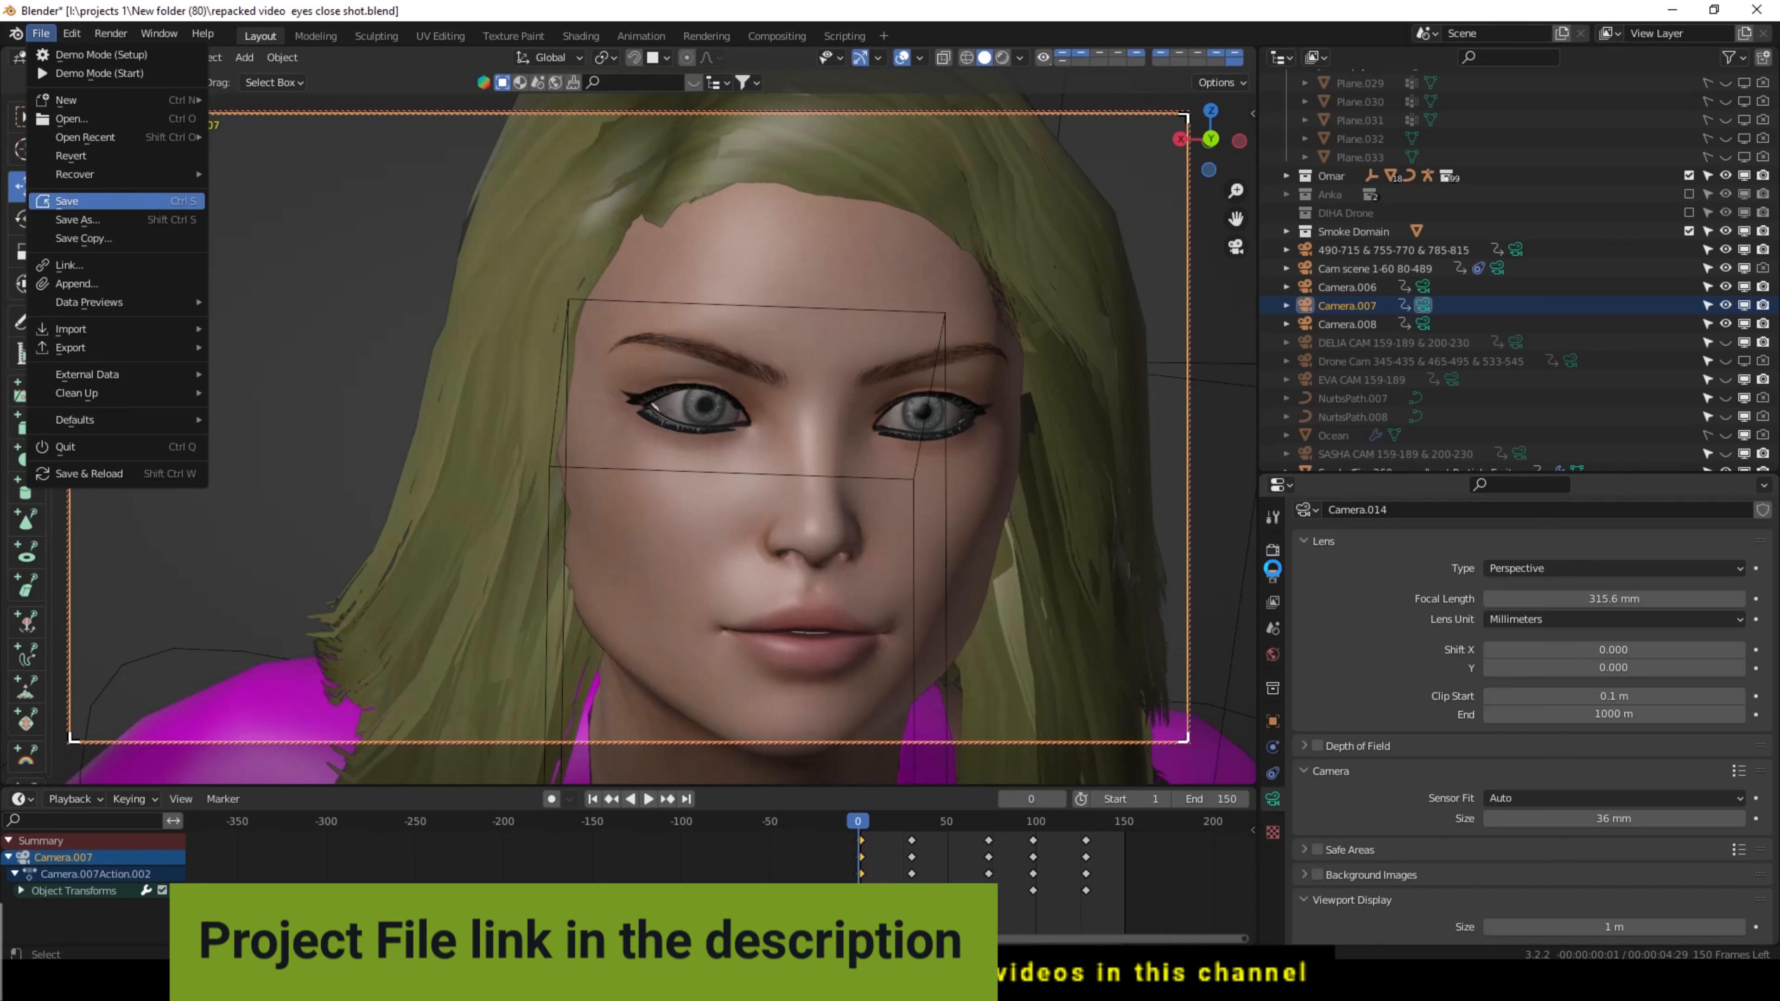
click(66, 202)
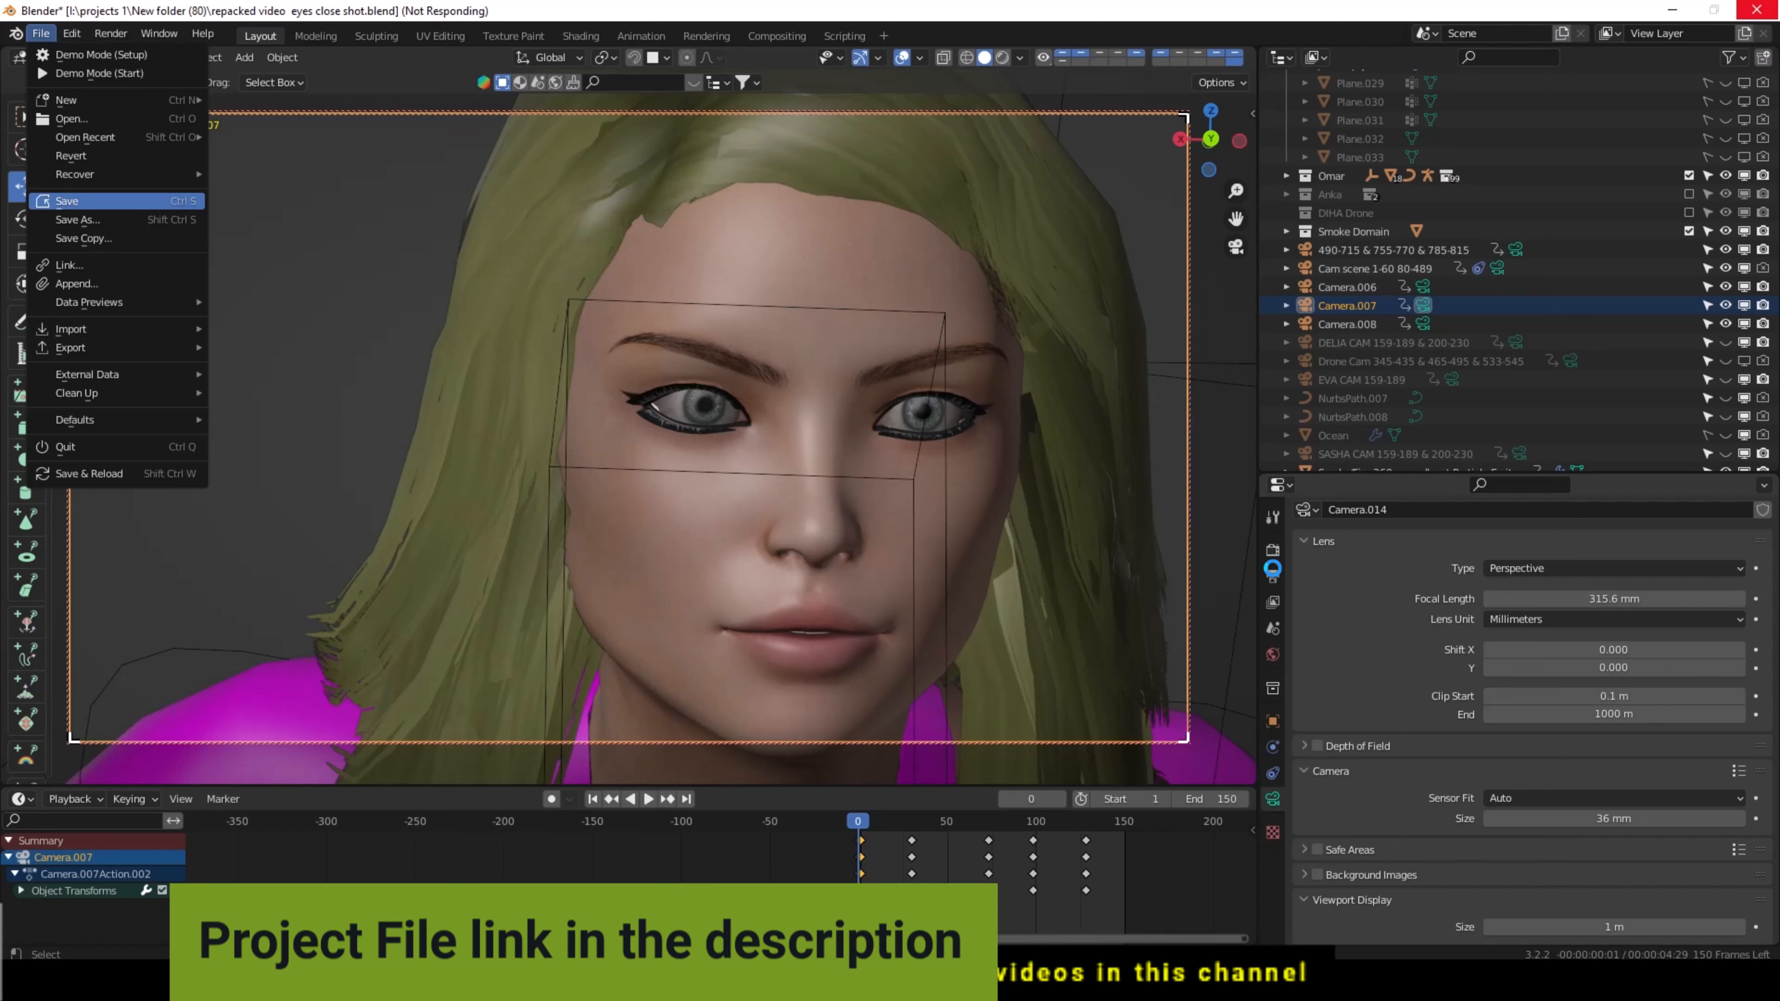
click(66, 201)
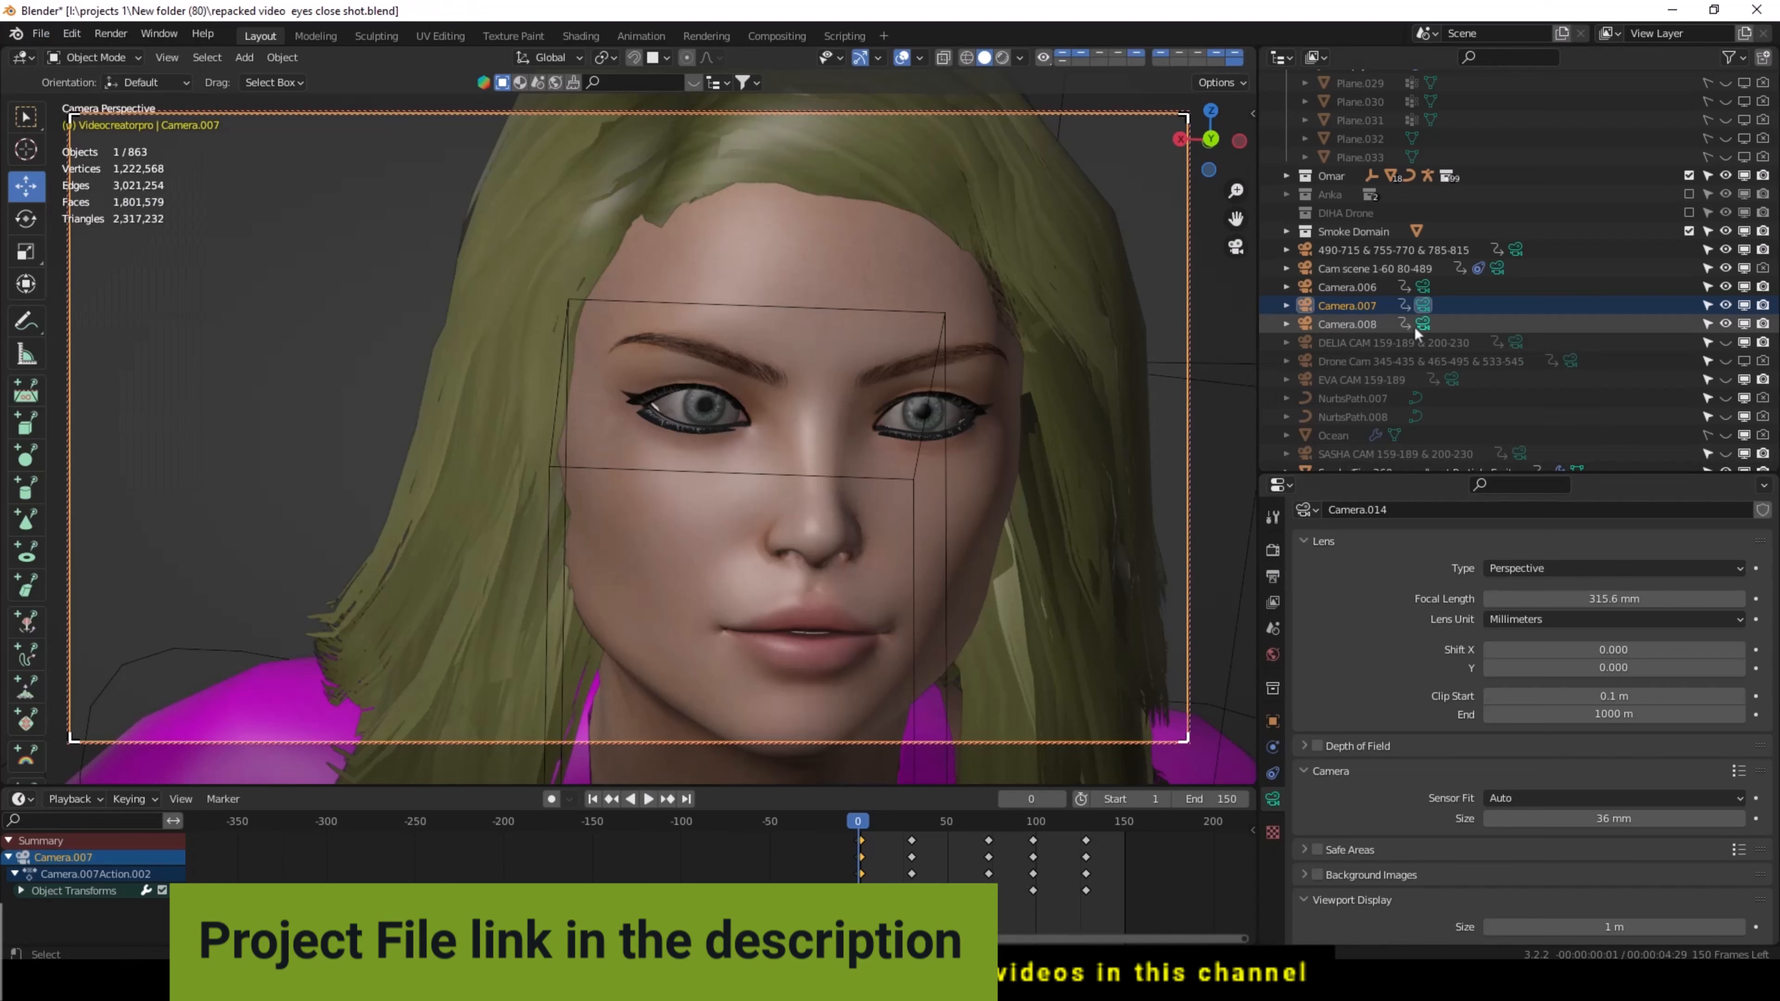
Select Camera.008 and browse its Add Object Constraint list without adding any constraint
click(1347, 324)
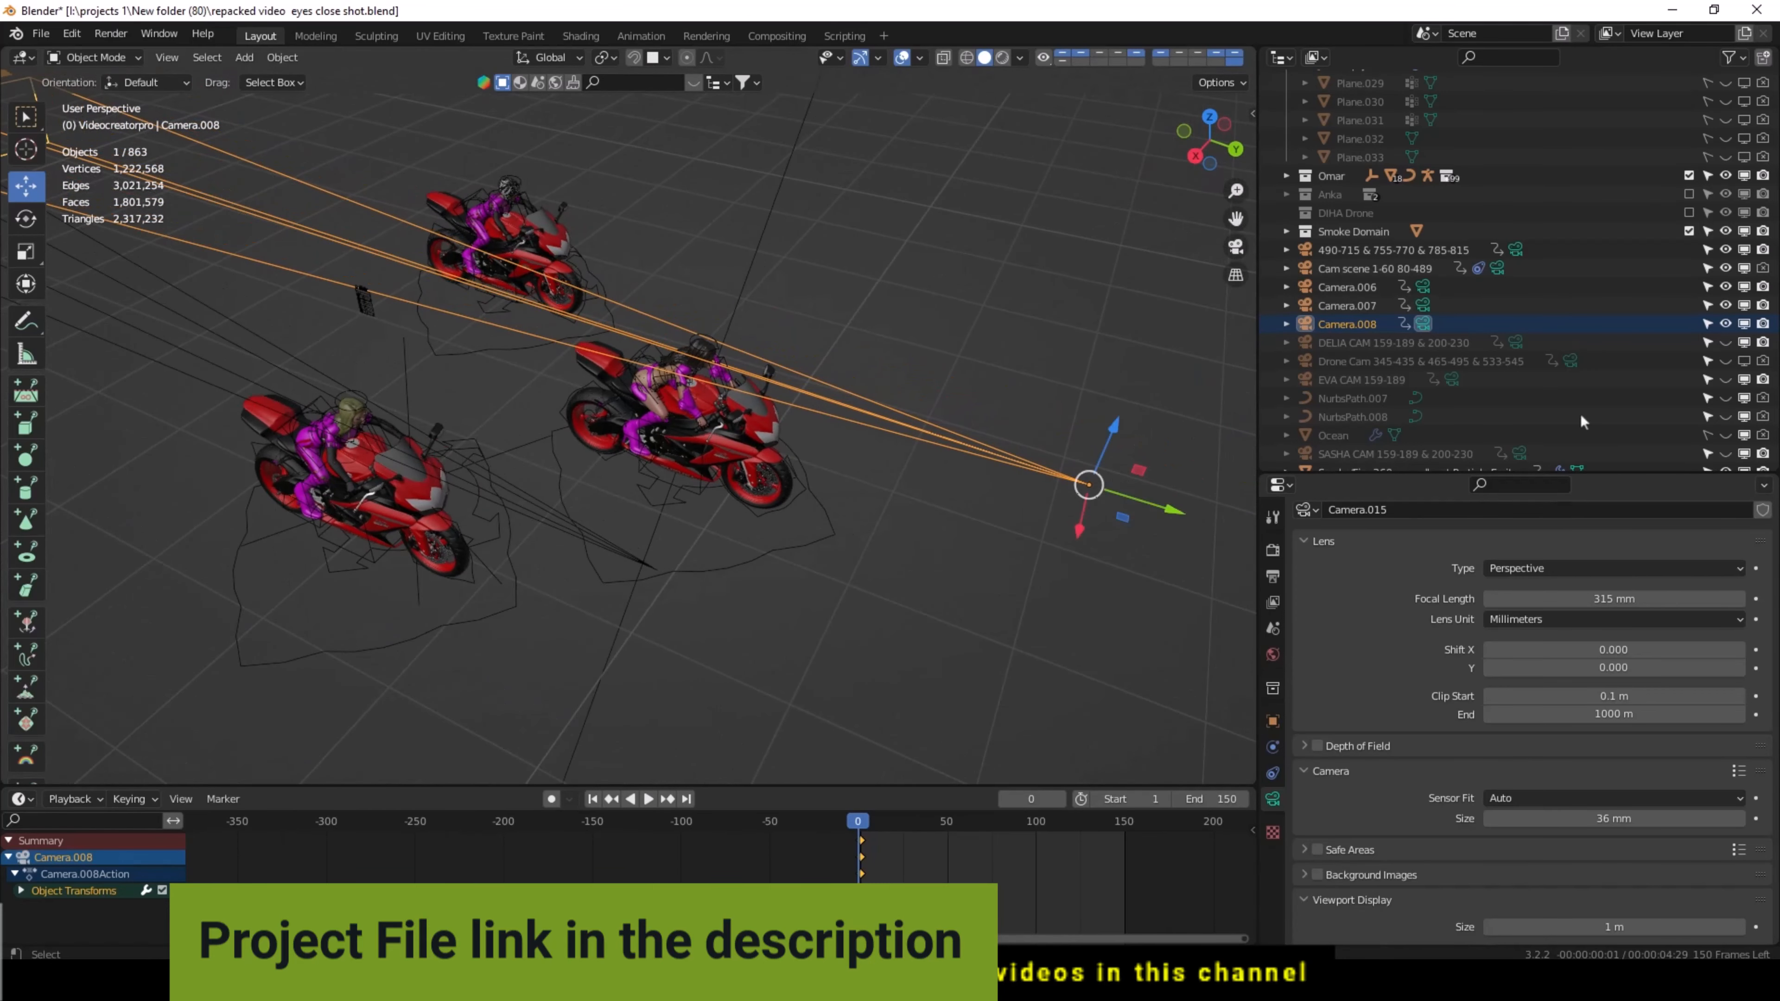
mouse_move(1270, 769)
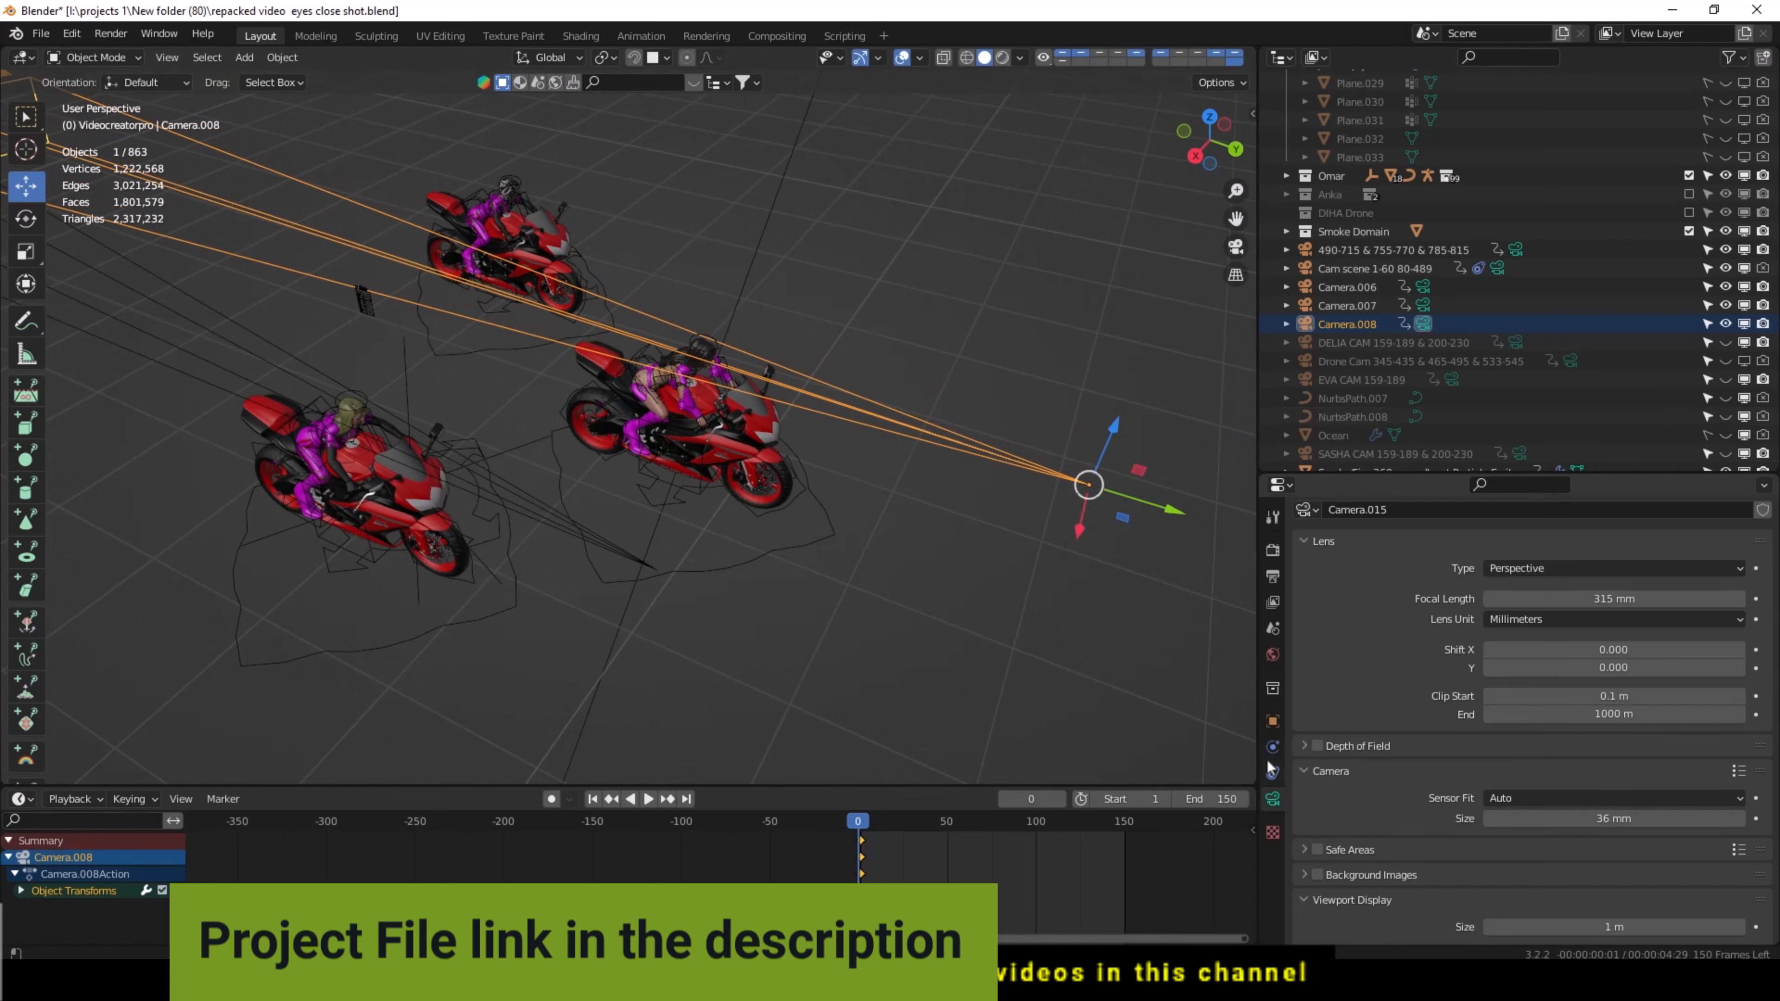
click(1274, 748)
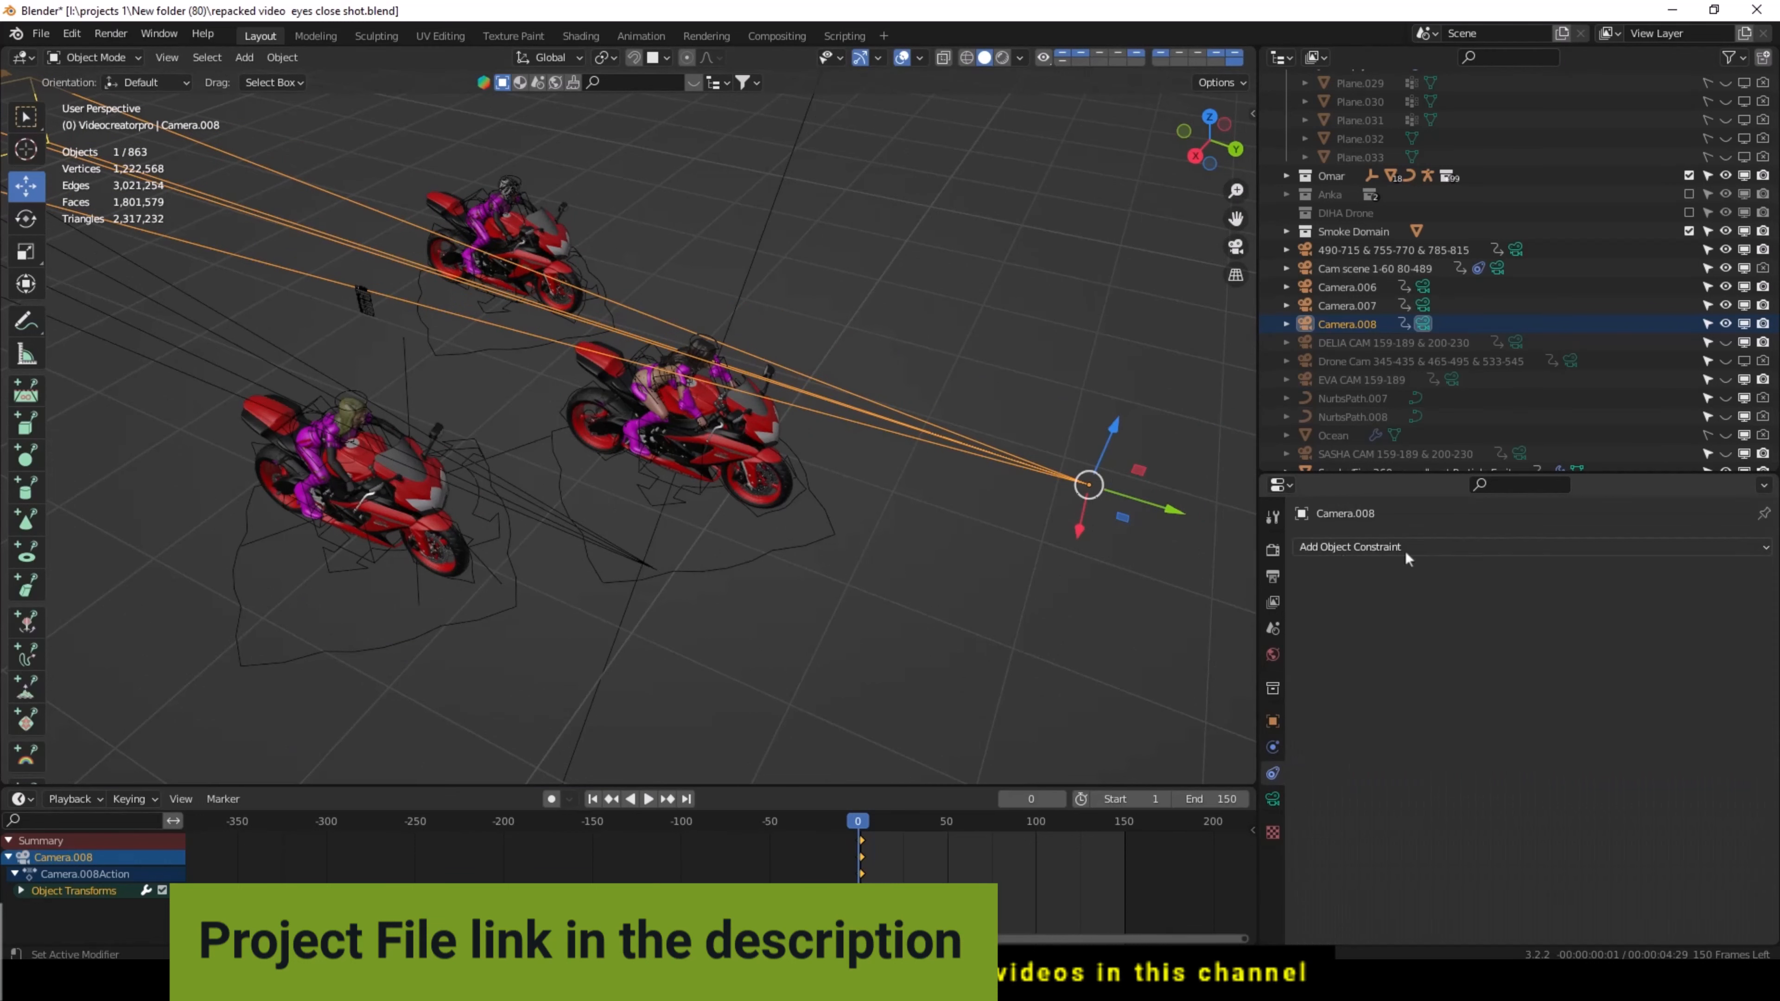
click(1351, 547)
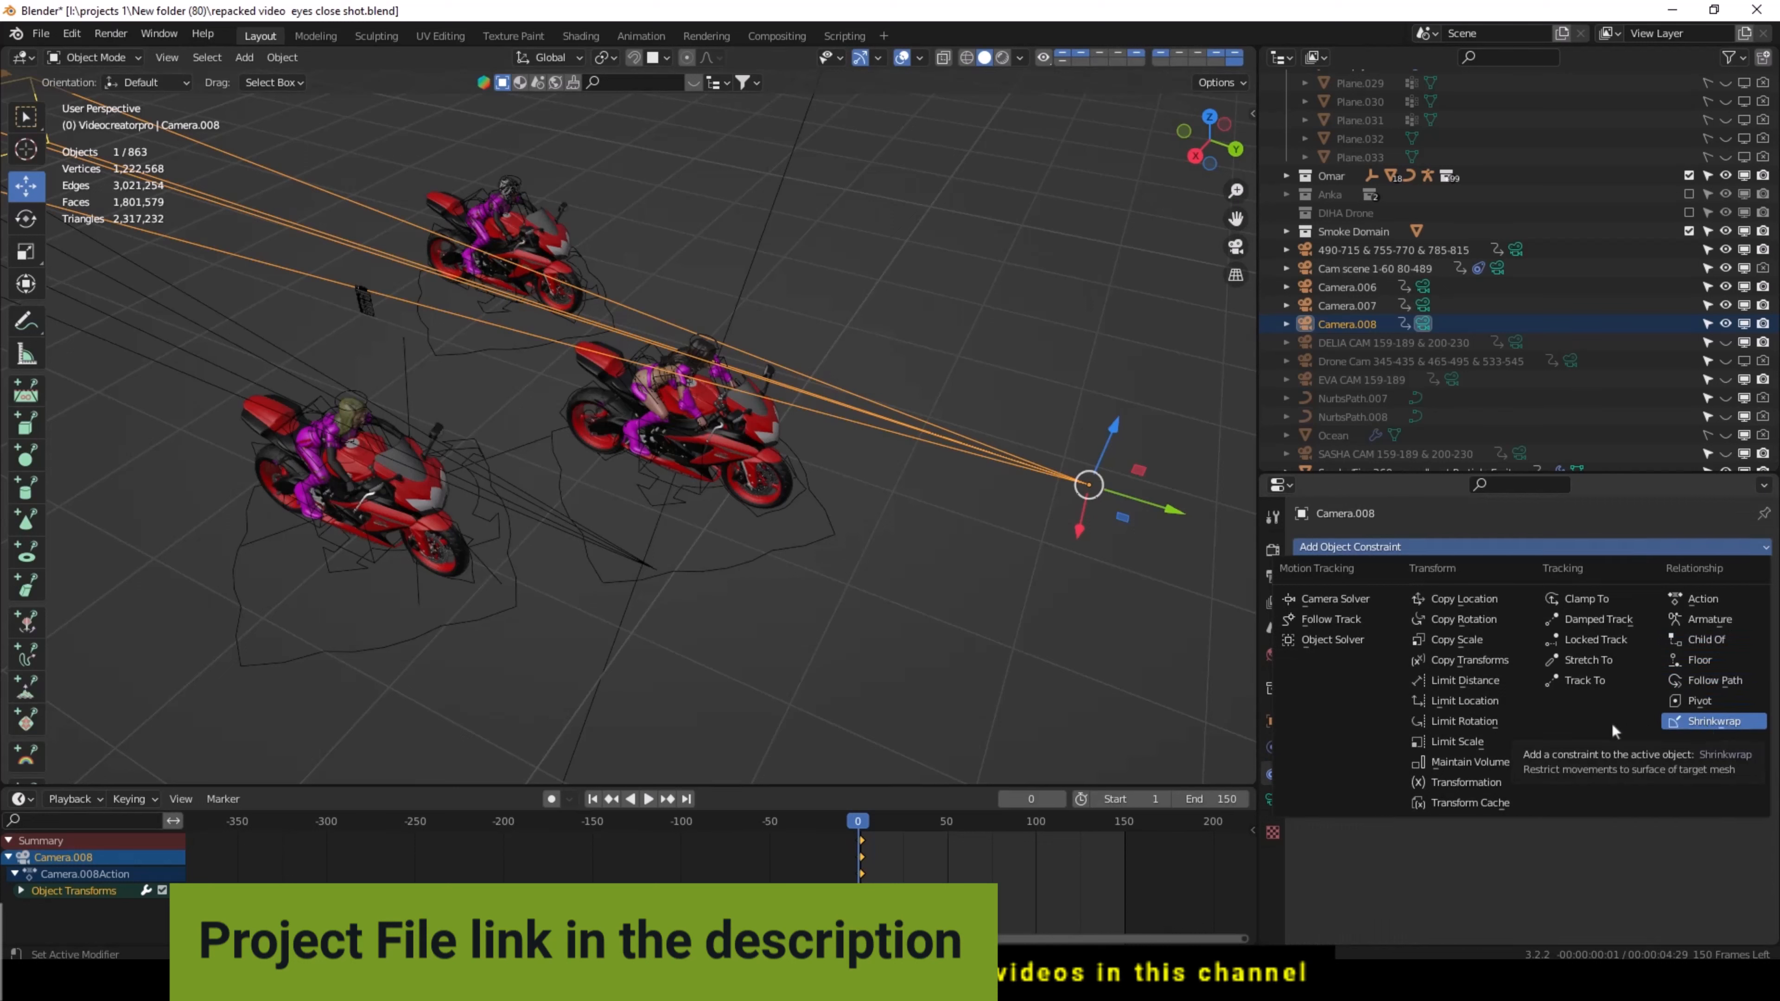
mouse_move(1713, 619)
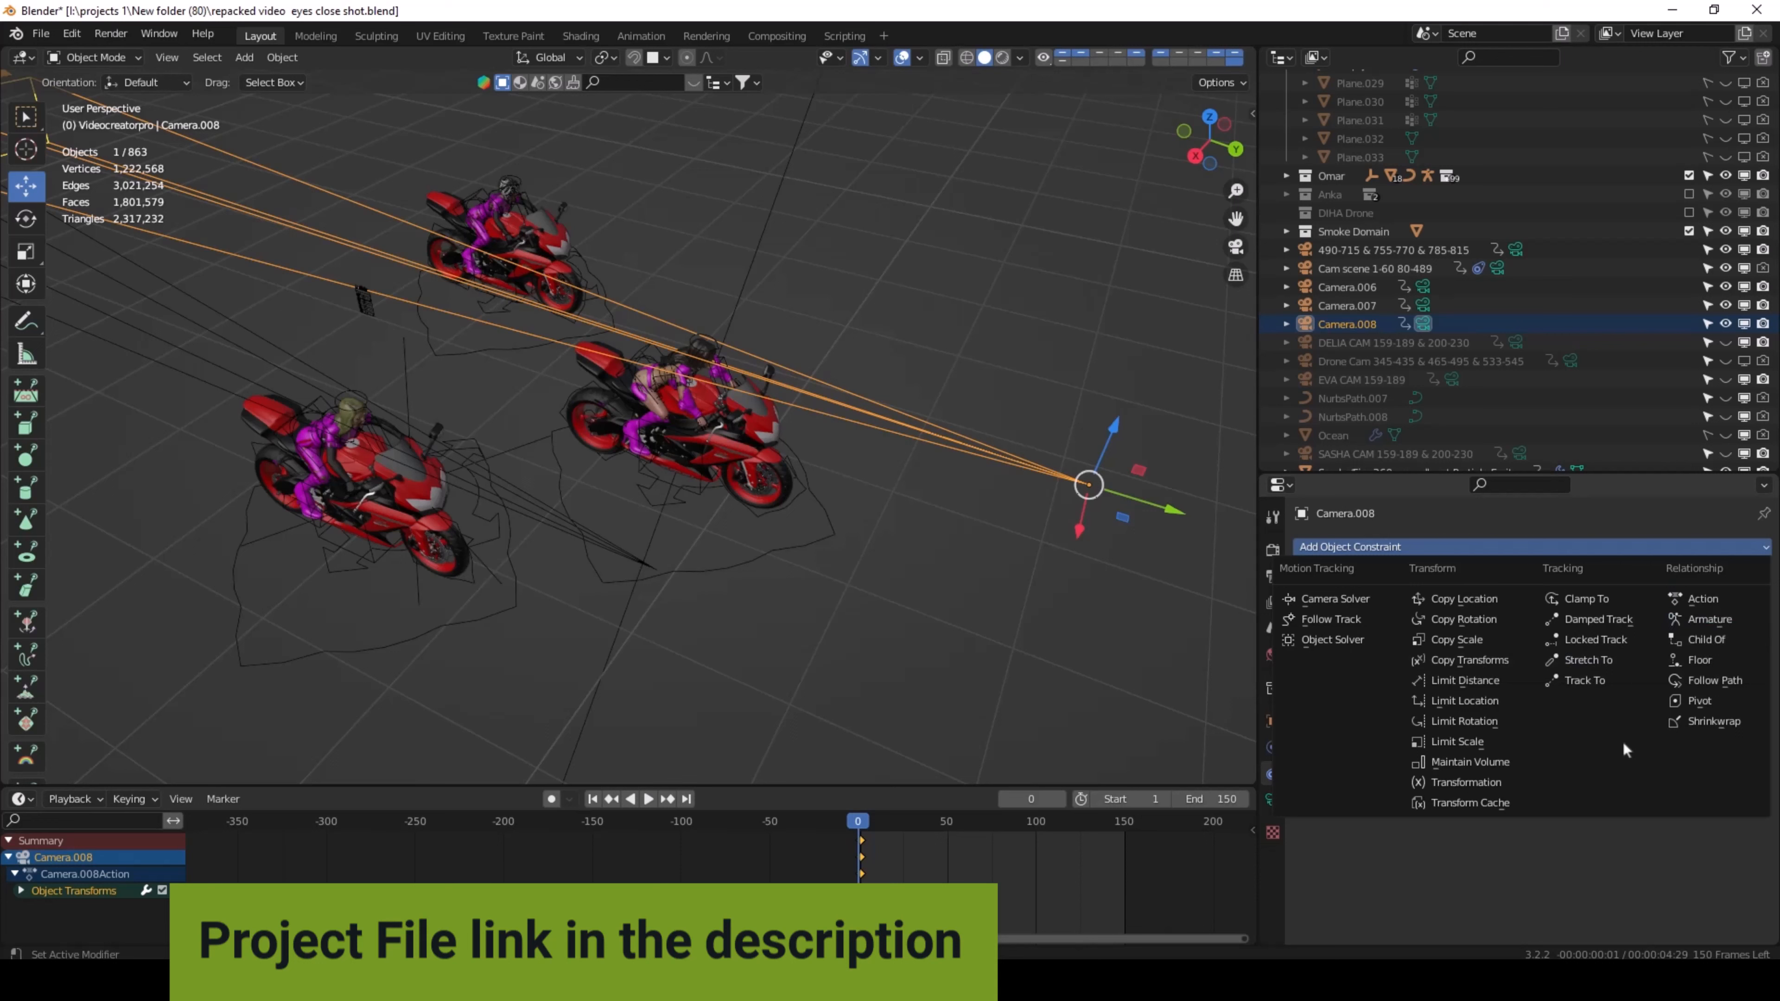
click(827, 514)
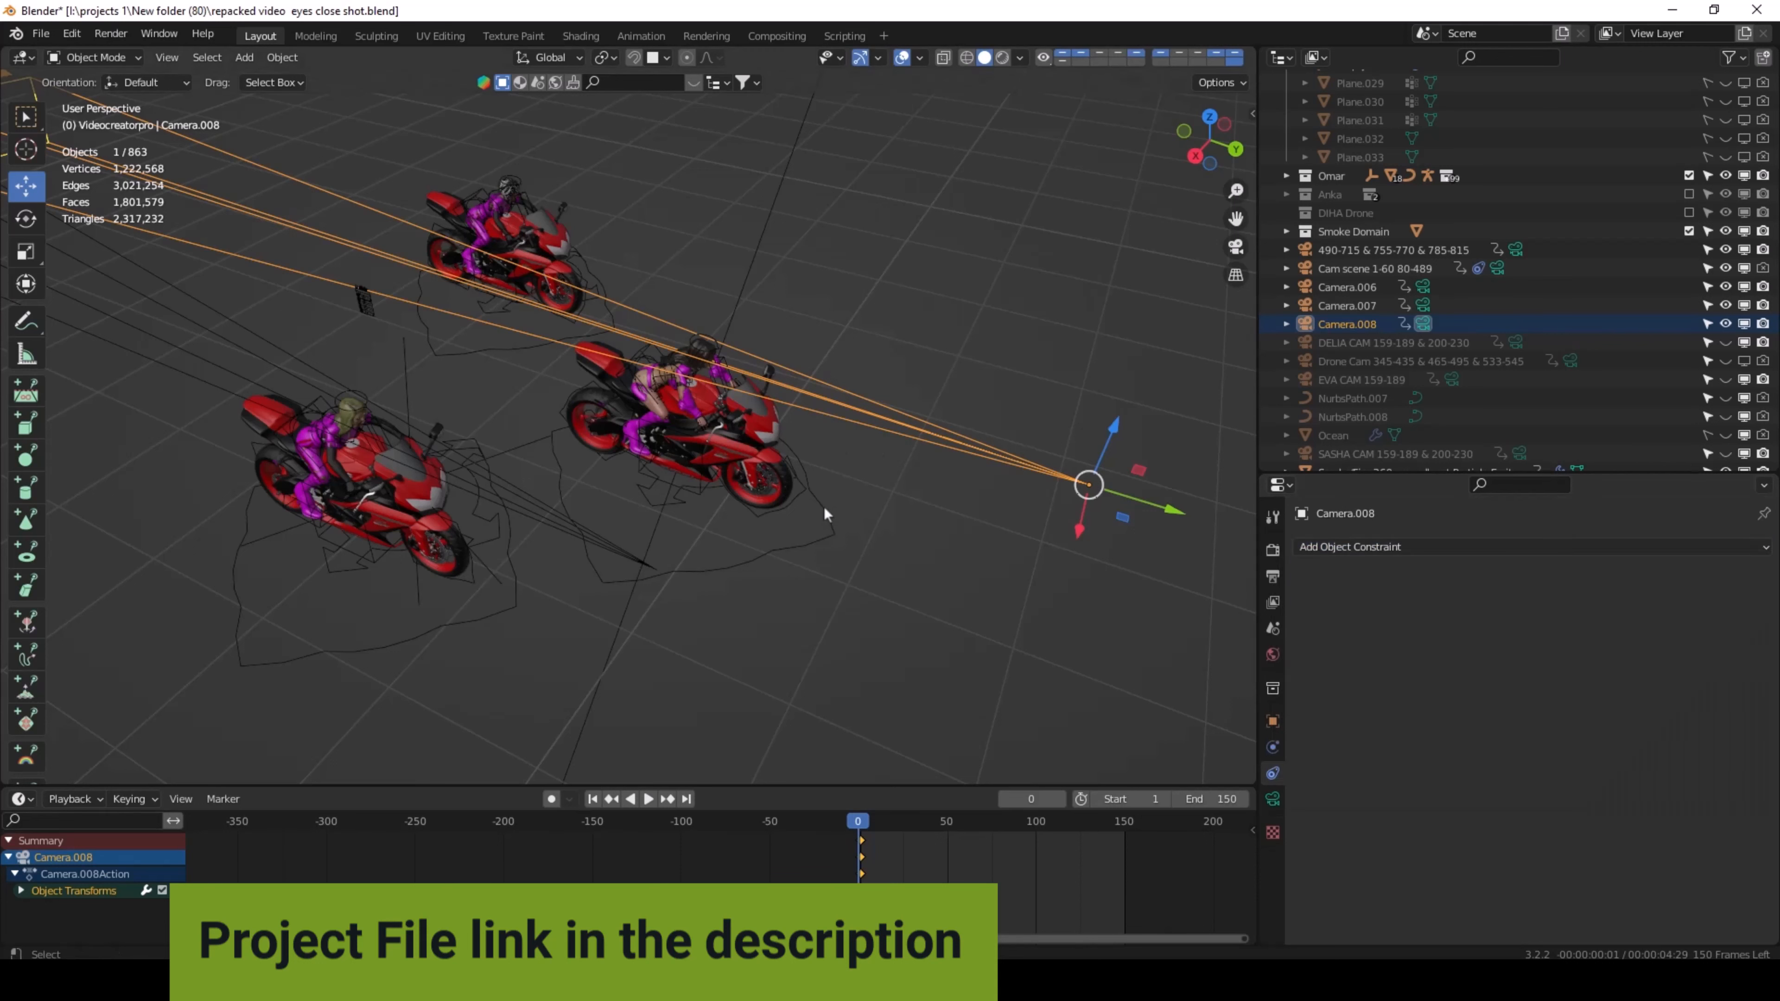
mouse_move(1580, 561)
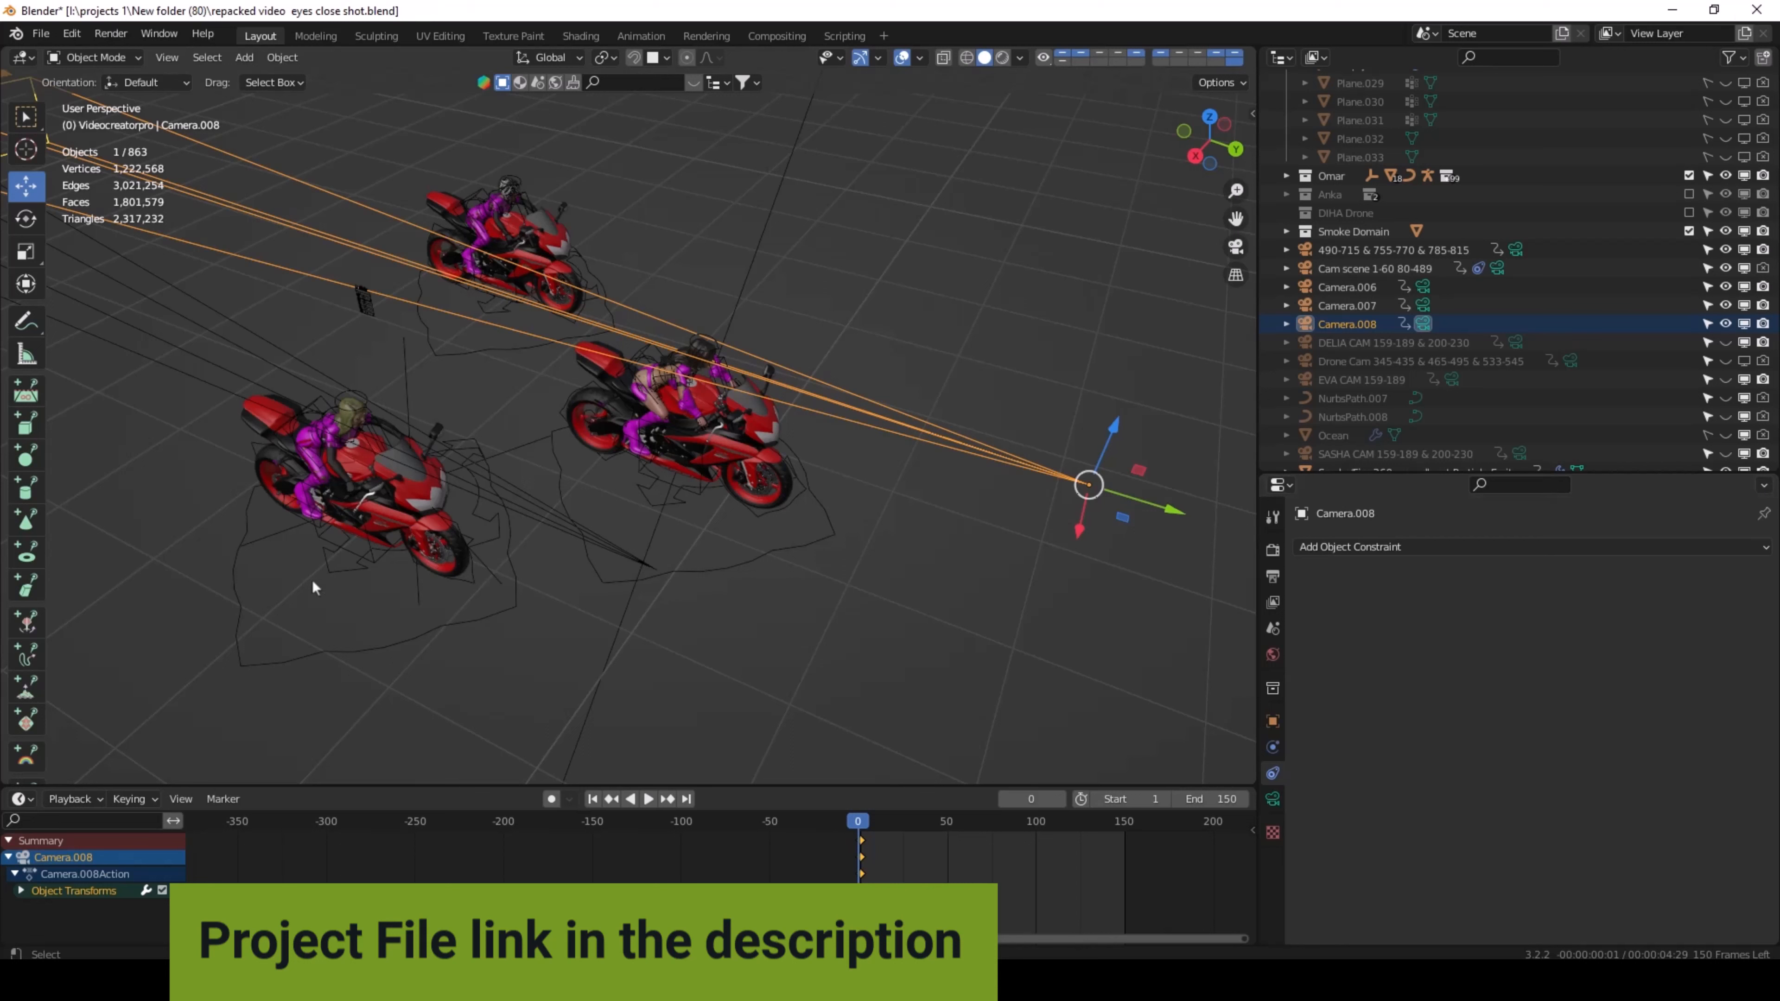
mouse_move(641, 390)
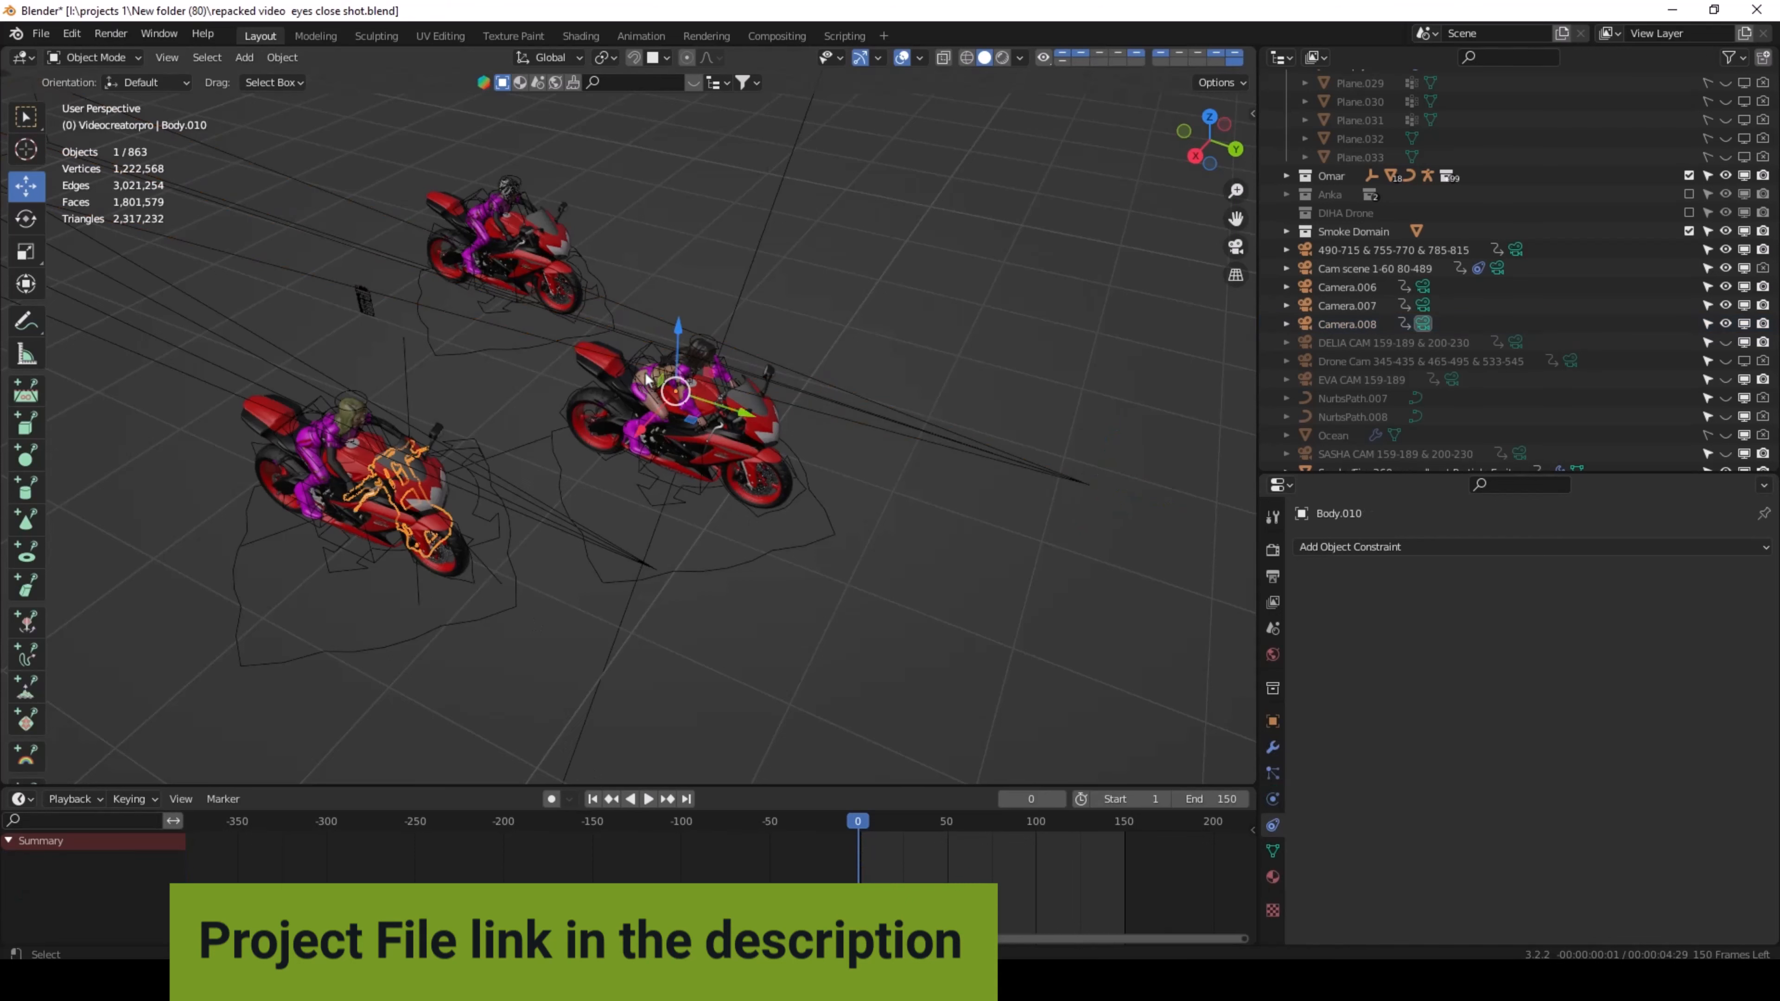
Select the second rider's armature eva rig.001 together with Camera.008
click(658, 386)
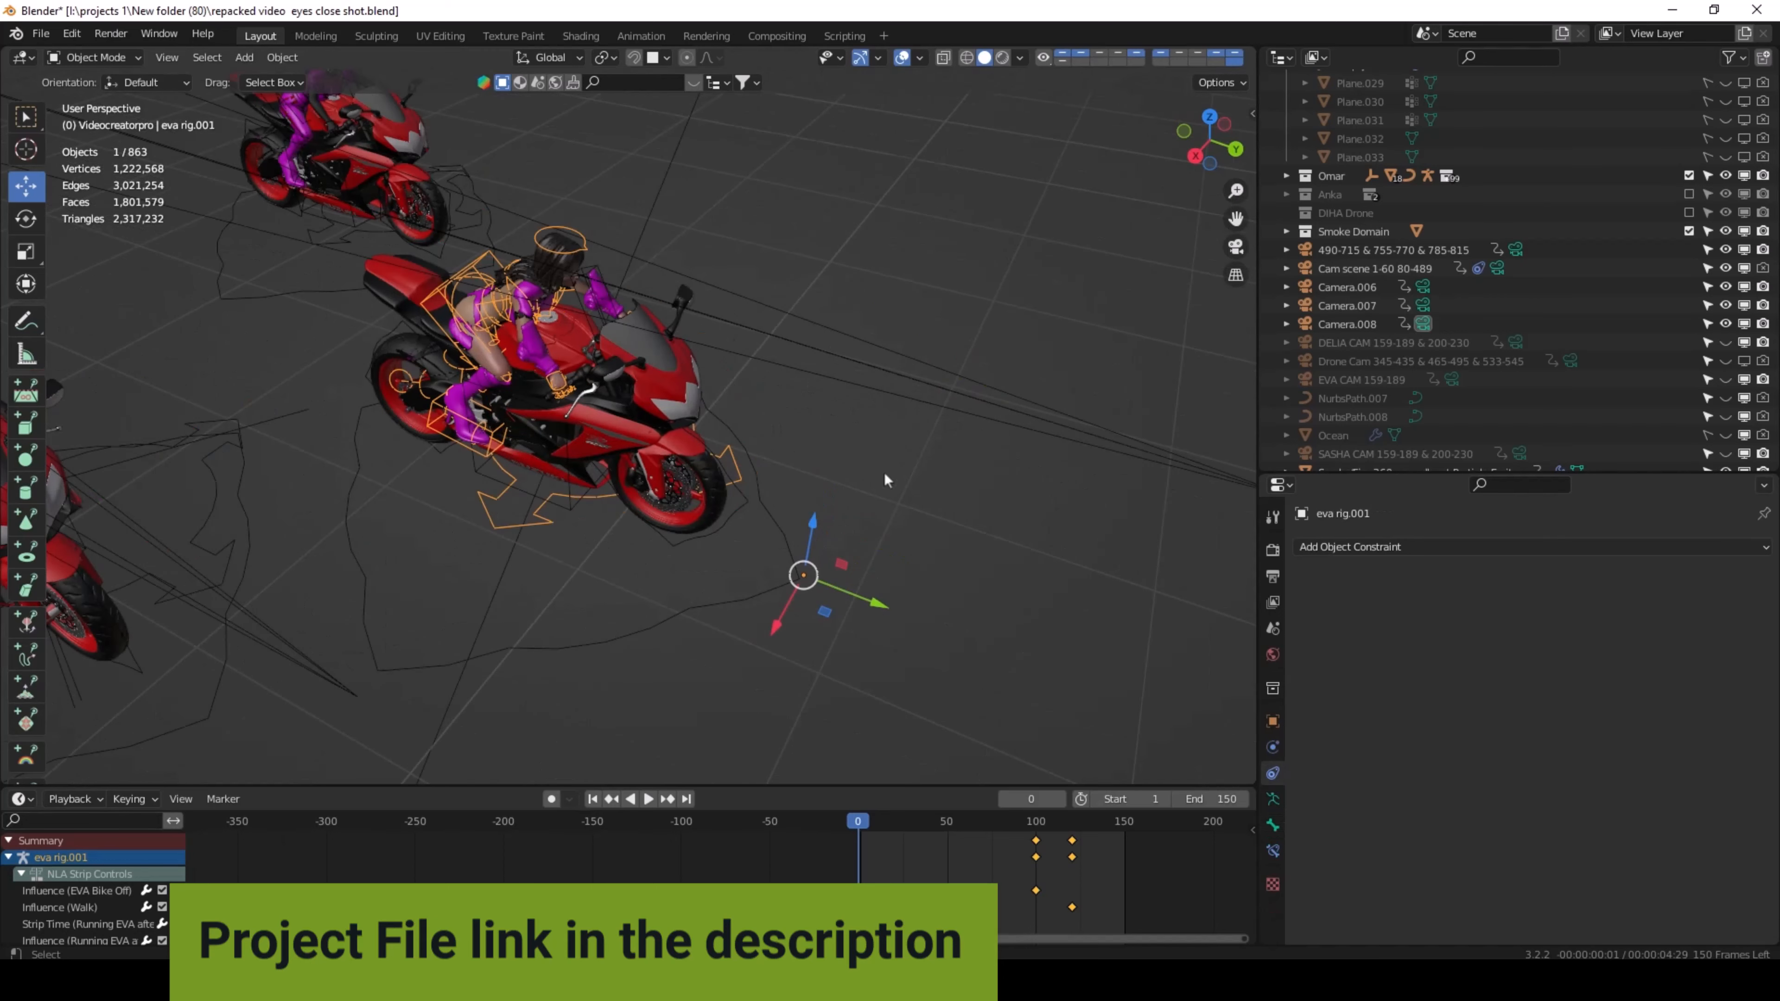
click(1347, 324)
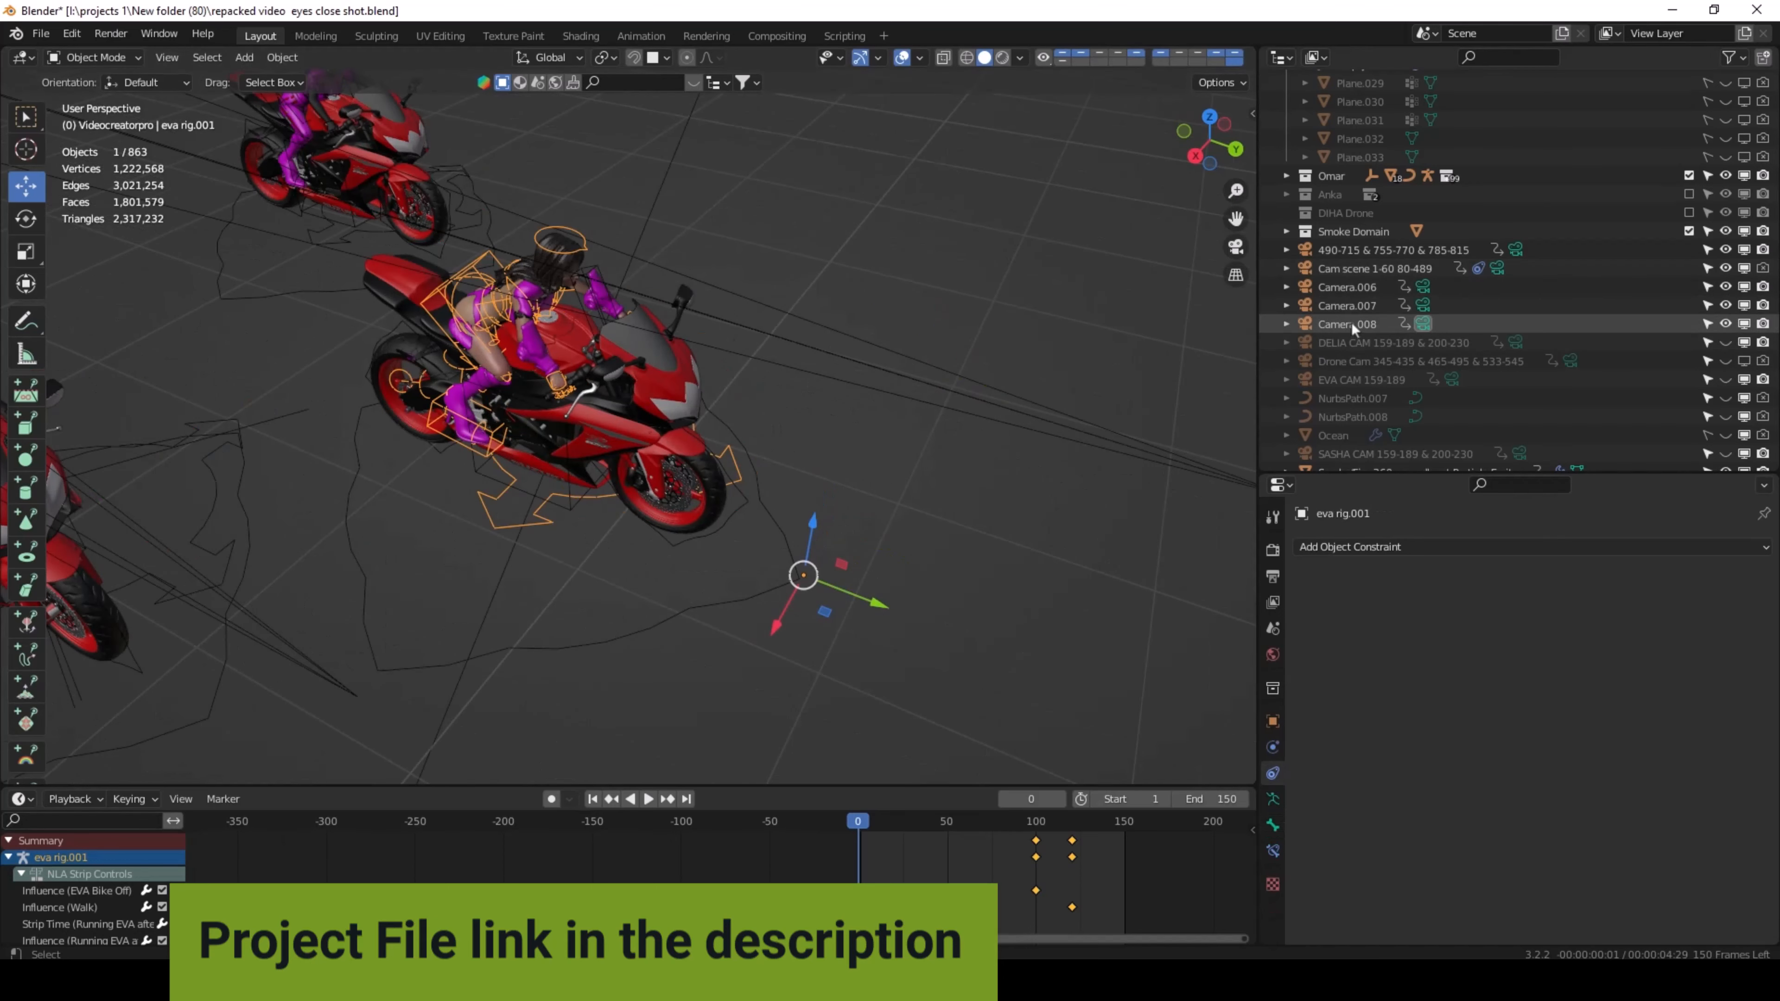
click(1347, 324)
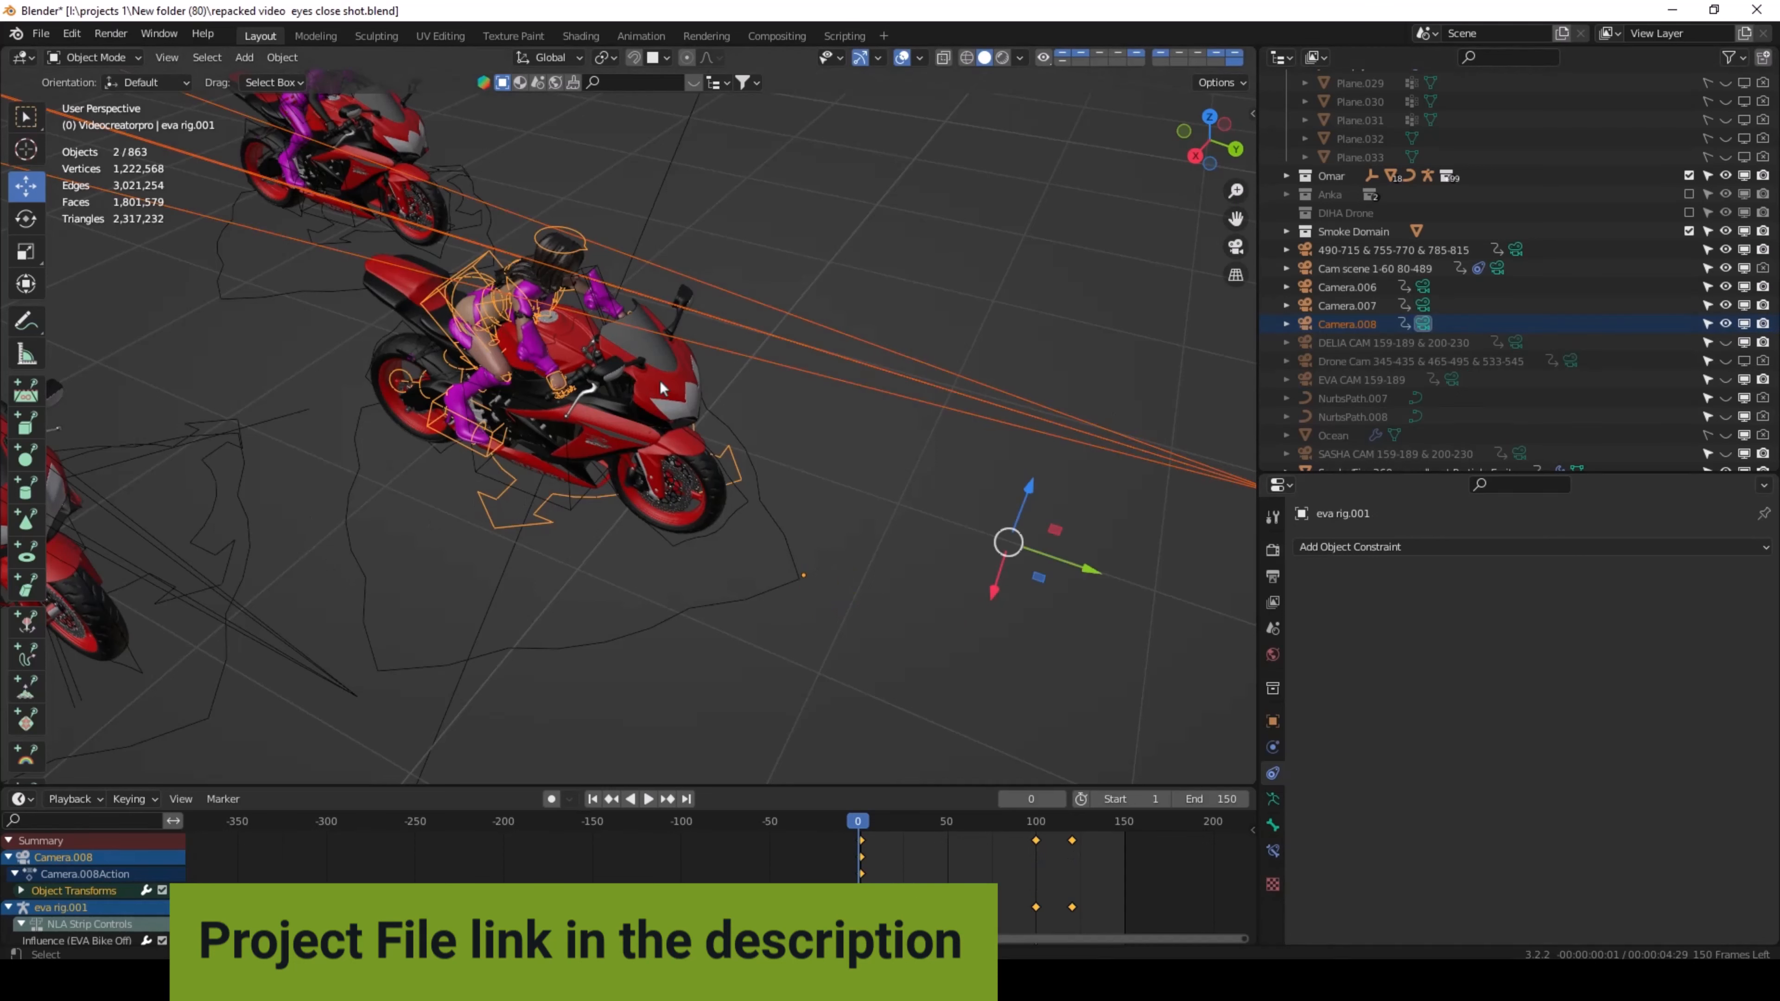
Parent Camera.008 to a bone of eva rig.001 via Set Parent To > Bone, then check the rig's Armature and Physics settings
key(ctrl+p)
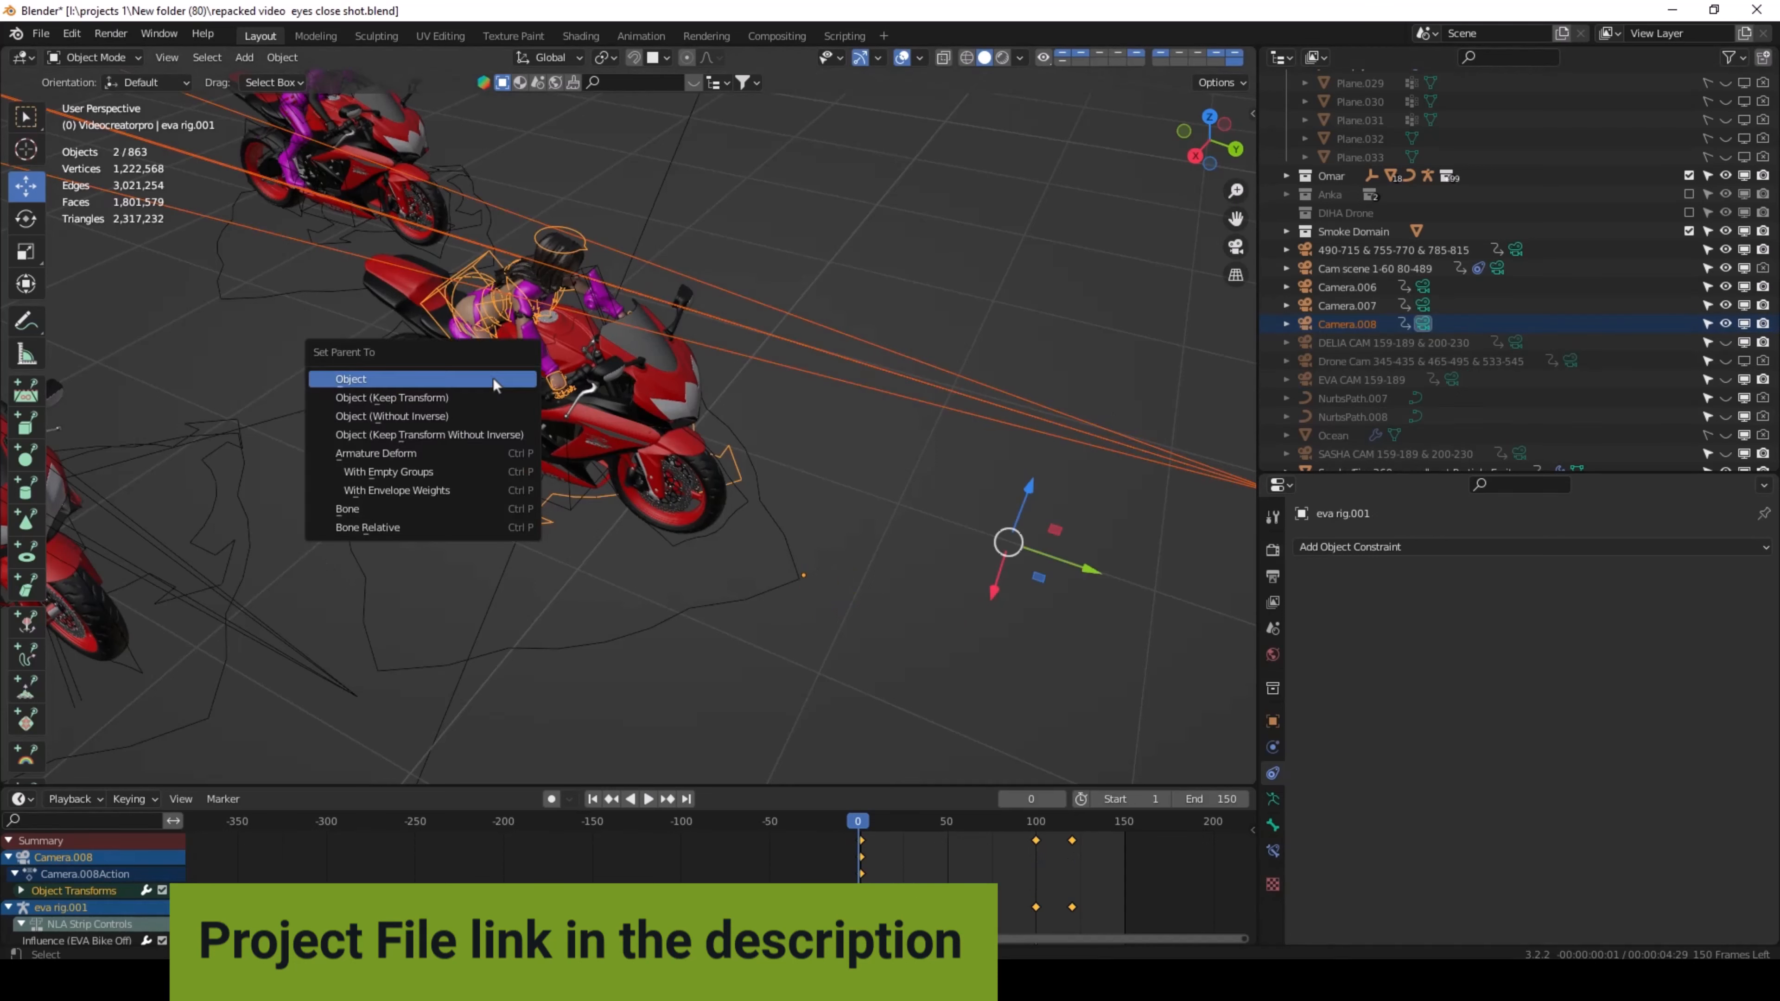
mouse_move(396, 509)
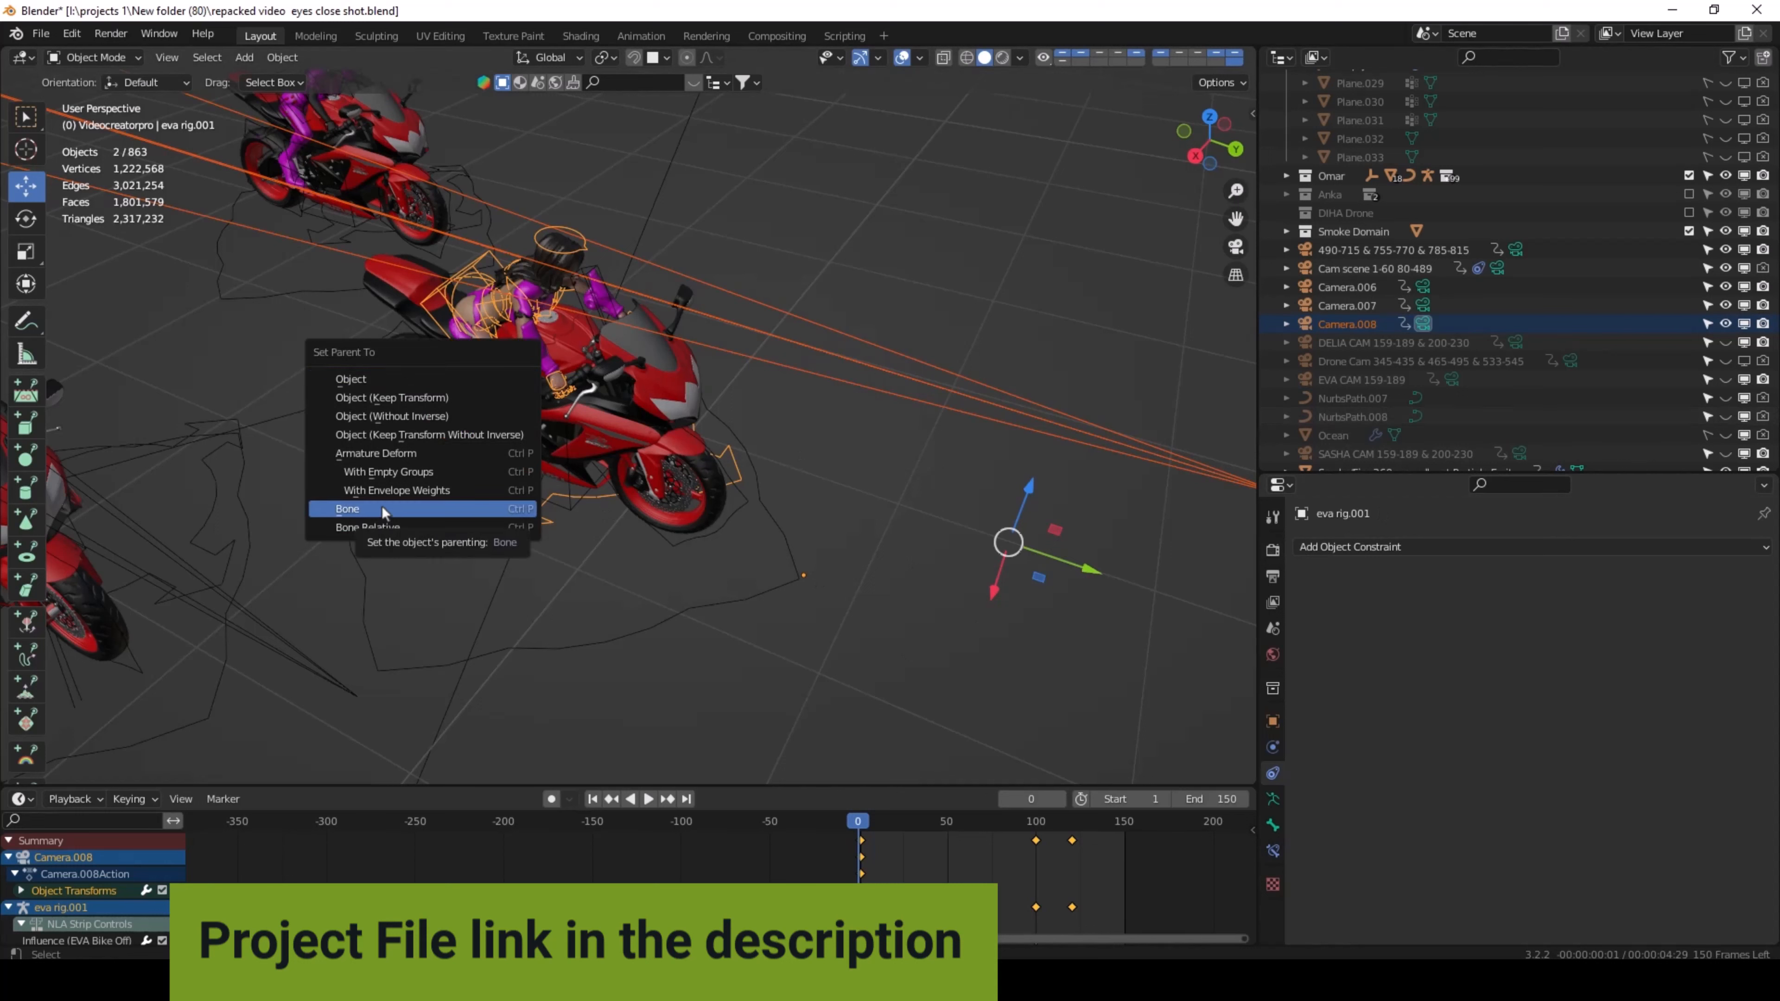
click(349, 509)
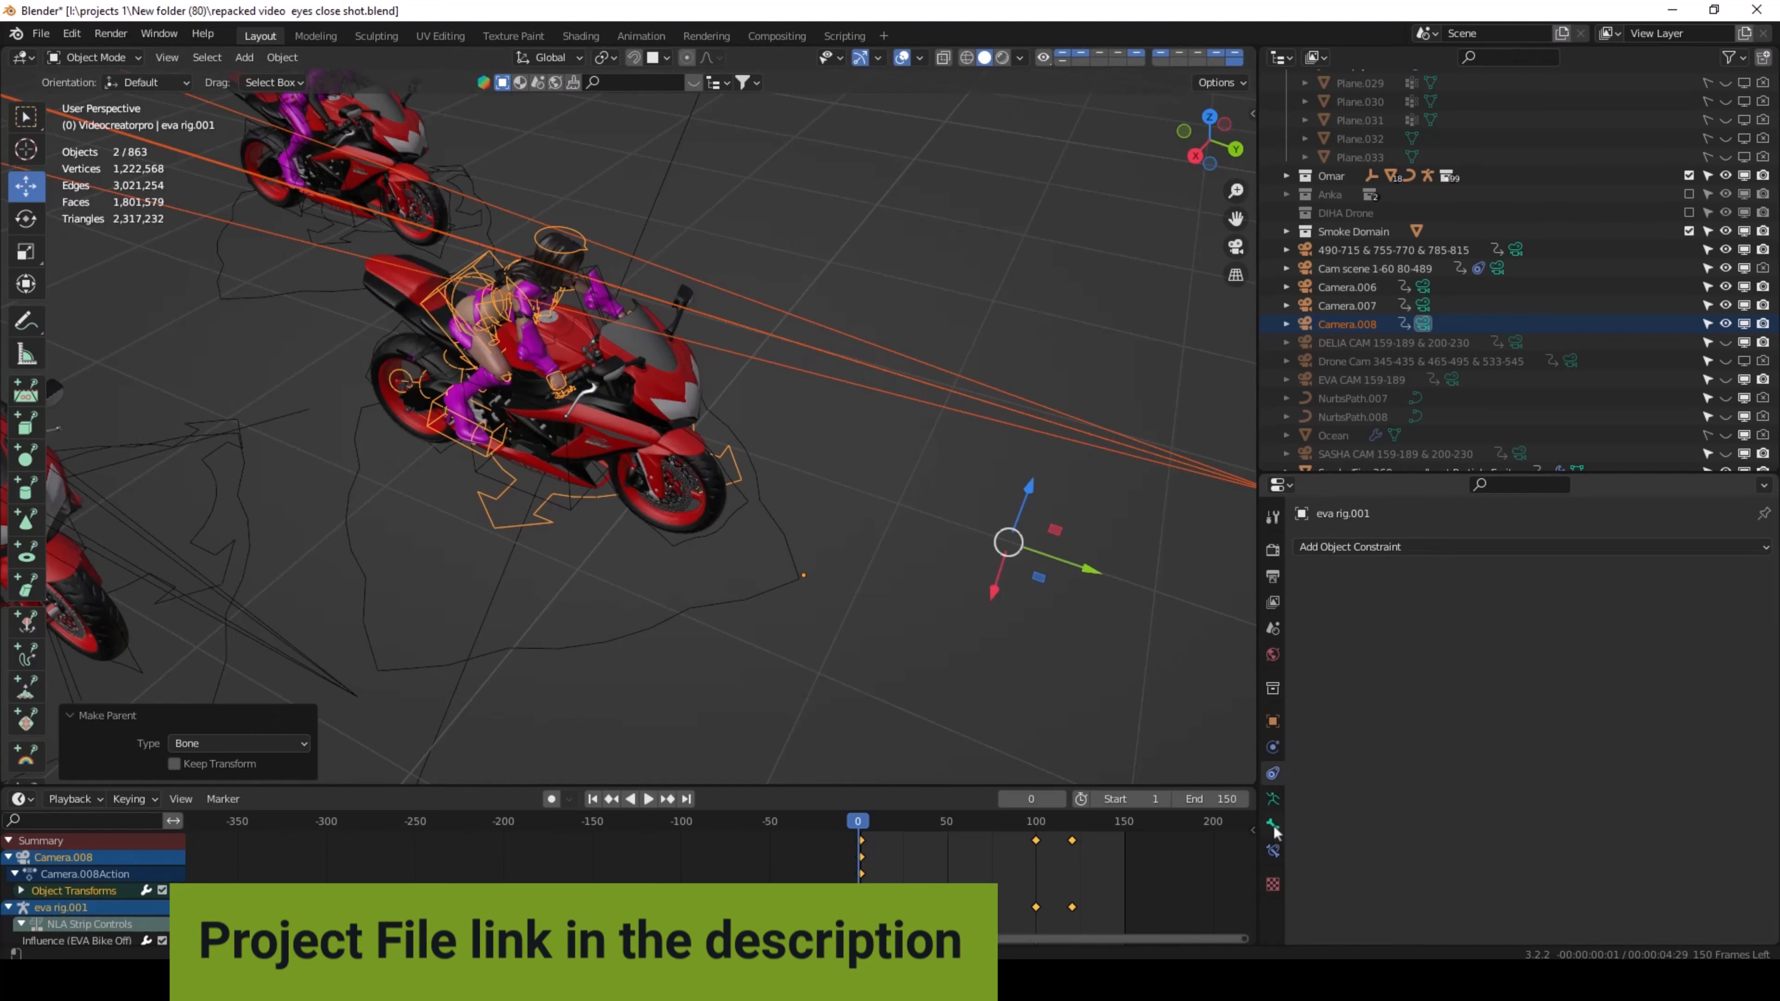
click(1273, 824)
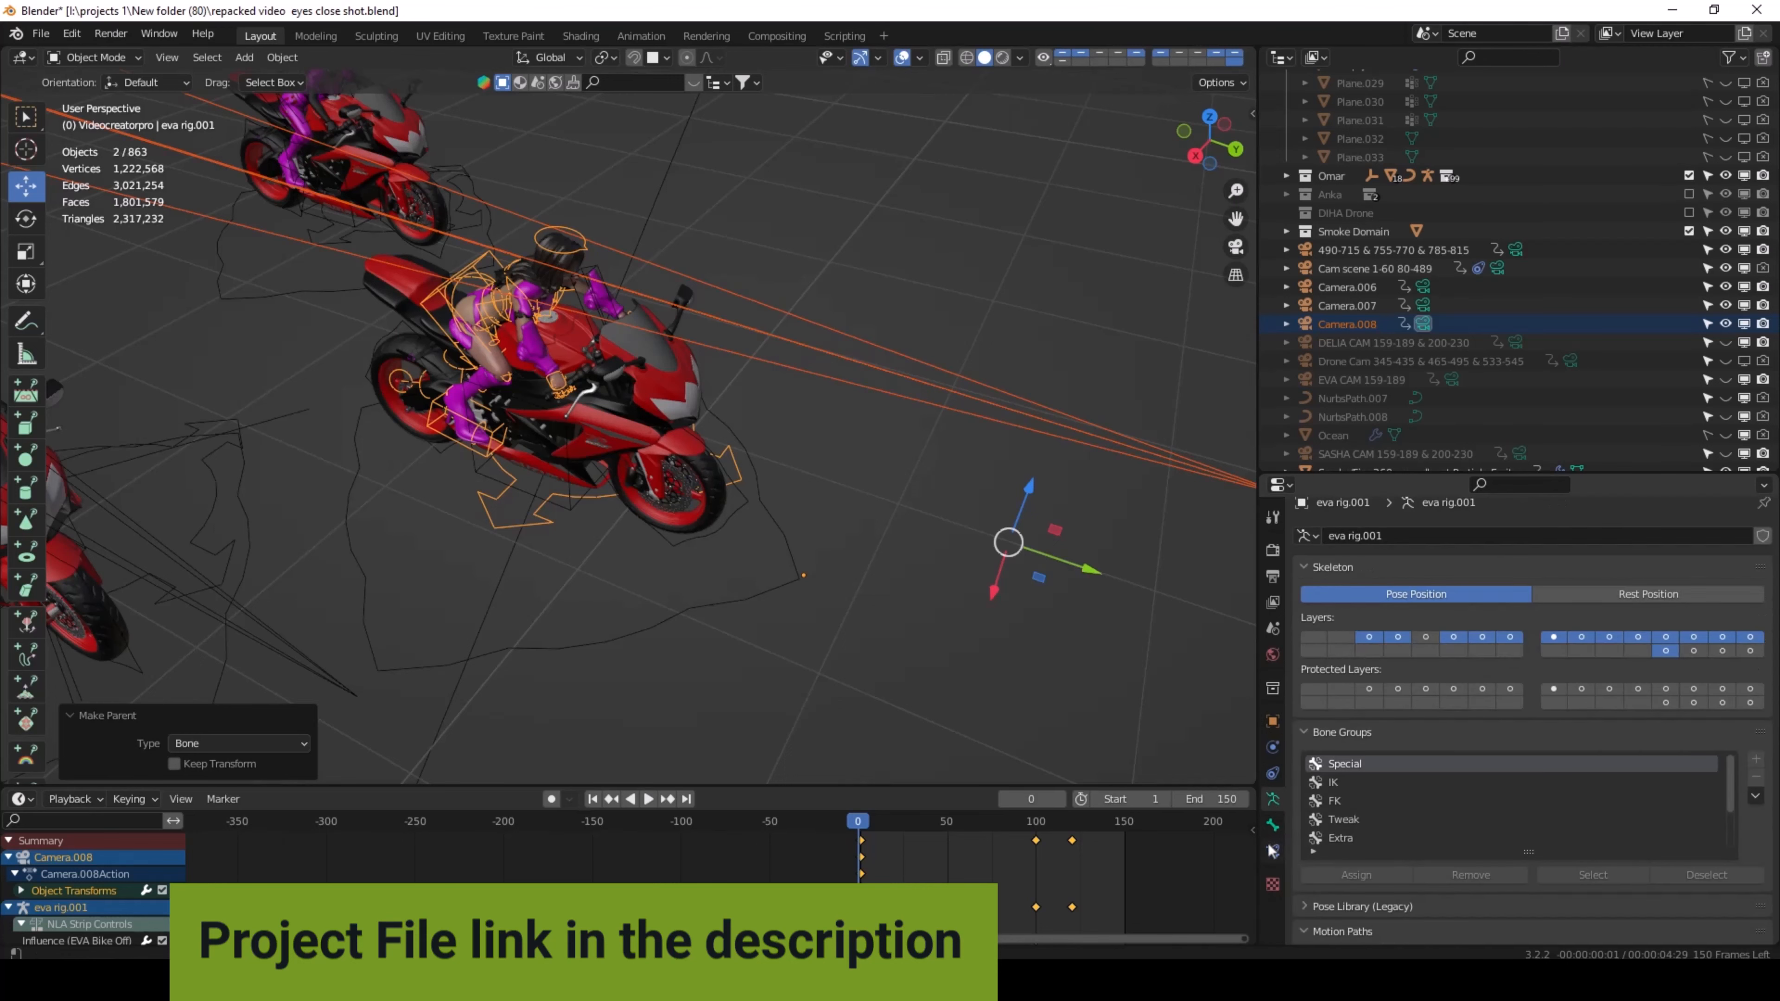
click(1271, 777)
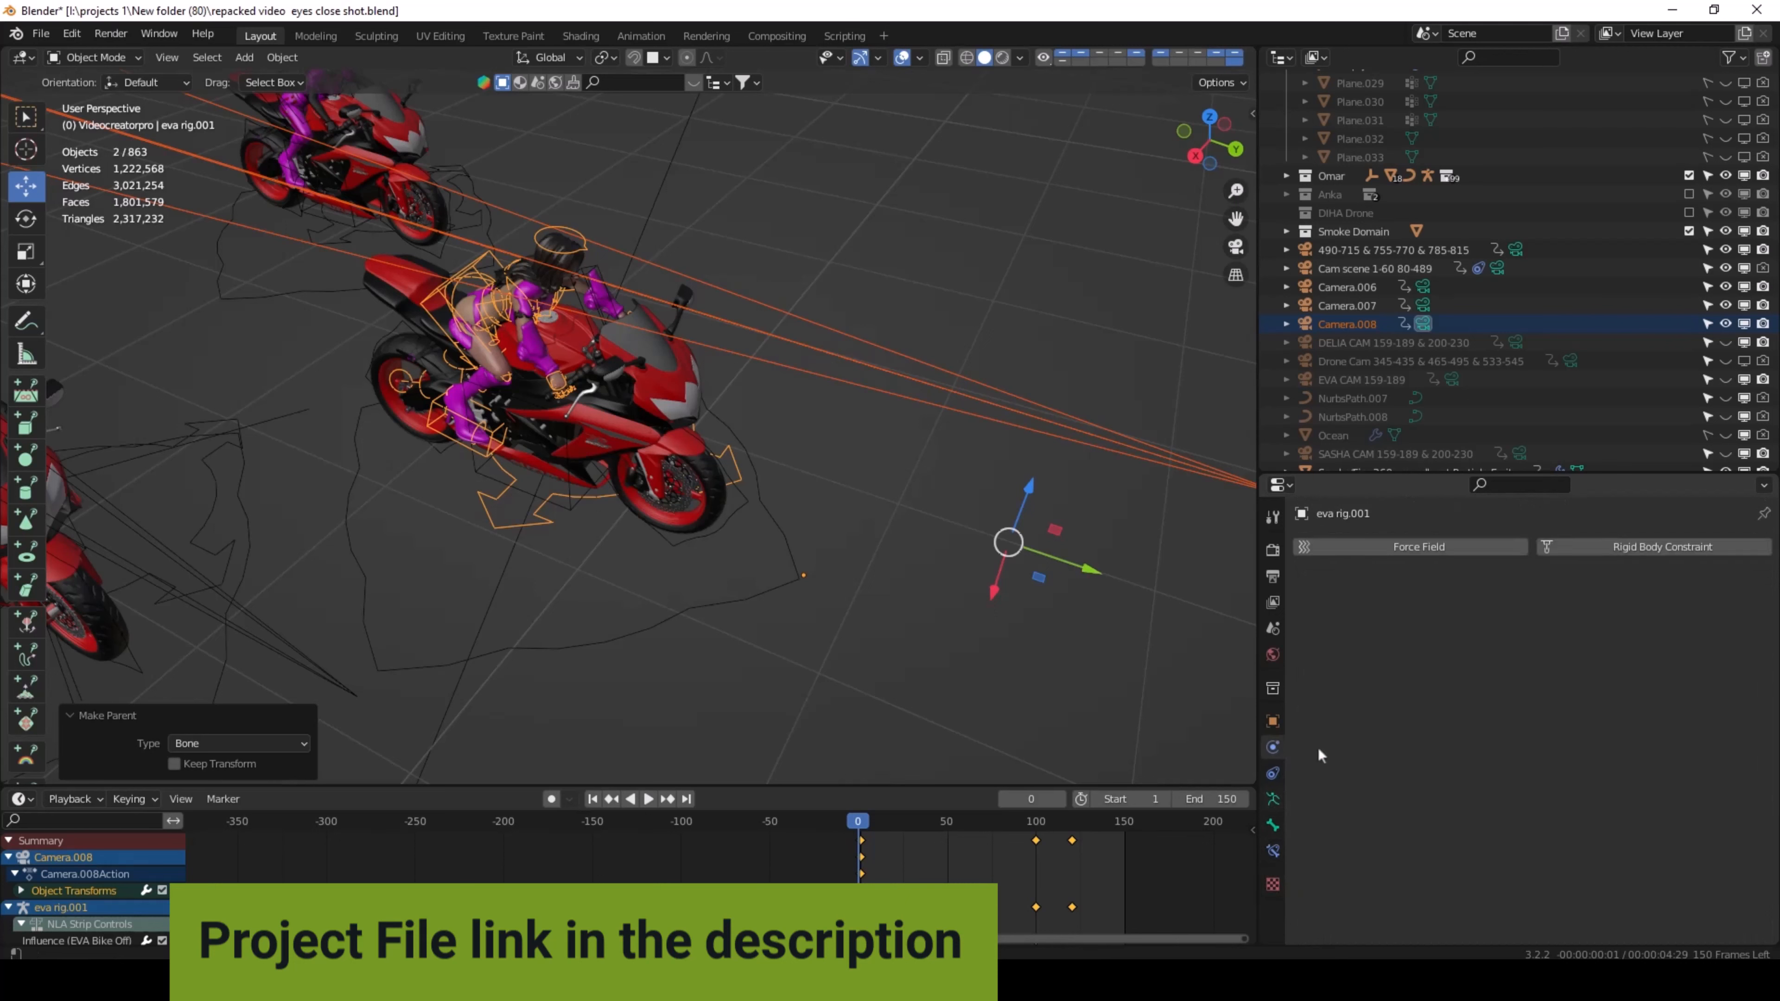
mouse_move(1084, 425)
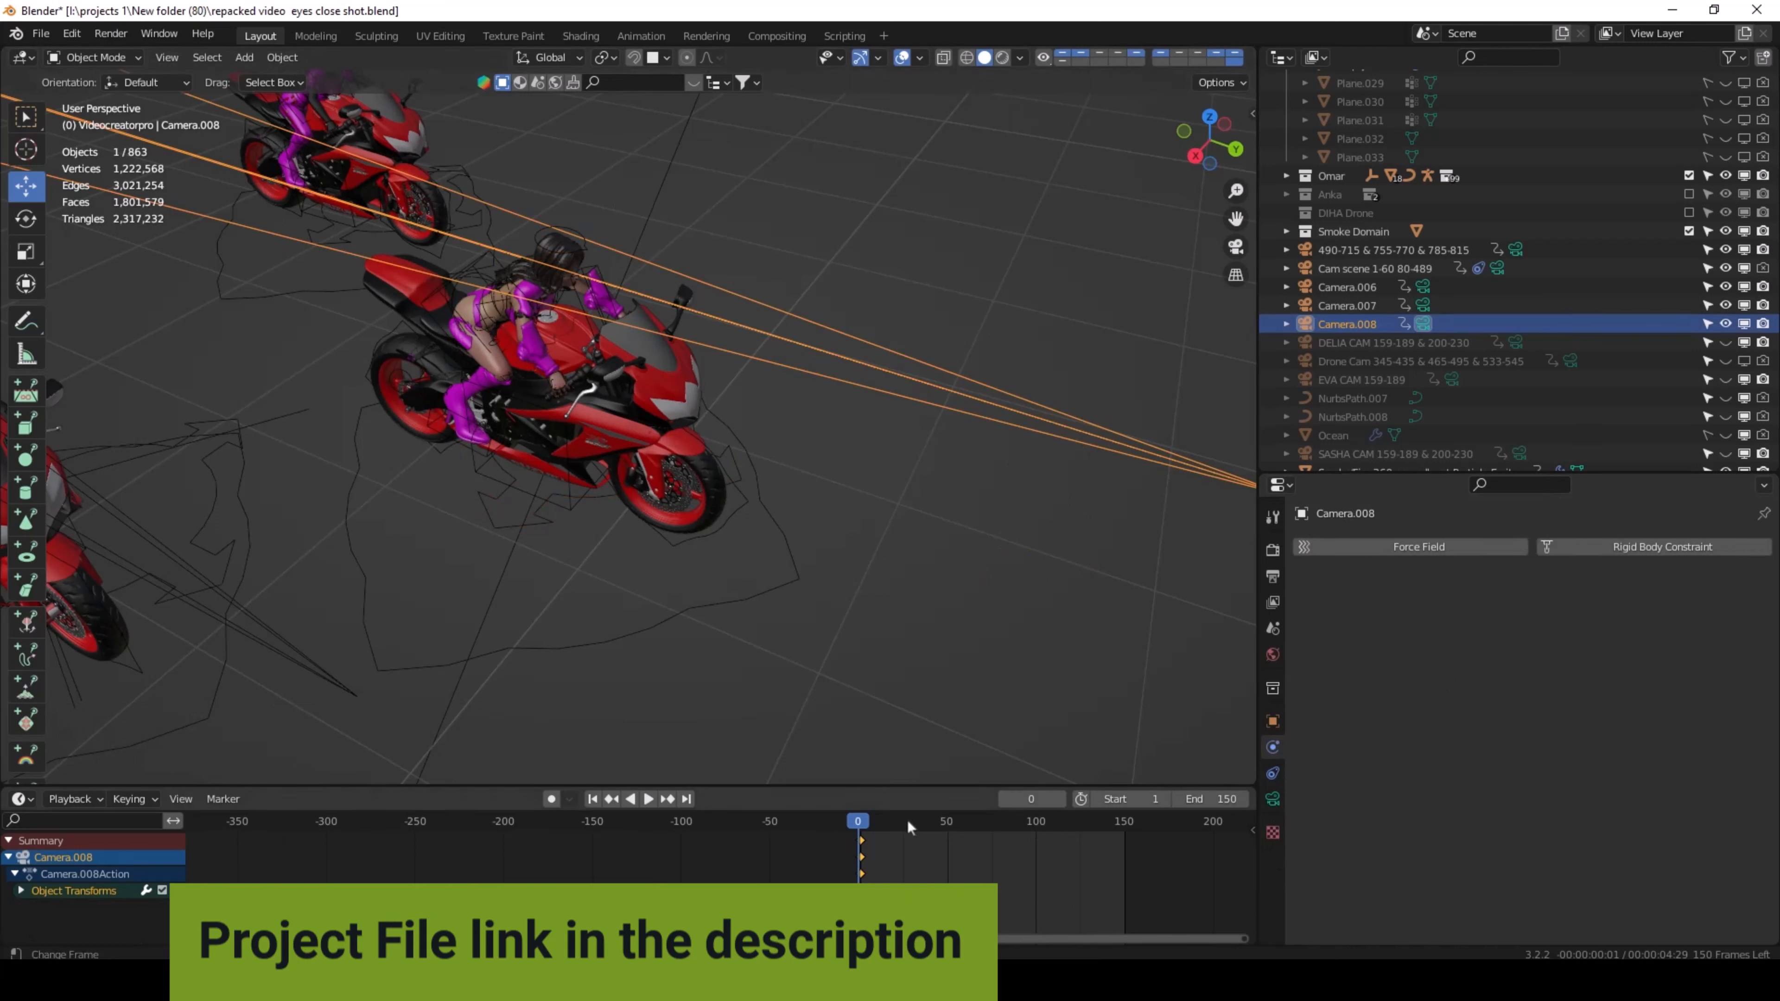
Play the animation to frame 3 and stop, confirming Camera.008 travels with the rider
click(647, 798)
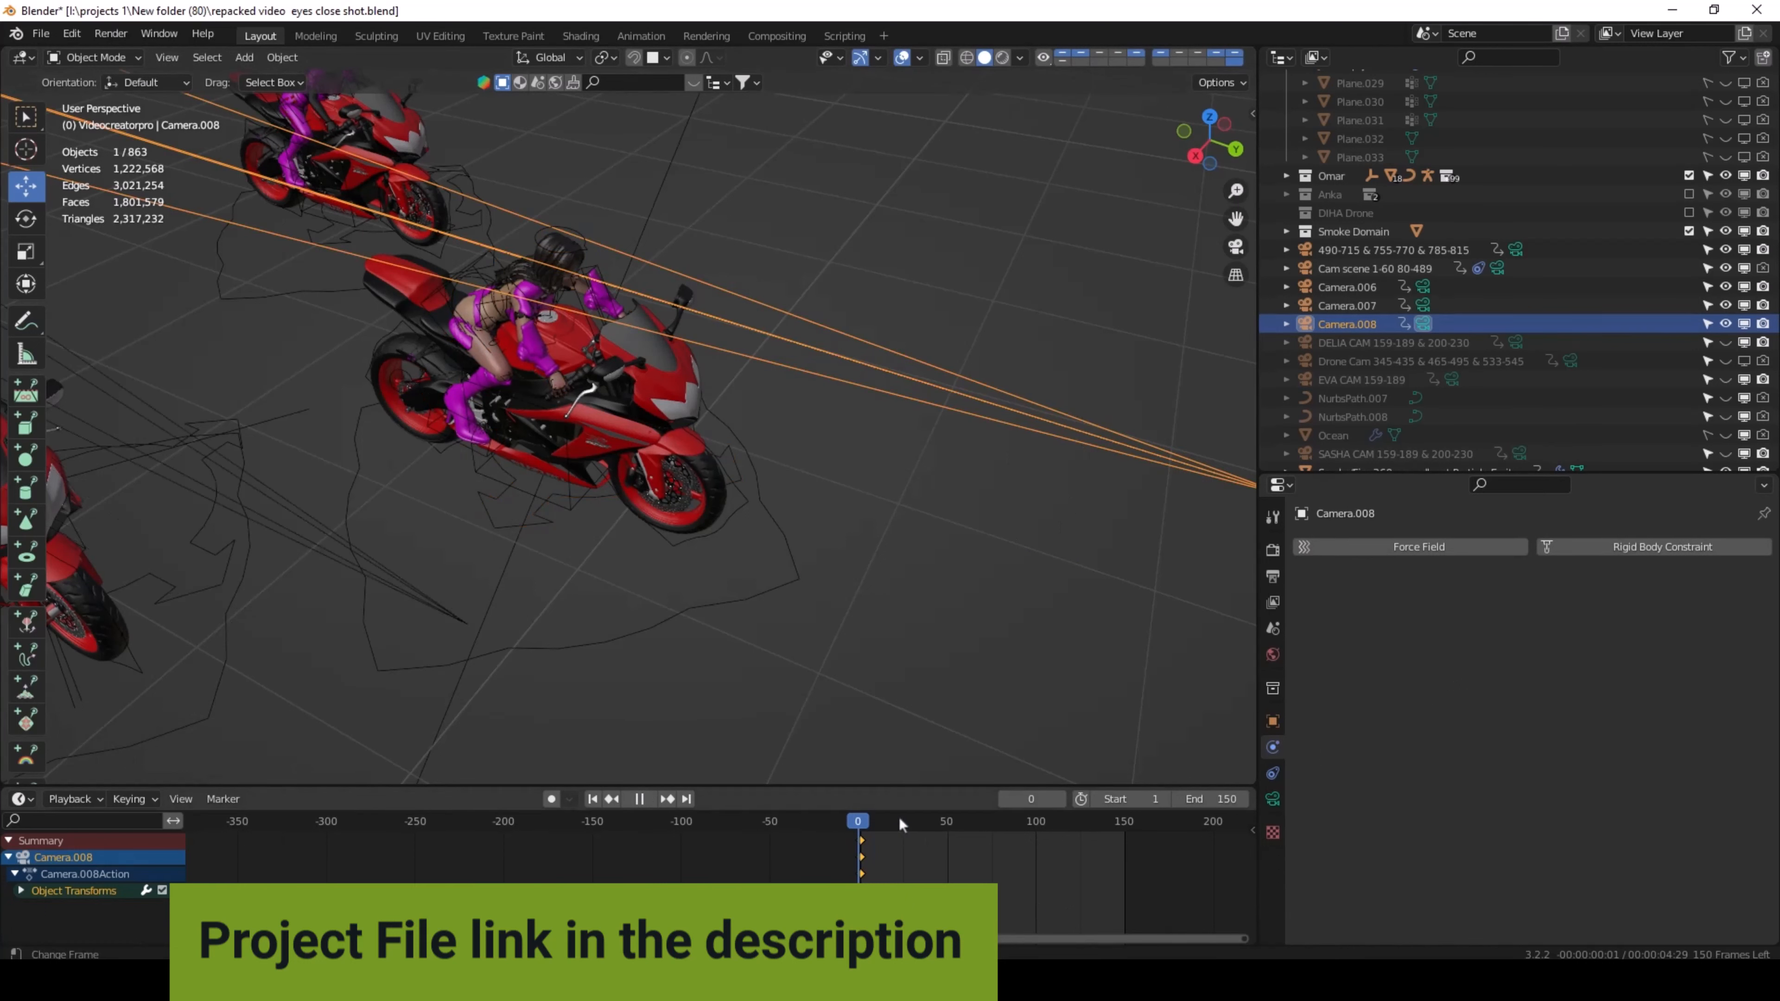
click(893, 820)
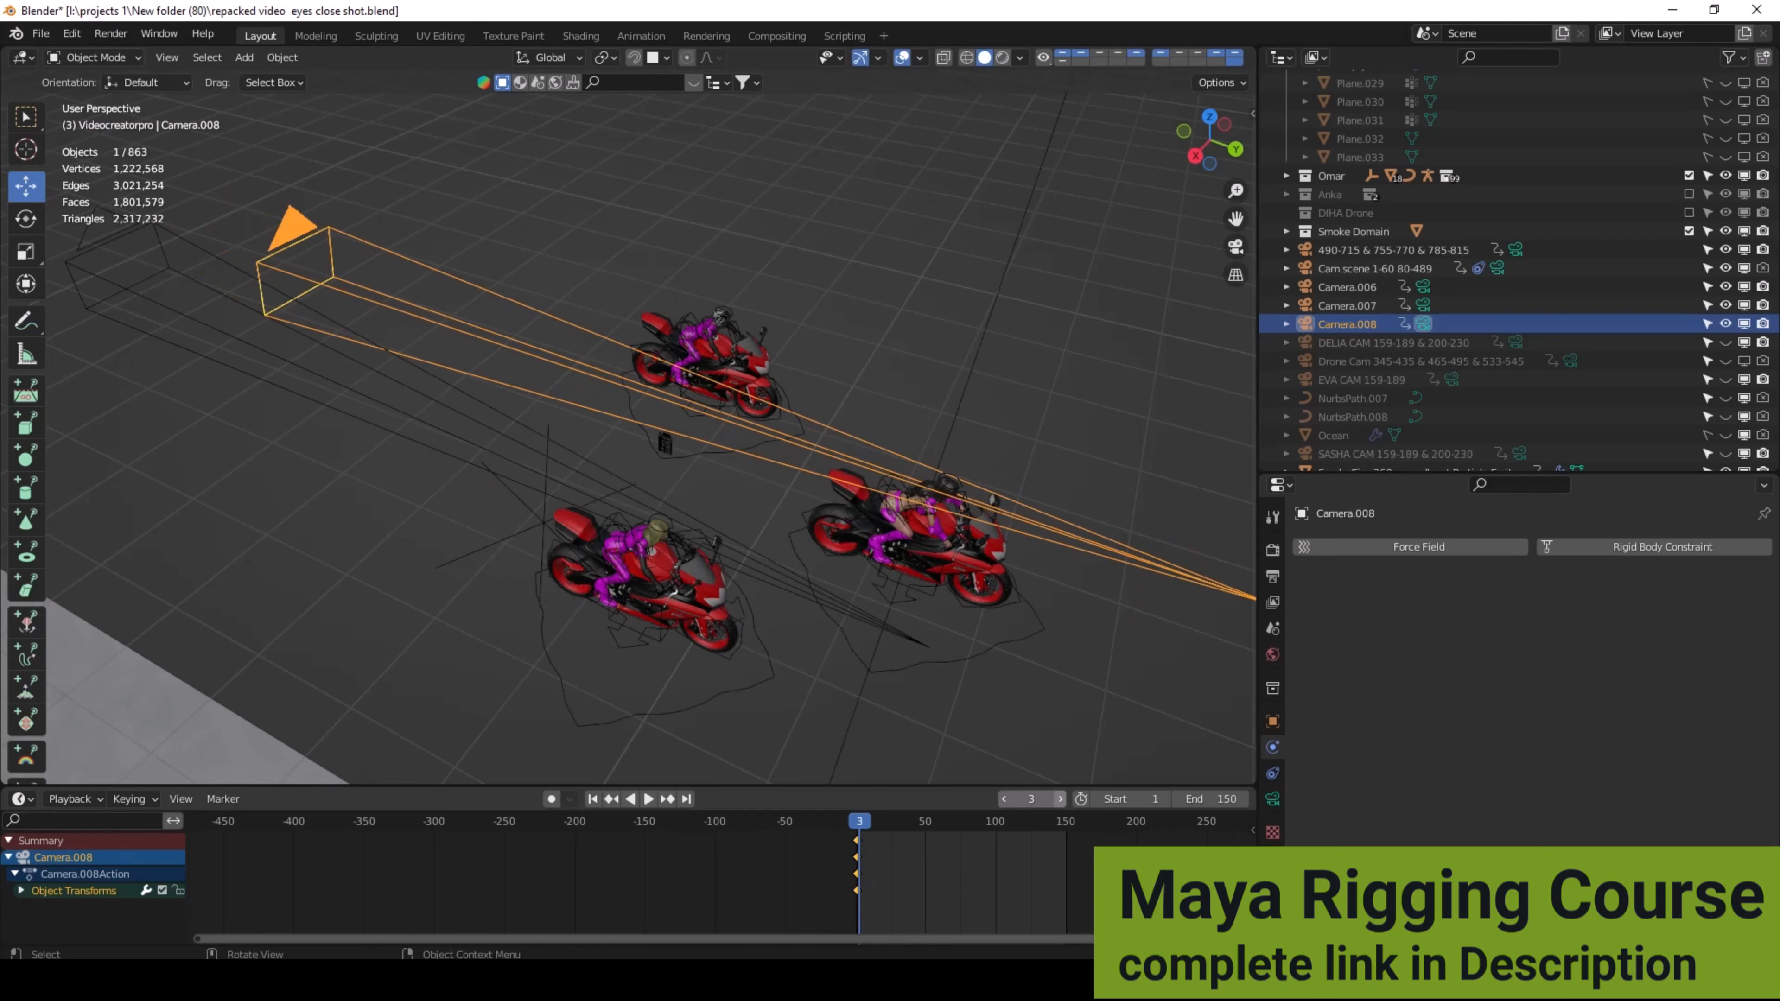
mouse_move(1061, 800)
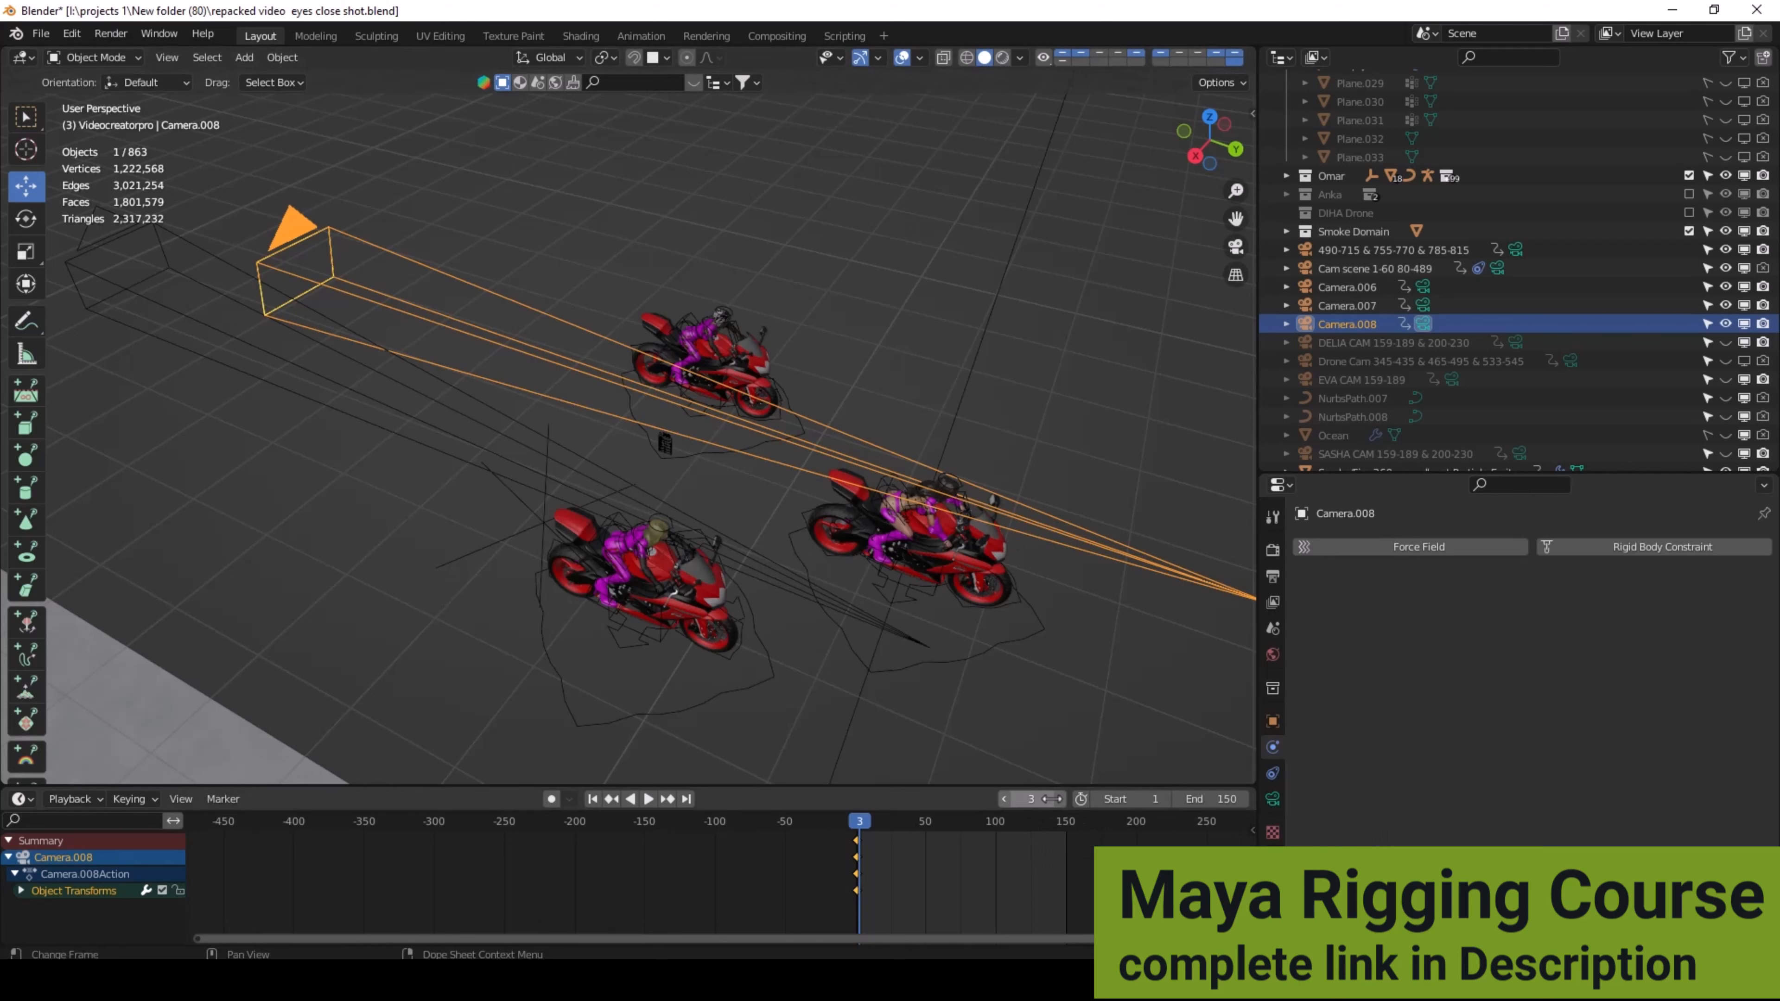
Advance to frame 4 and make Camera.007 the active object
click(668, 799)
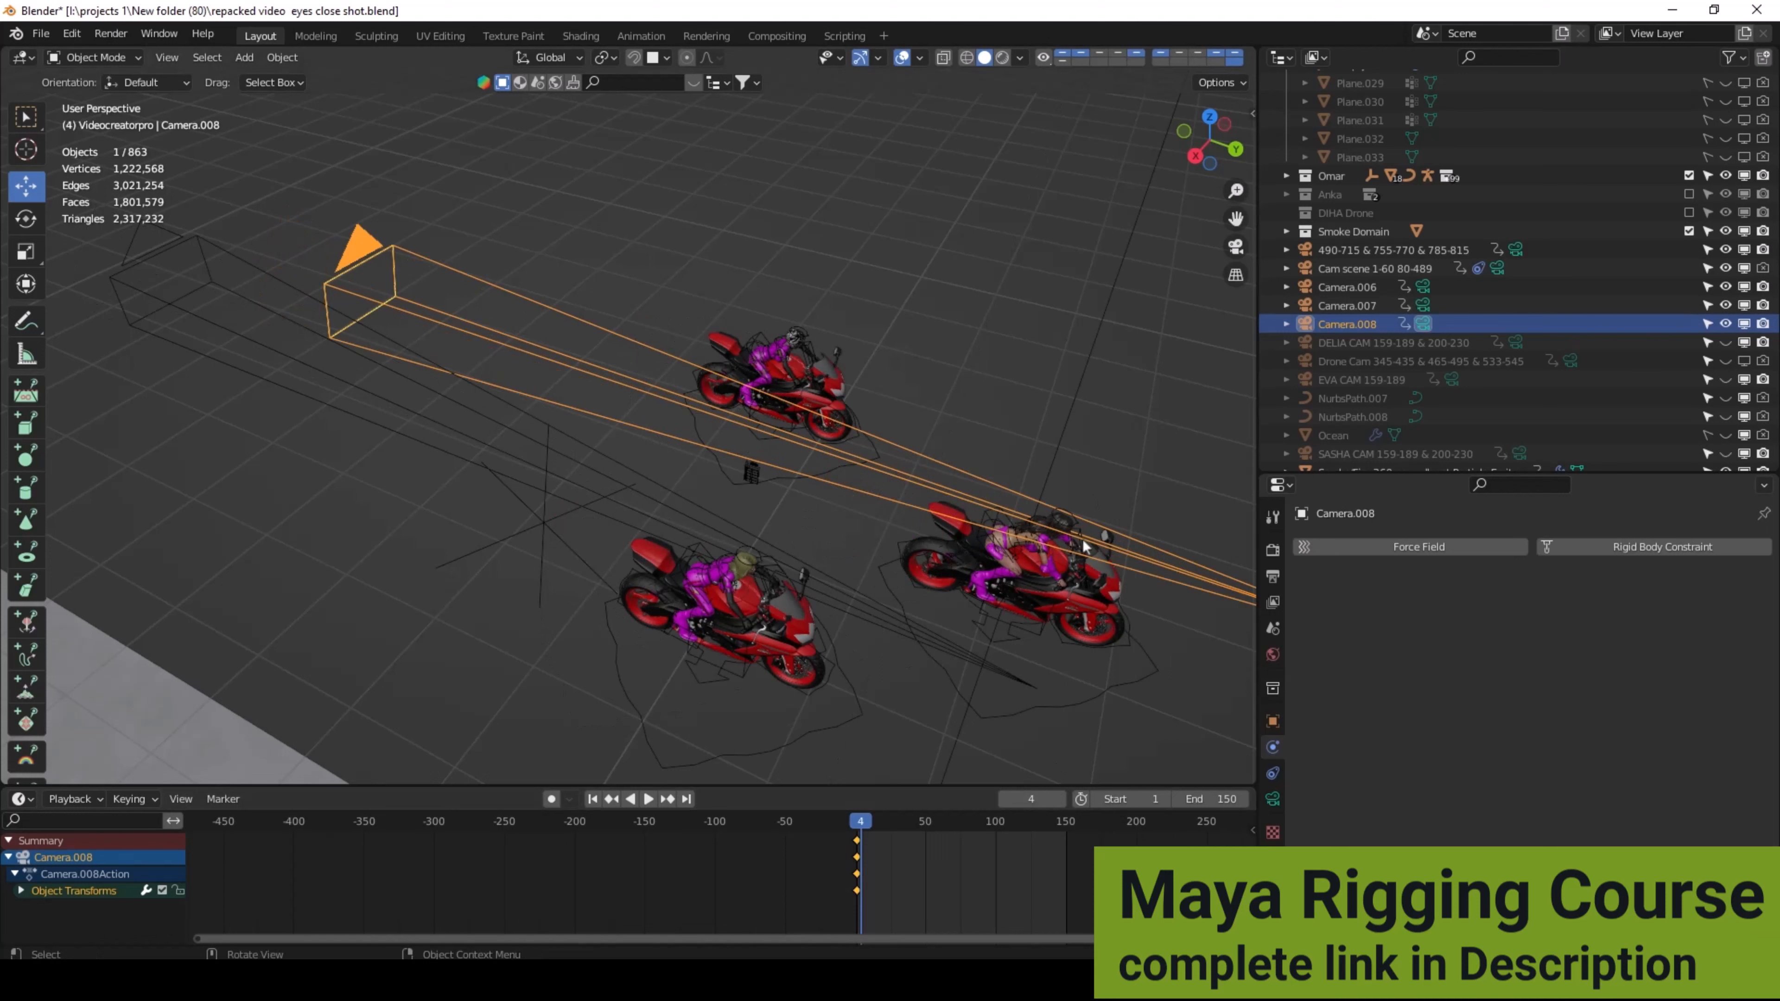
mouse_move(891, 626)
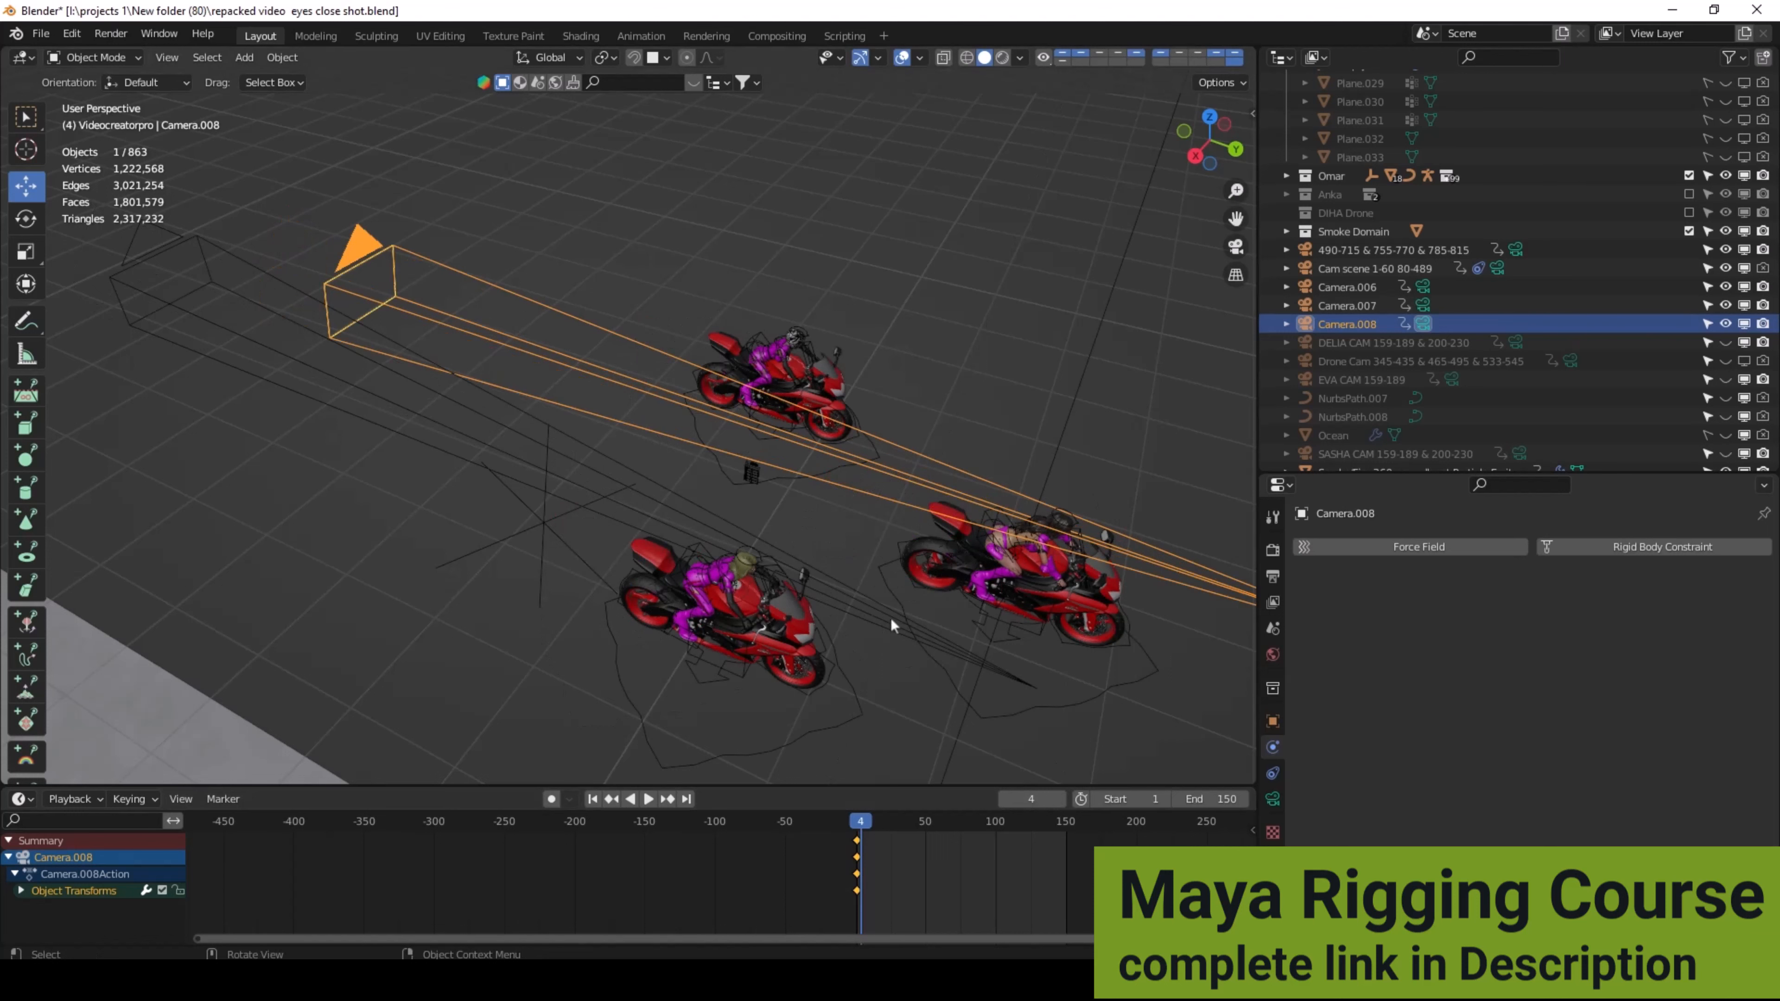
click(1346, 305)
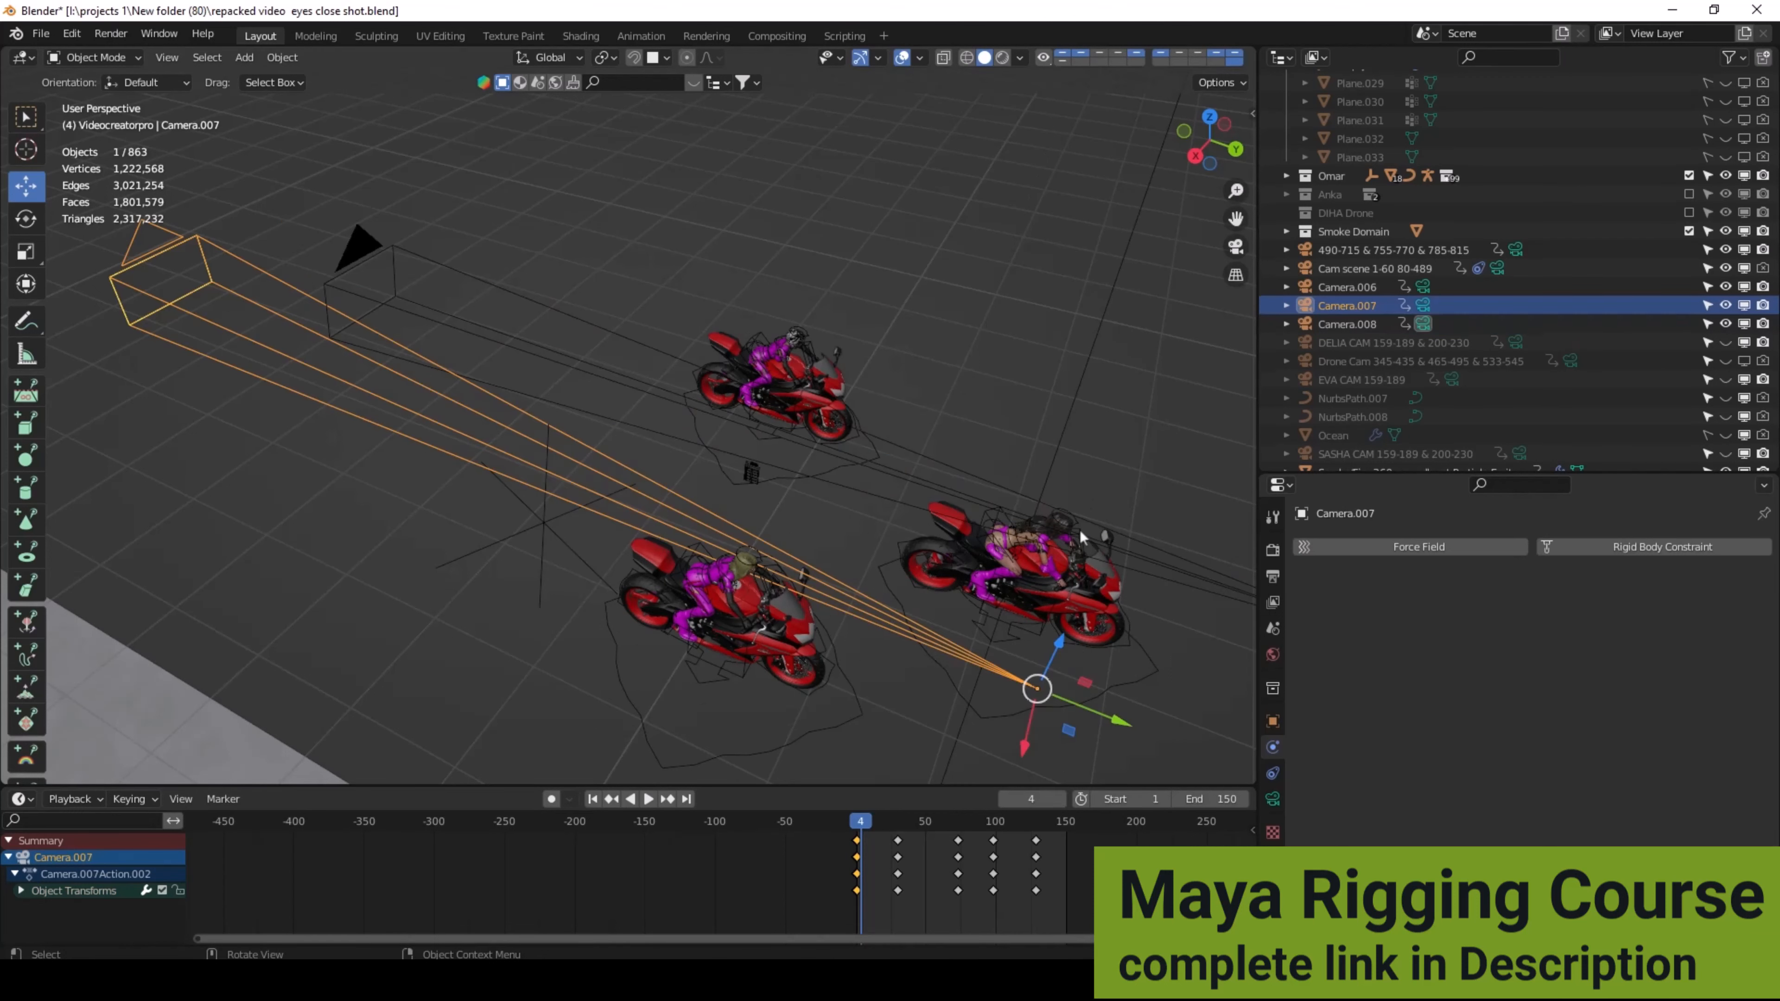